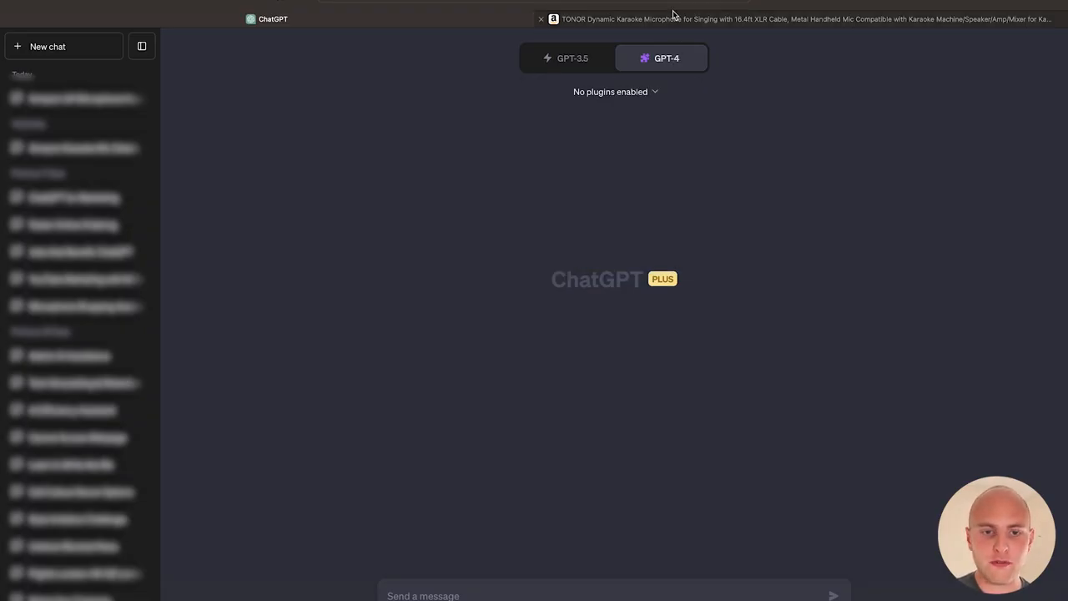
# - Switch to the Amazon tab with the TONOR karaoke microphone listing
pyautogui.click(793, 18)
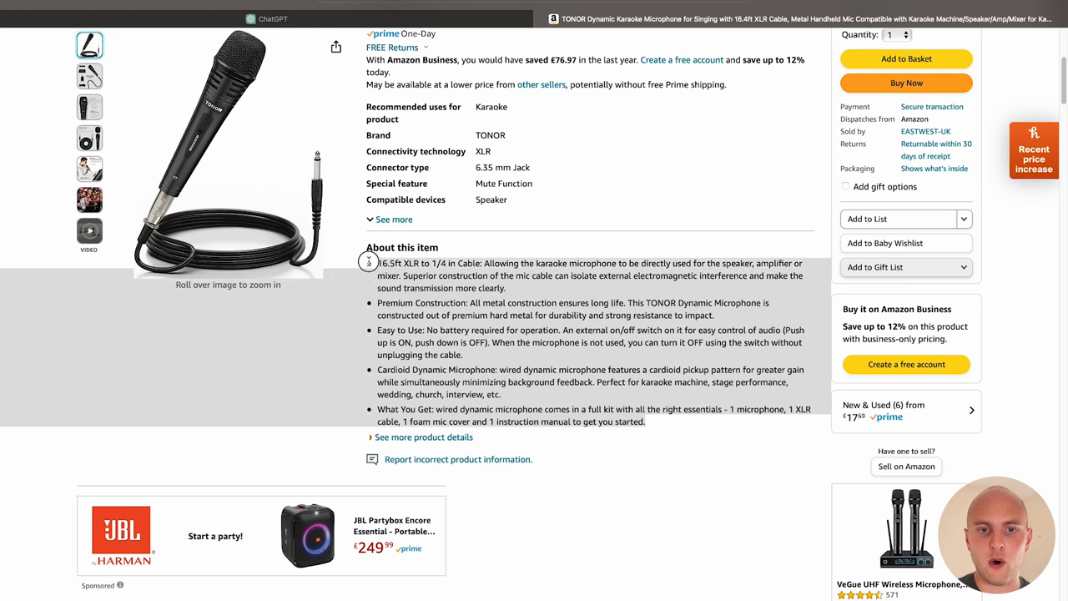
pyautogui.moveTo(660, 334)
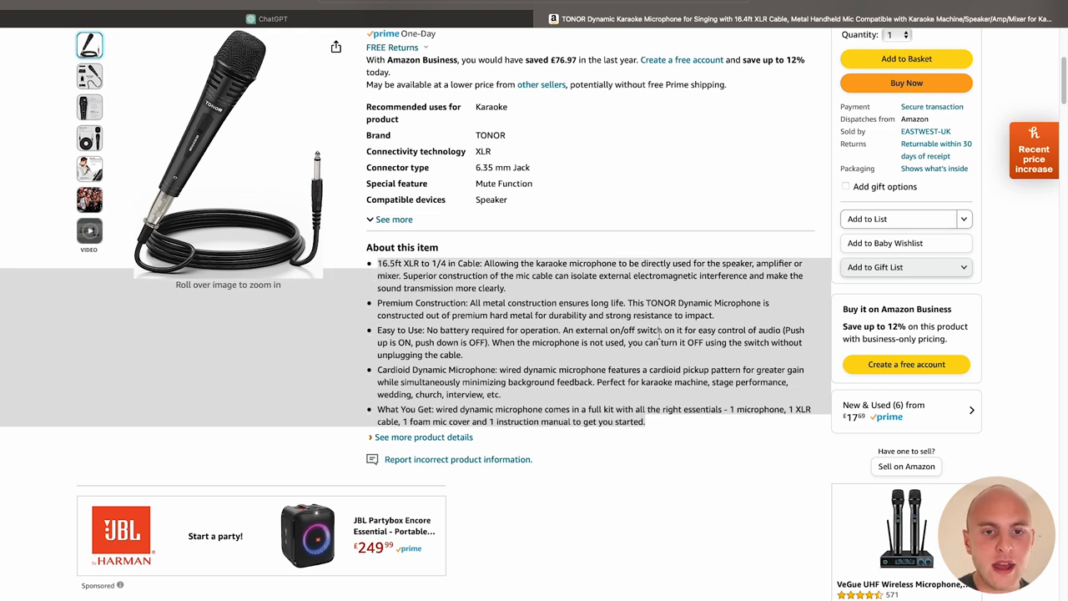
pyautogui.moveTo(768, 366)
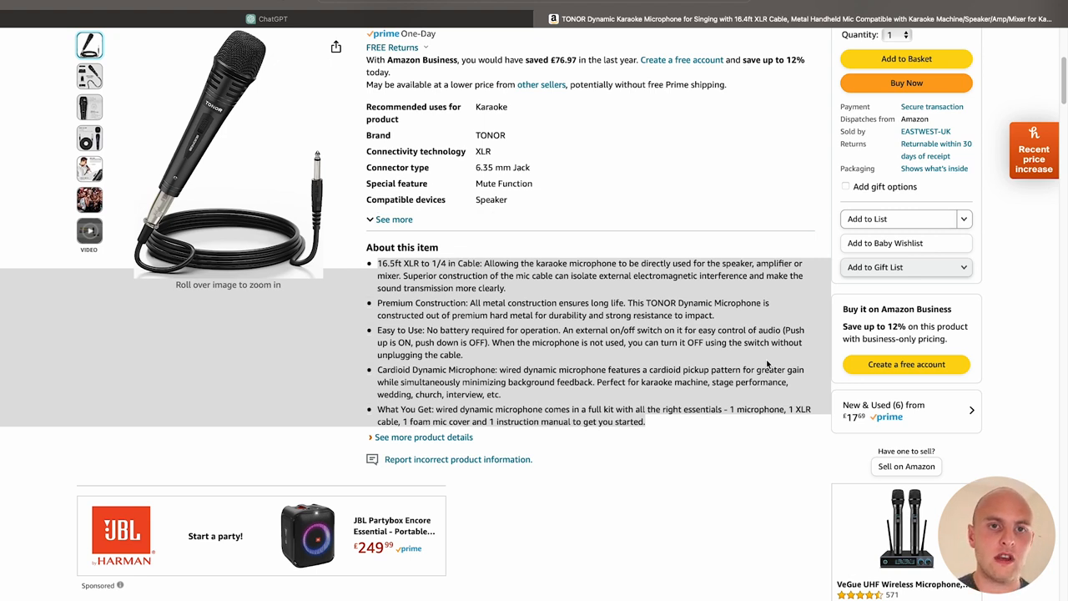
# - Send ChatGPT 'Read this text and tell me when you are done:' with the pasted microphone description
pyautogui.click(274, 18)
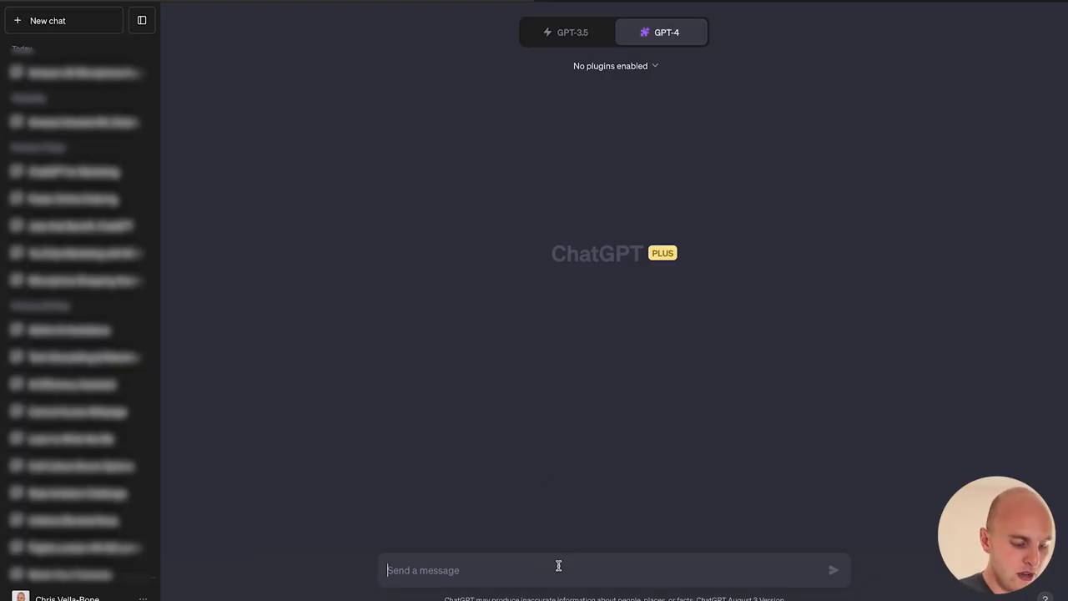
pyautogui.write('Read th')
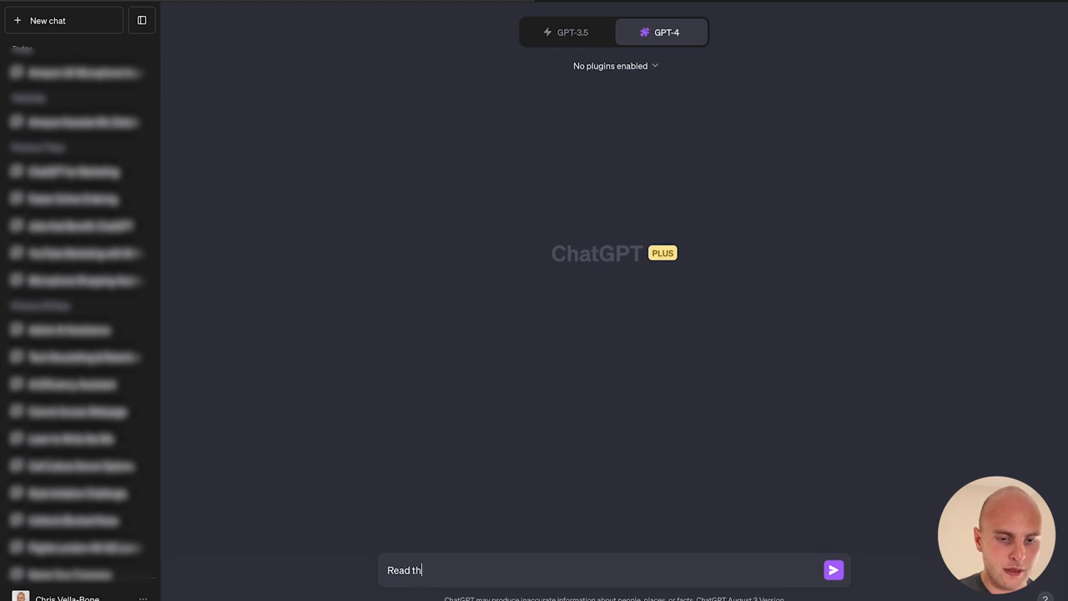
pyautogui.write('is text an')
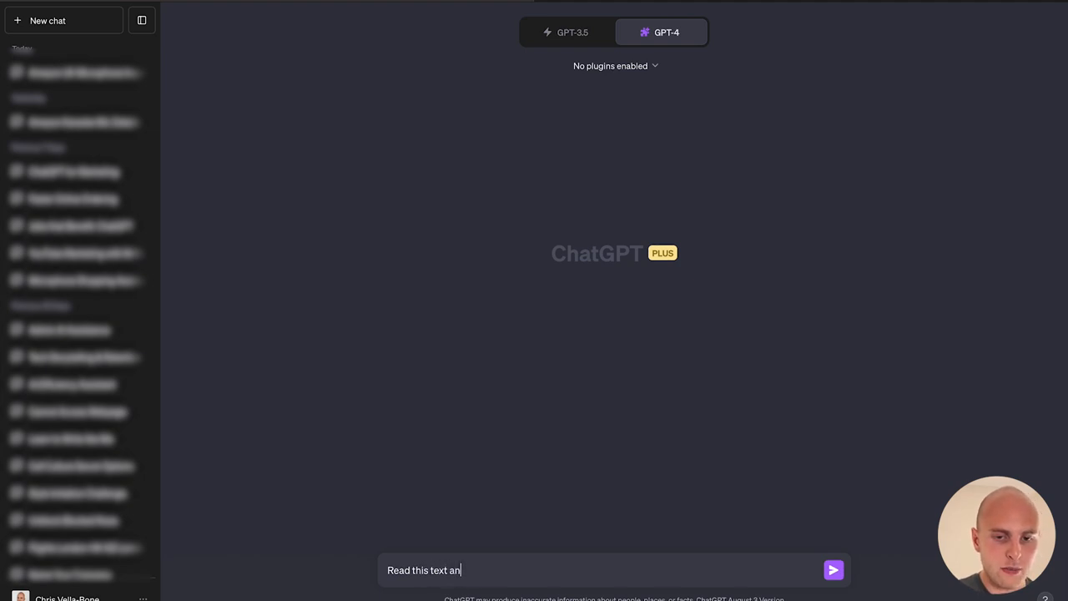
pyautogui.write('d tell me whe')
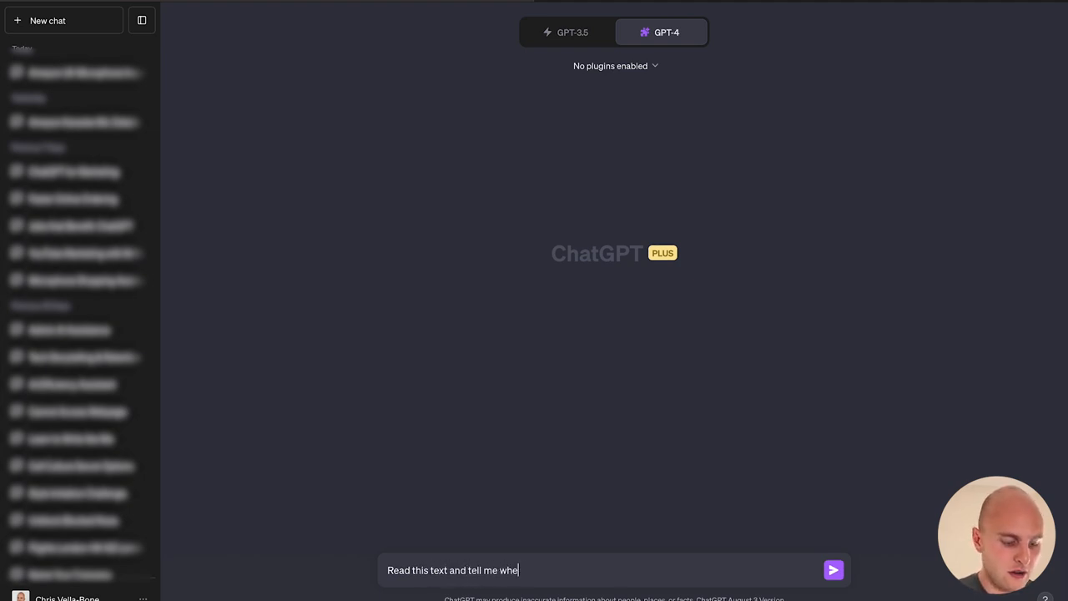
pyautogui.click(831, 571)
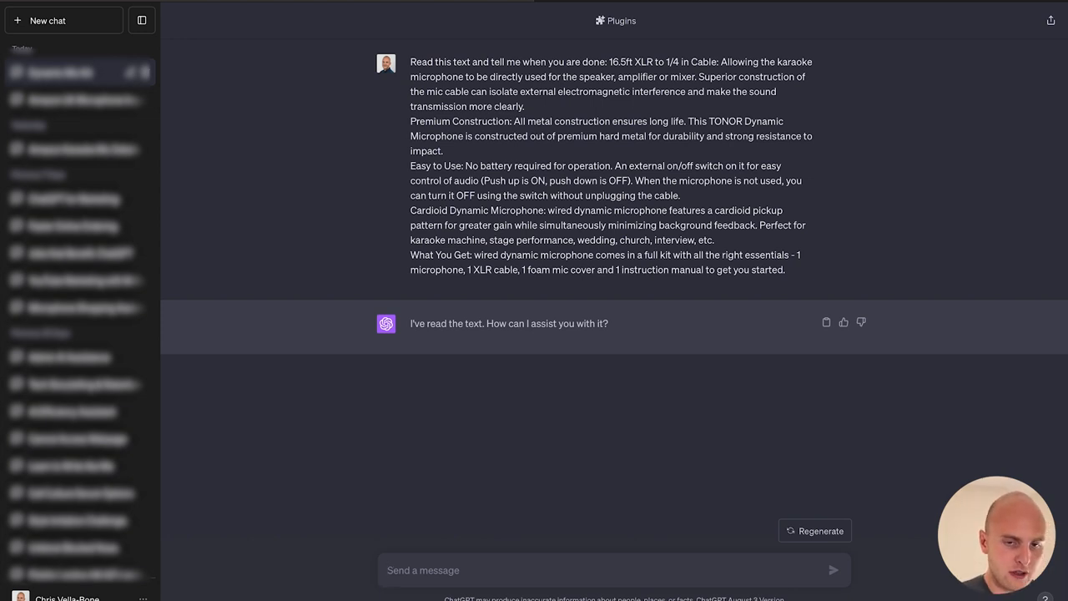
# - Draft 'Give me 3 personas that would buy this product and tell me their motivations and pain points'
pyautogui.write('Give me 3 perso')
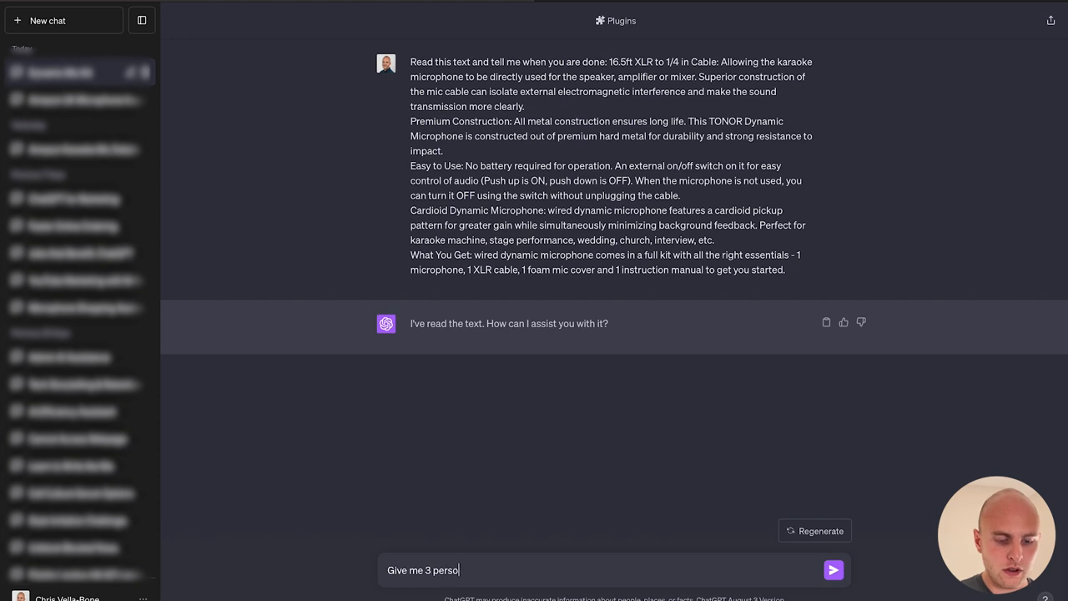
pyautogui.write('nas tha')
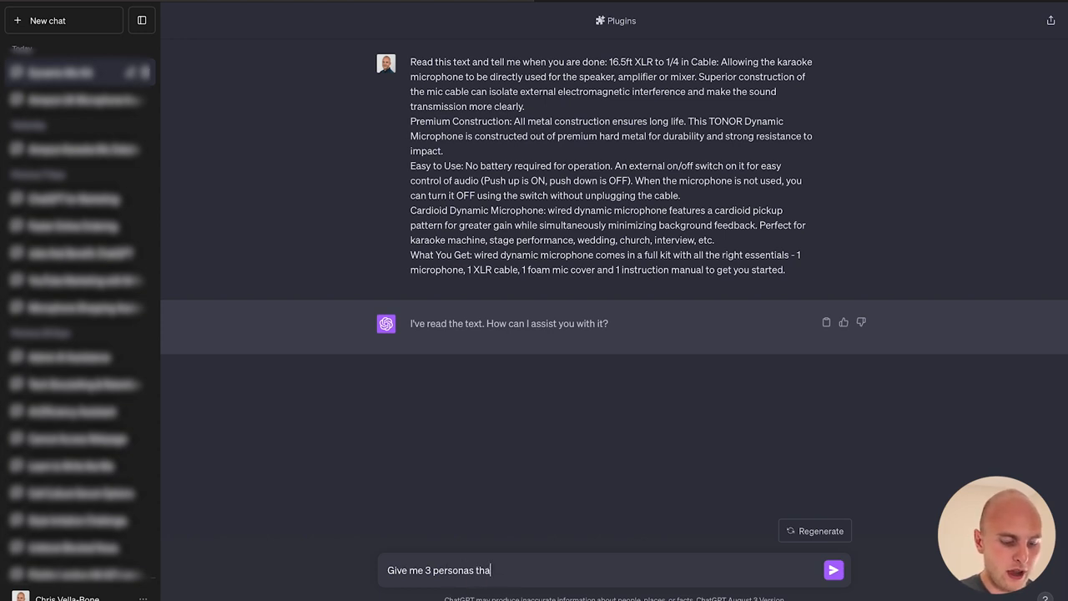
pyautogui.write('t would buy')
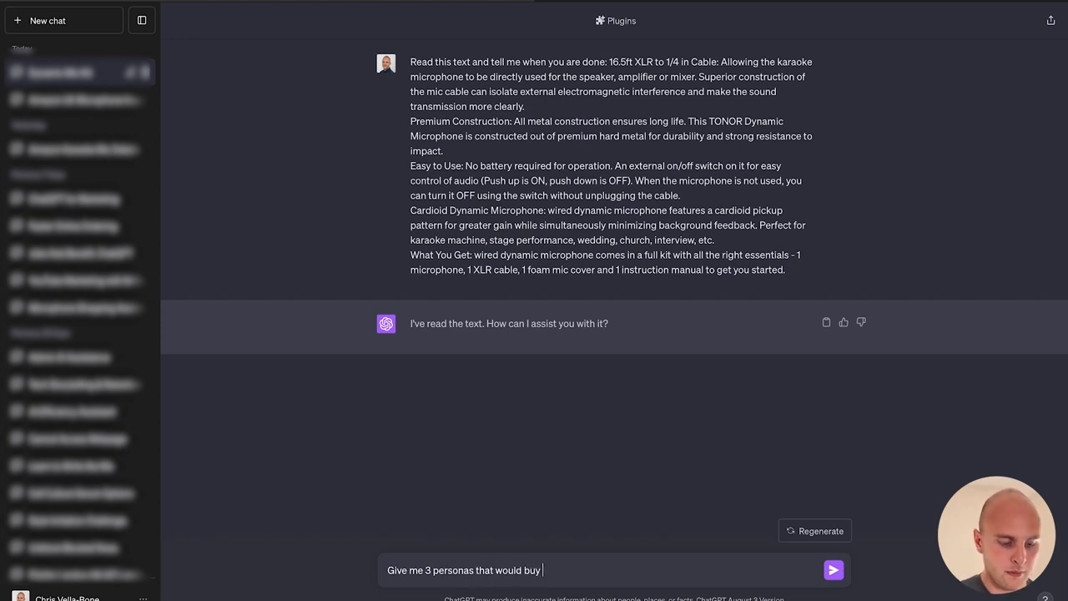
pyautogui.write('this product')
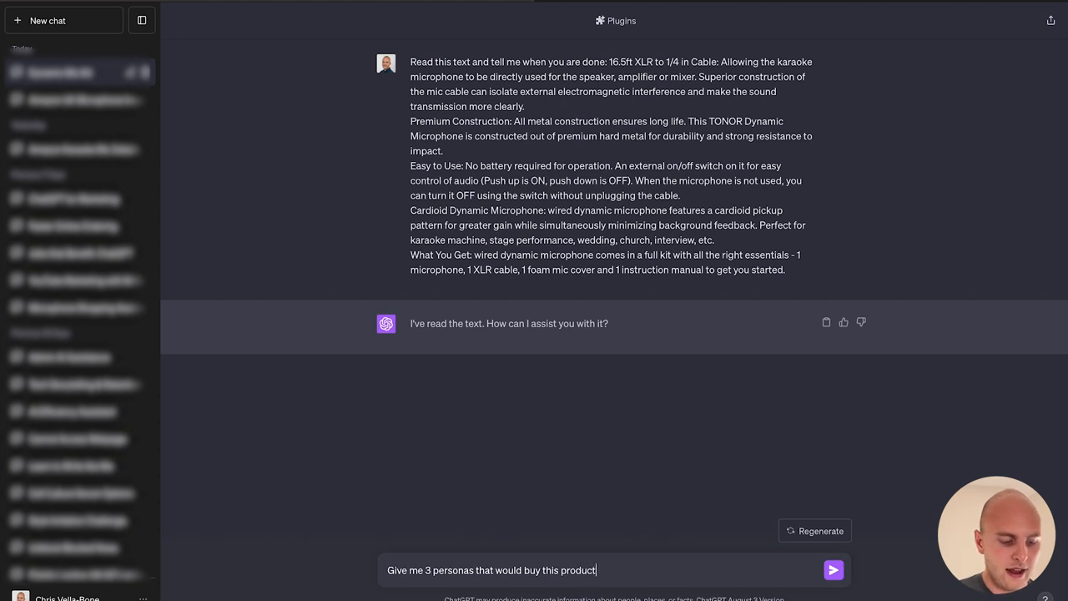
pyautogui.write('and tell me th')
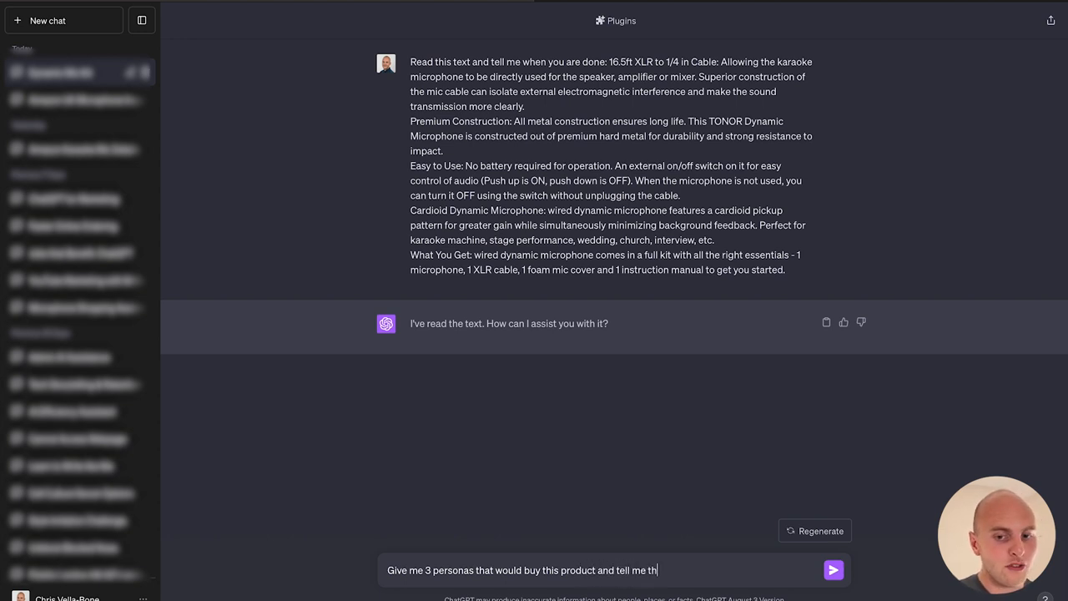
pyautogui.write('eir motivat')
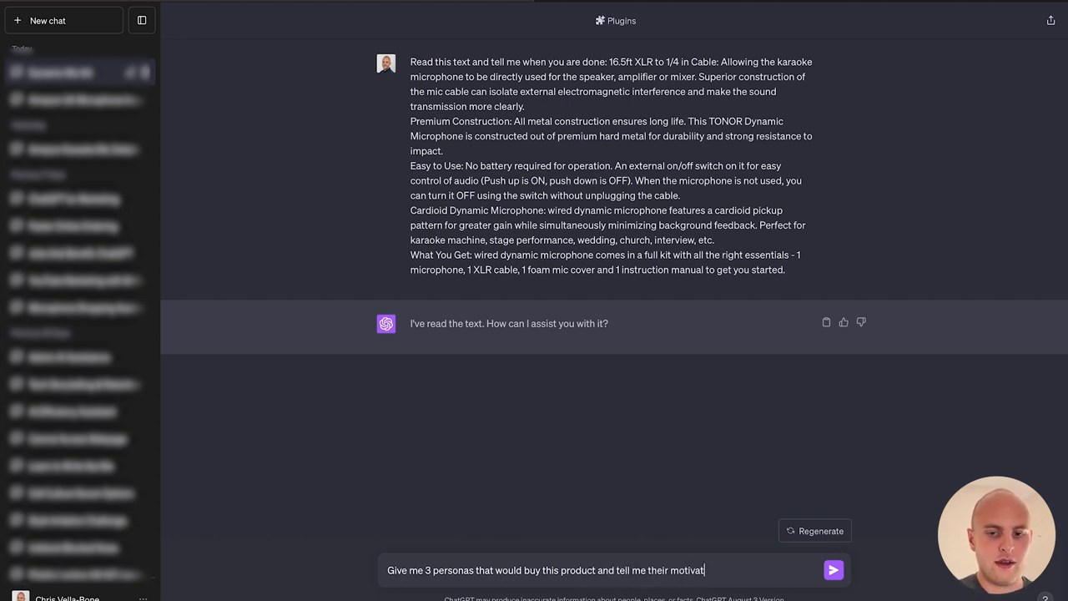
pyautogui.write('ions and pain')
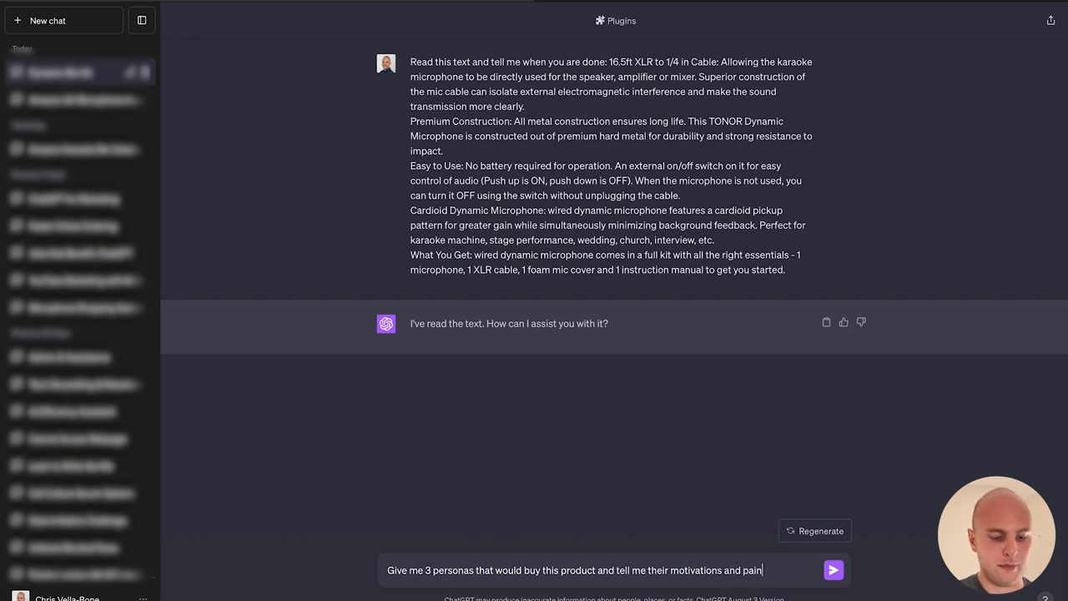
pyautogui.write('points')
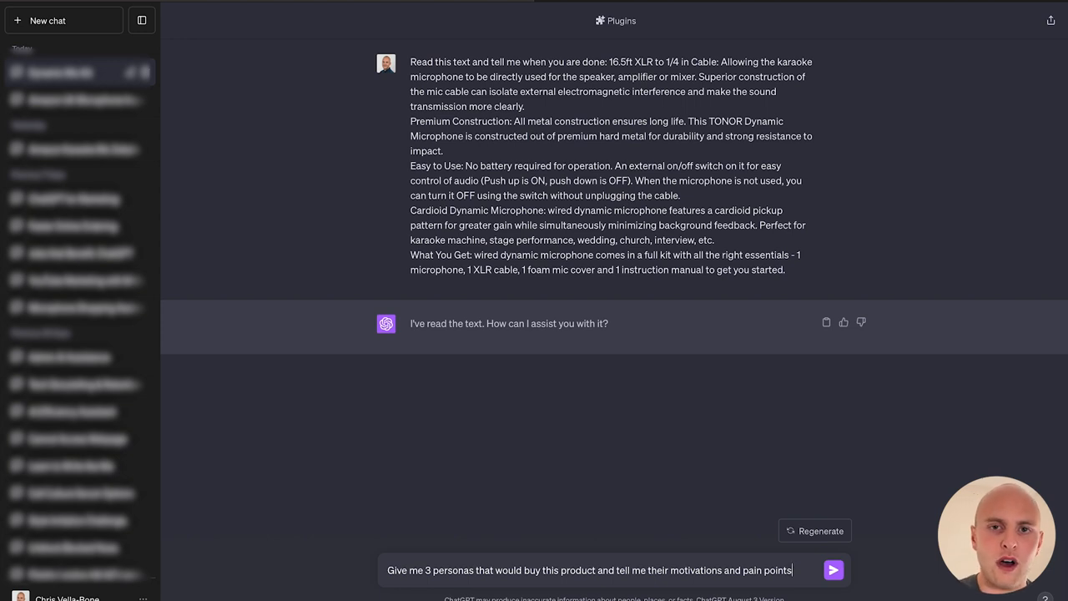
# - Submit the persona prompt and receive the three buyer personas
pyautogui.click(833, 571)
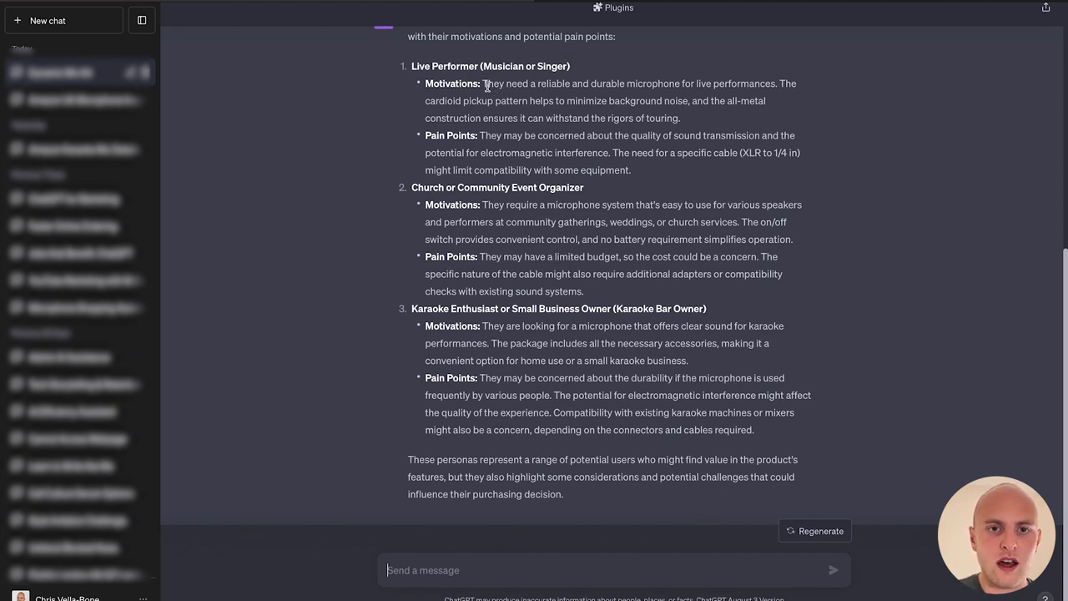
pyautogui.moveTo(551, 97)
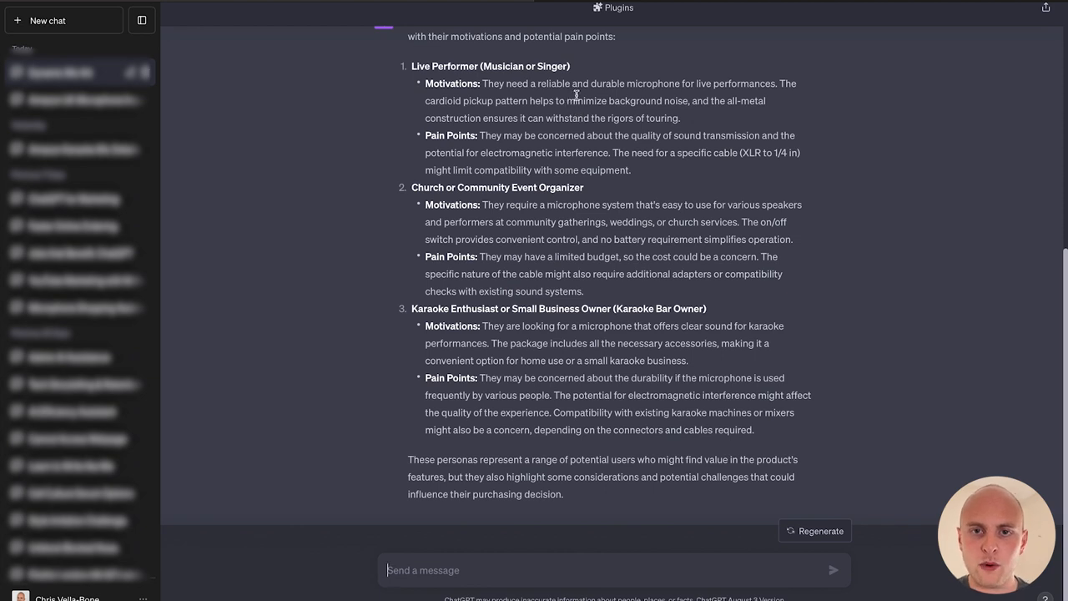
pyautogui.moveTo(771, 100)
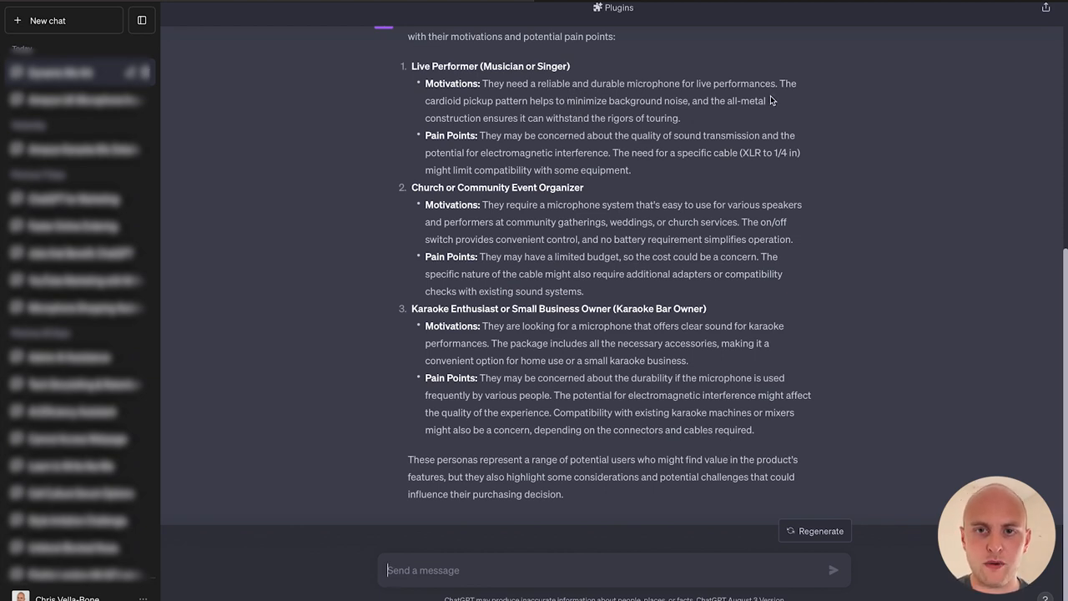
pyautogui.moveTo(582, 110)
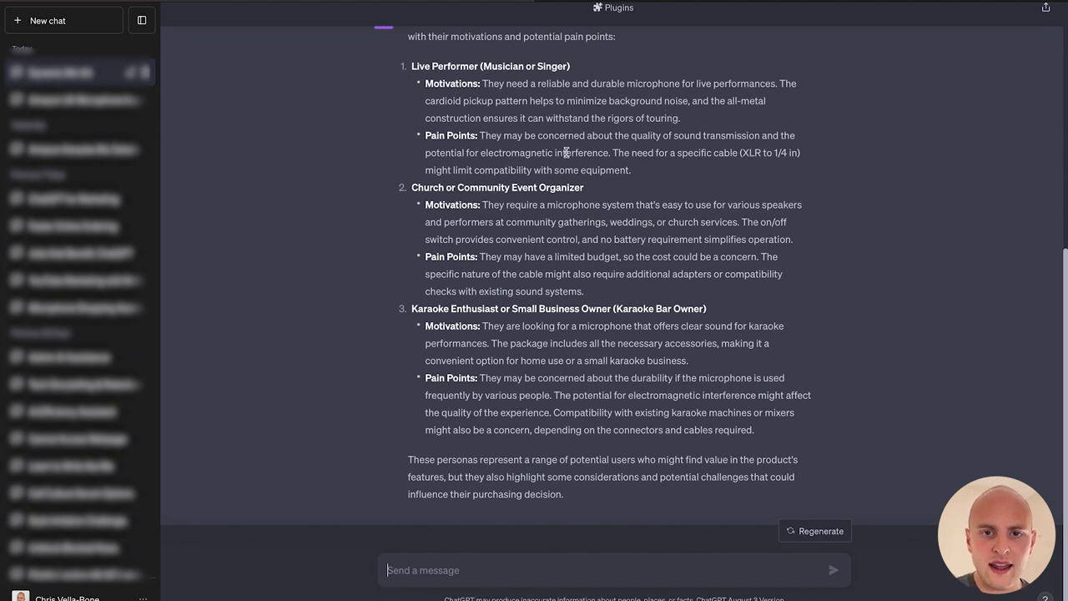
pyautogui.moveTo(628, 146)
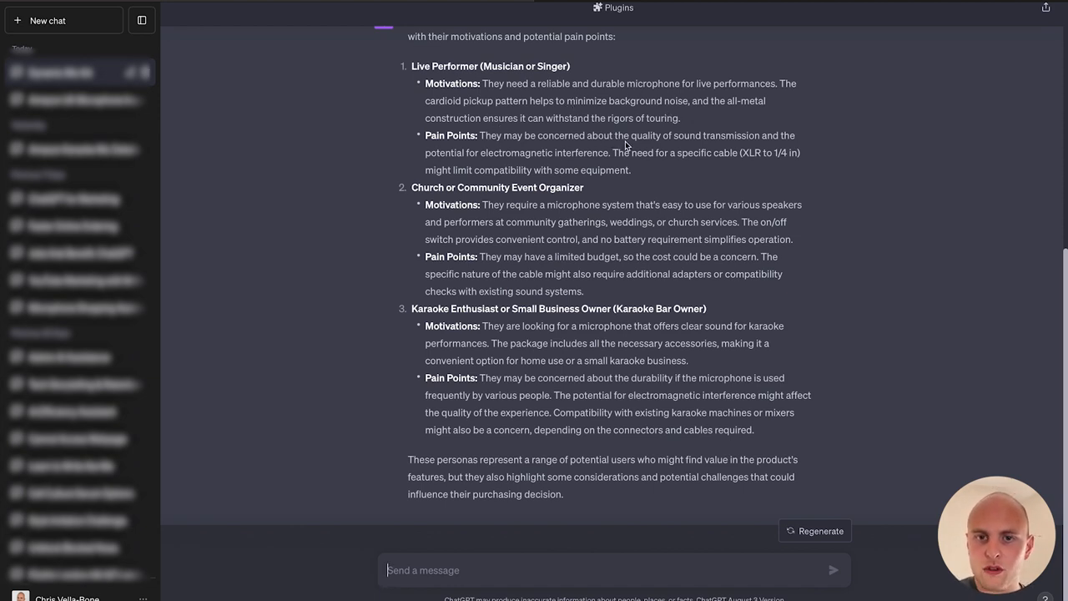
pyautogui.moveTo(678, 147)
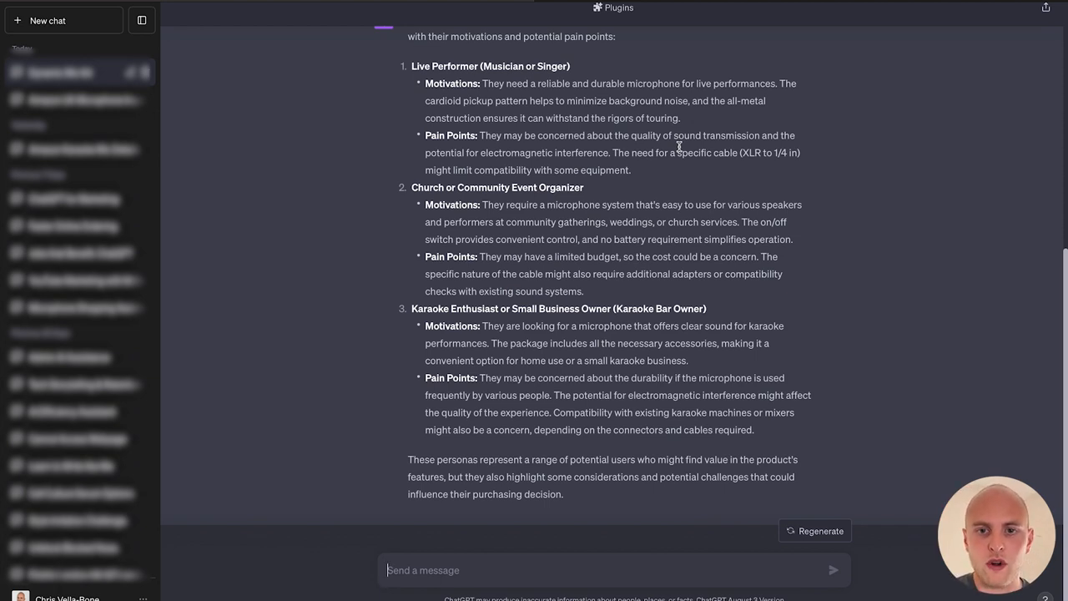
pyautogui.moveTo(685, 211)
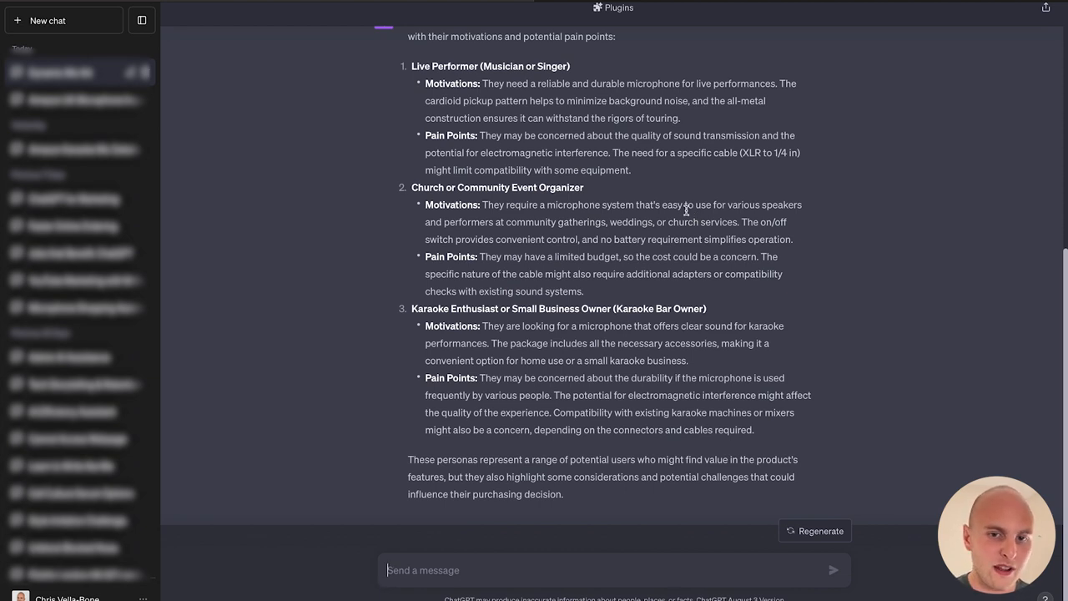
pyautogui.moveTo(573, 260)
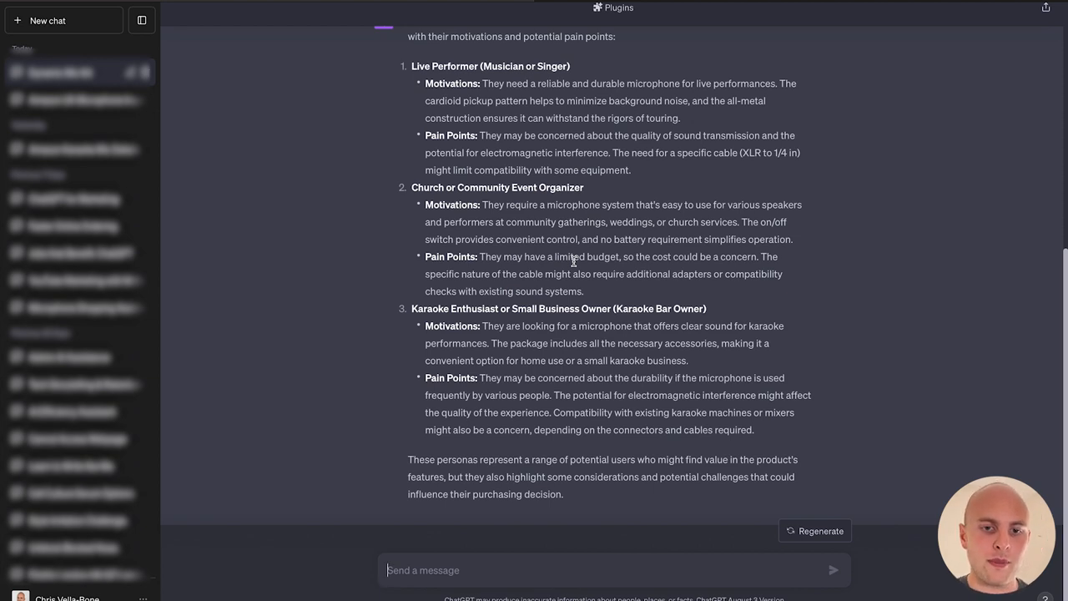
pyautogui.moveTo(480, 304)
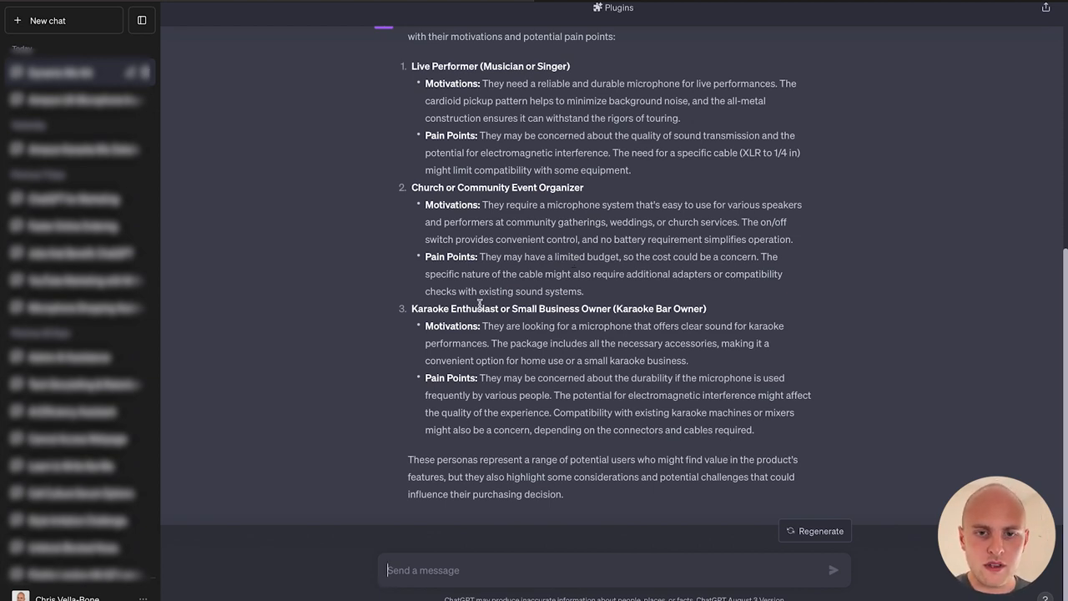
pyautogui.moveTo(575, 338)
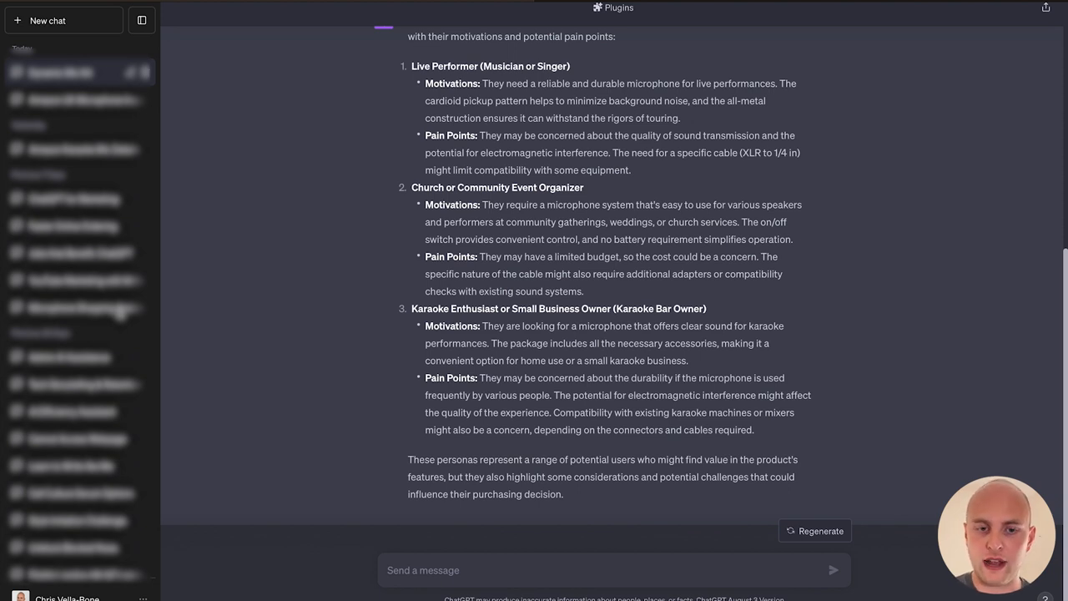
pyautogui.moveTo(469, 552)
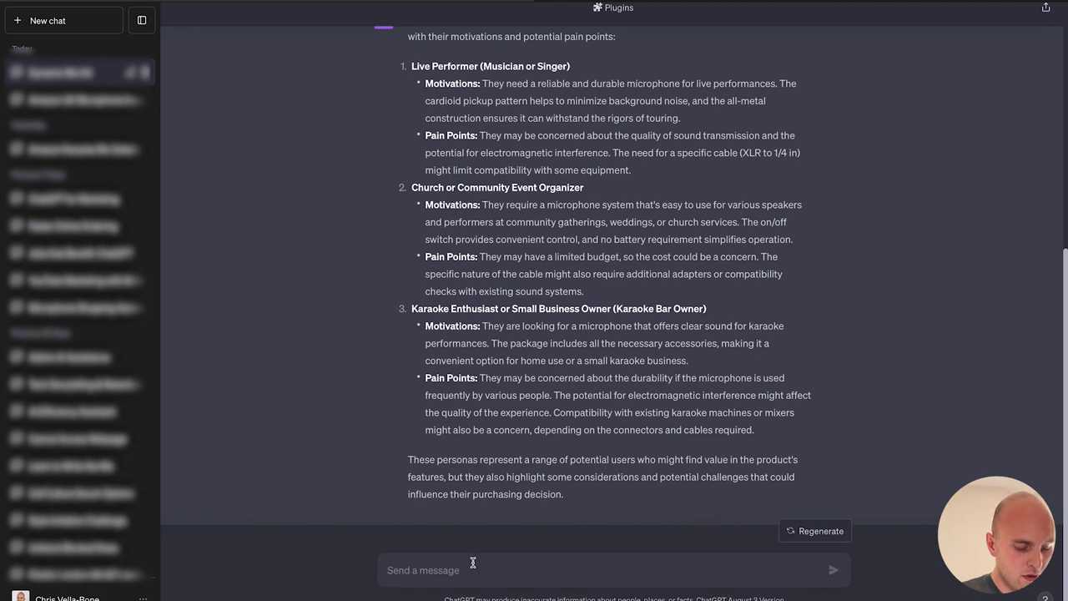
# - Send 'Write 3 Facebook ads for each of these personas, make the ads clickable focusing on their motivations'
pyautogui.write('Write')
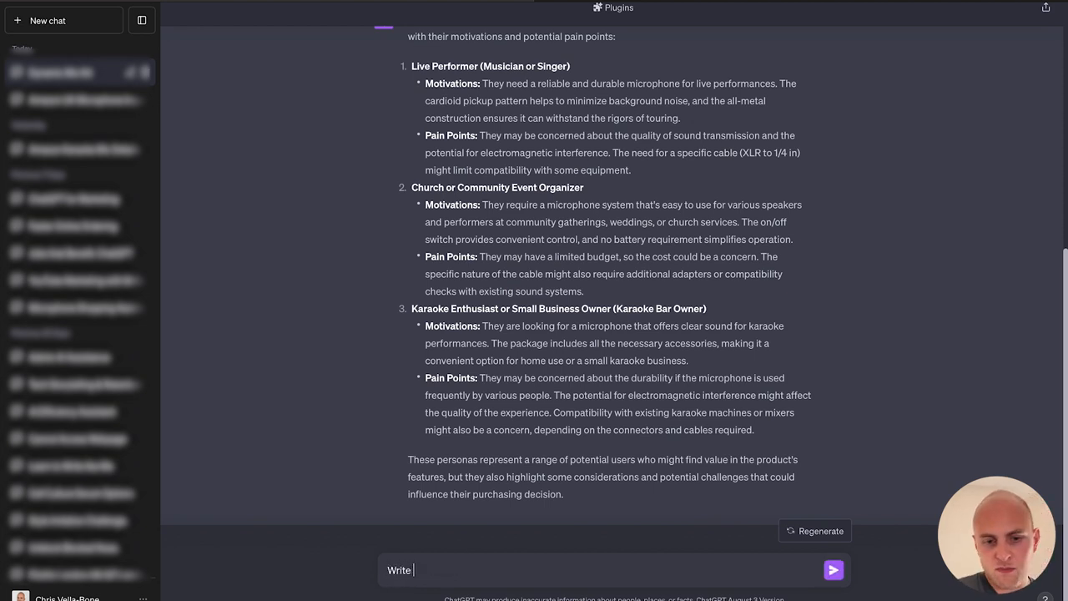
pyautogui.write('3 Faceboo')
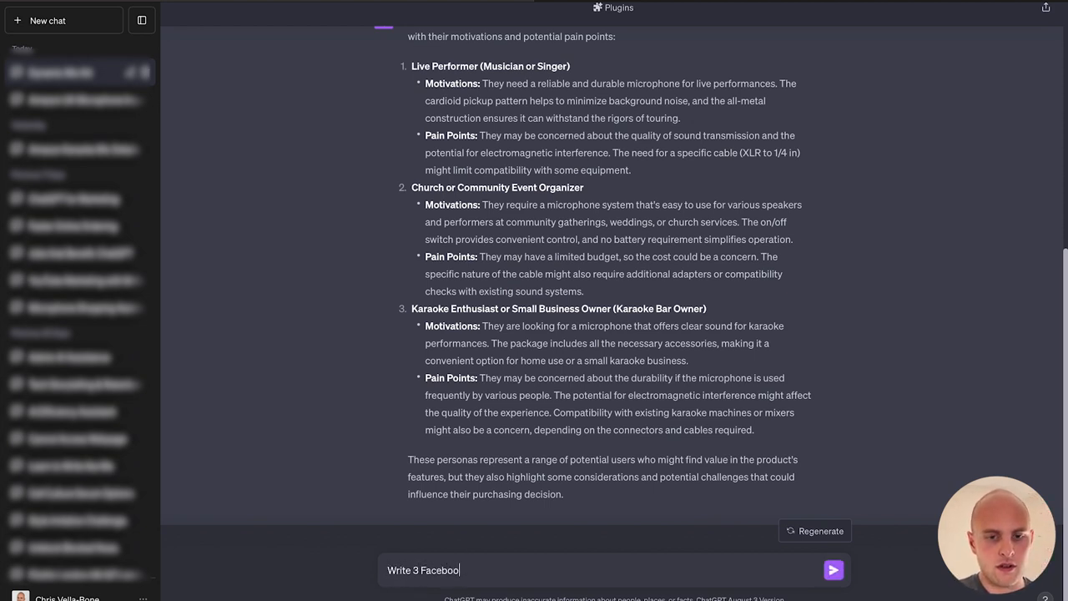
pyautogui.write('k ads')
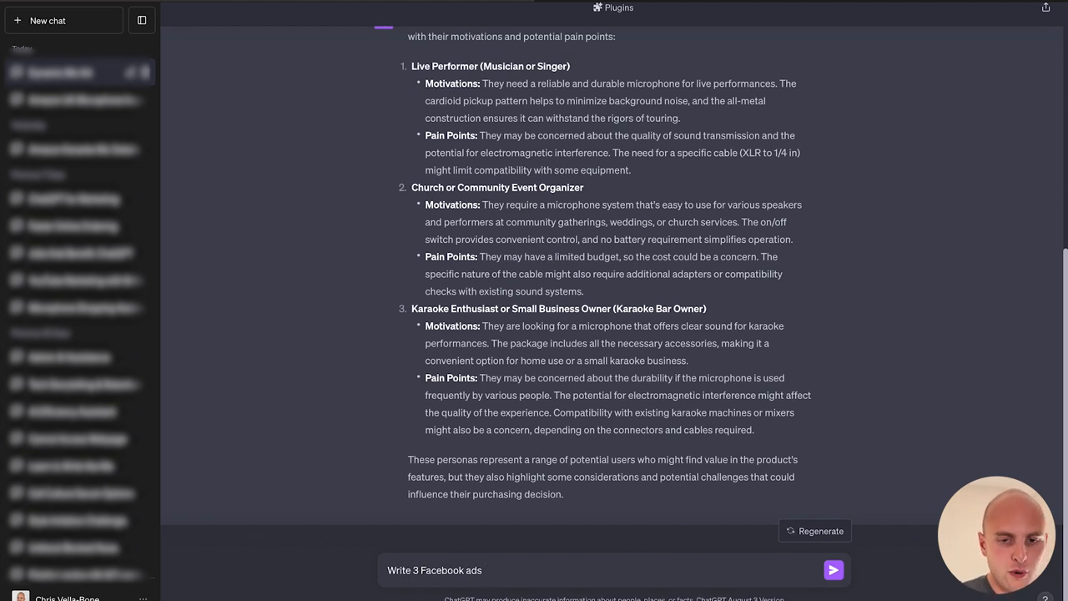
pyautogui.write('for each of')
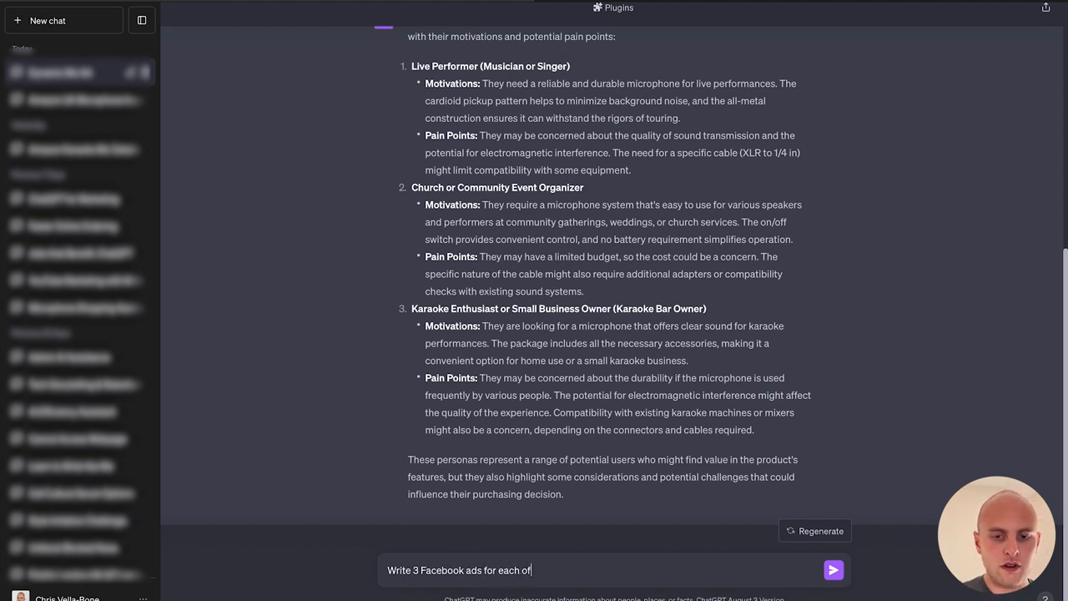
pyautogui.write('these personas. M')
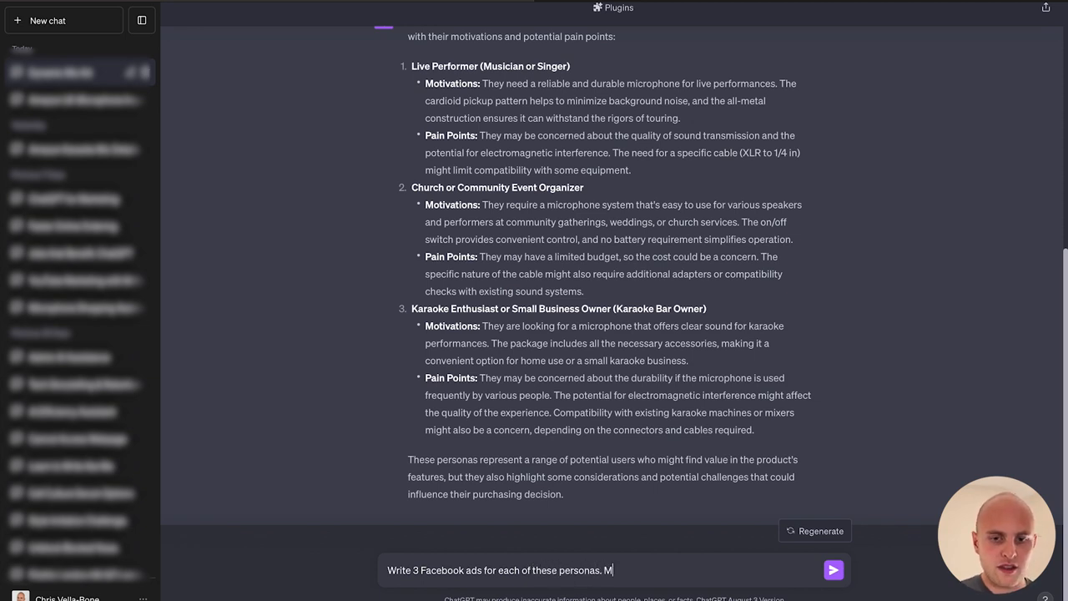
pyautogui.write('ake the ad clickable by f')
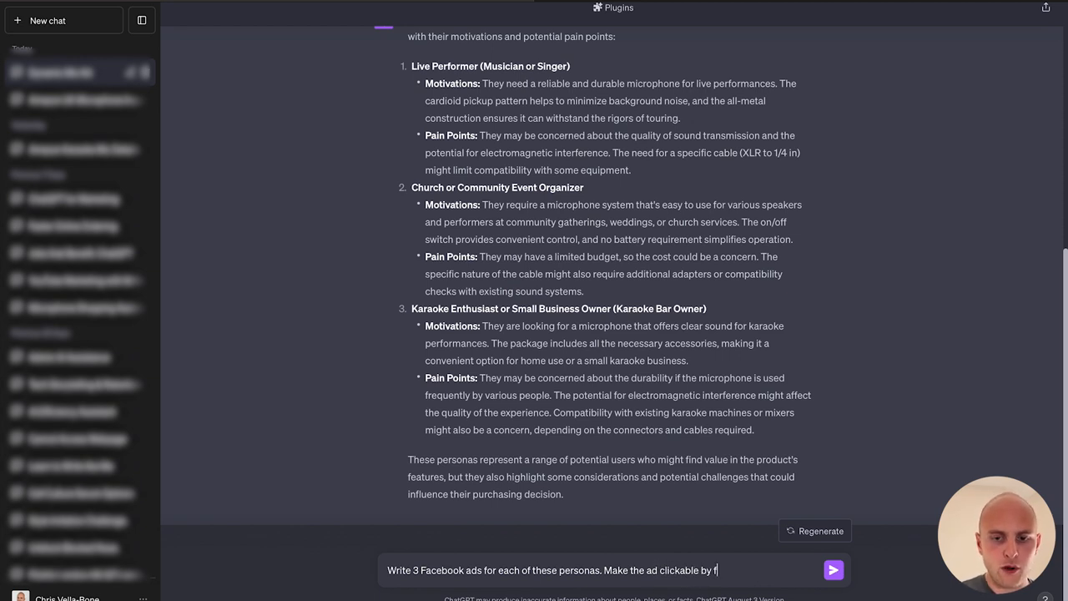
pyautogui.write('ocusing on their')
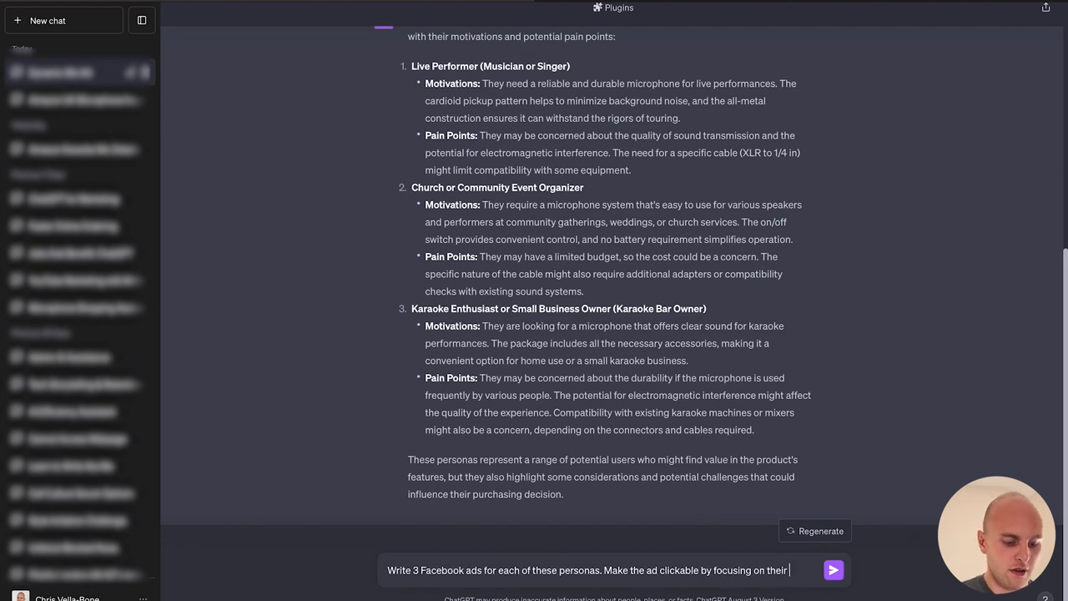
pyautogui.click(833, 571)
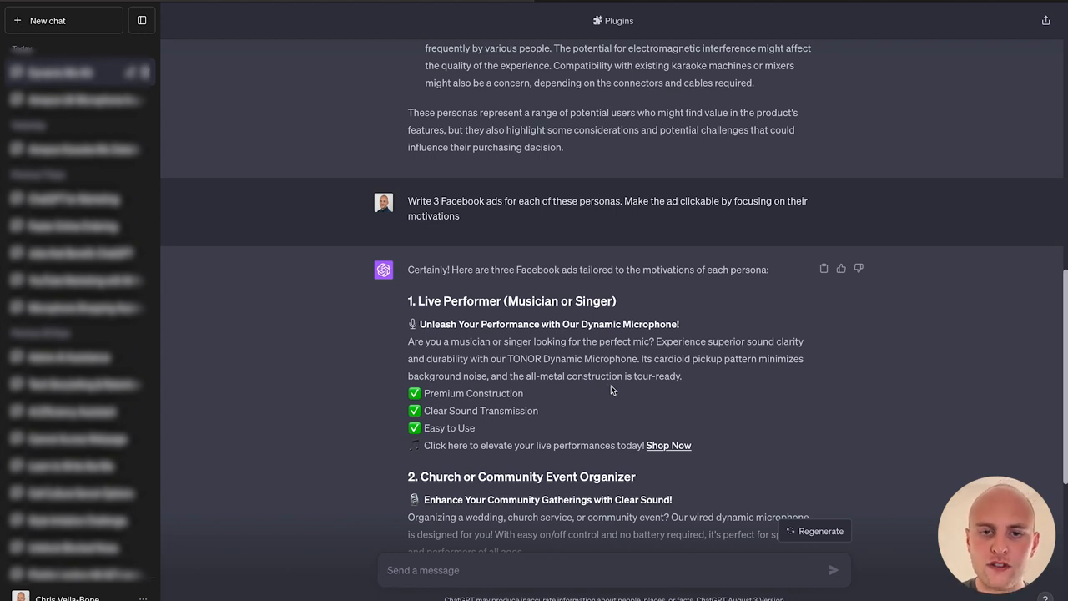
pyautogui.moveTo(487, 244)
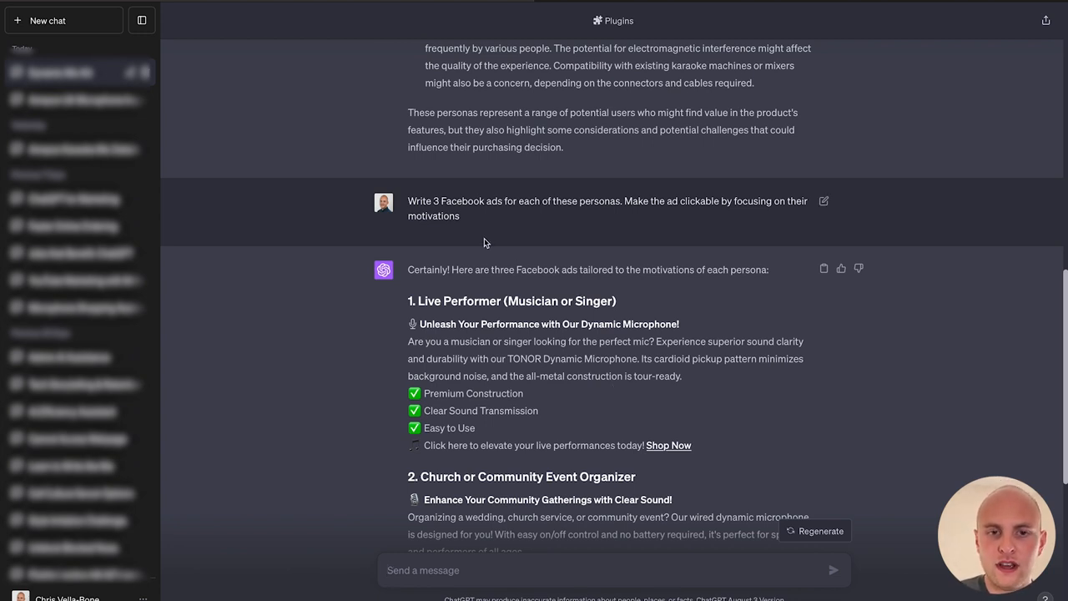
pyautogui.moveTo(514, 237)
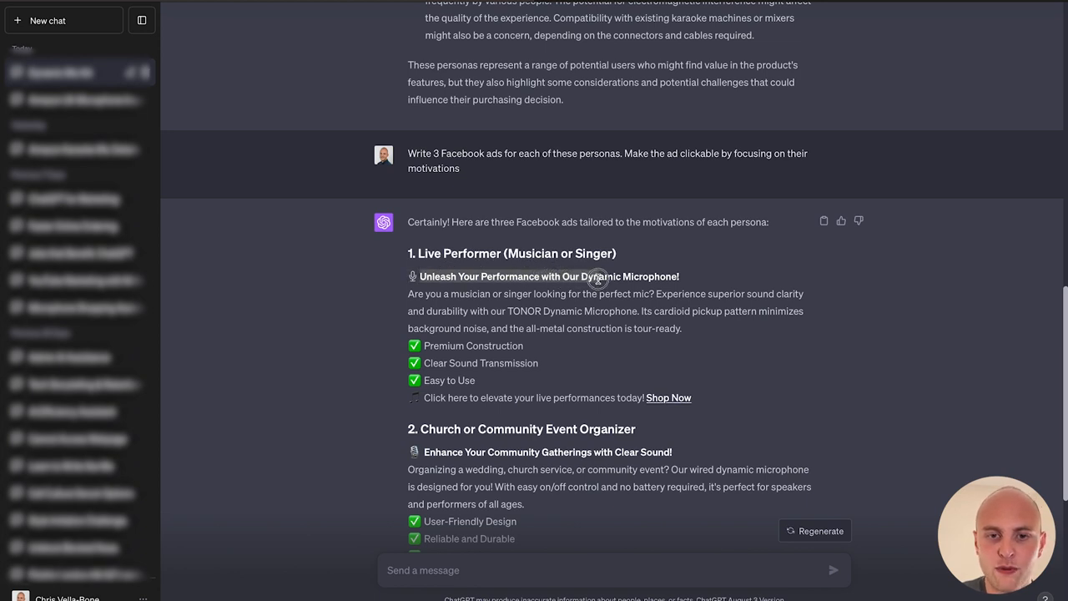
pyautogui.moveTo(664, 294)
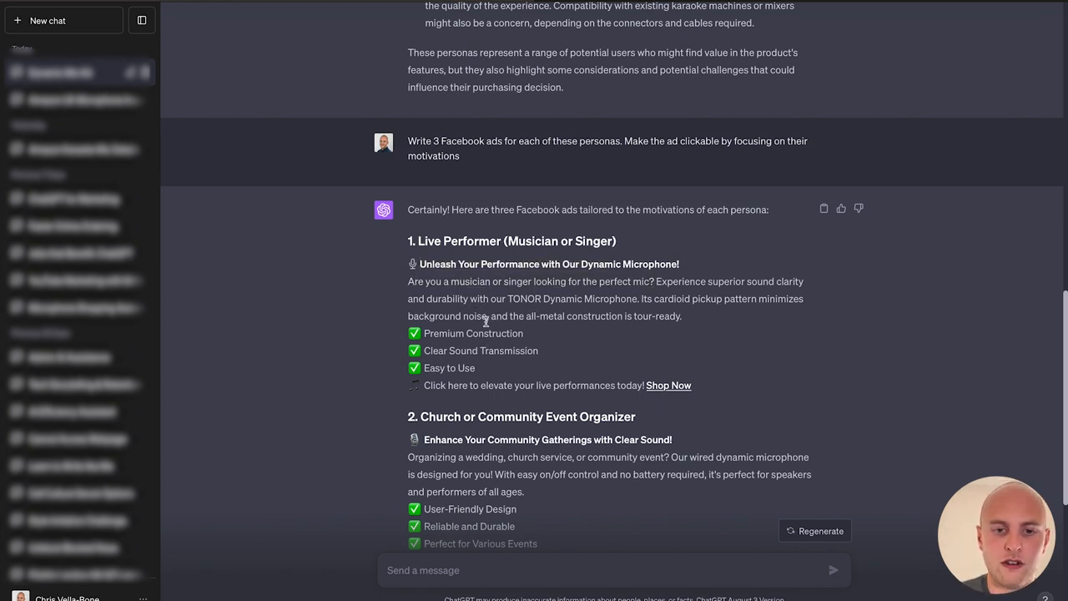
# - Scroll through the three persona Facebook ads and the closing summary
pyautogui.scroll(-3)
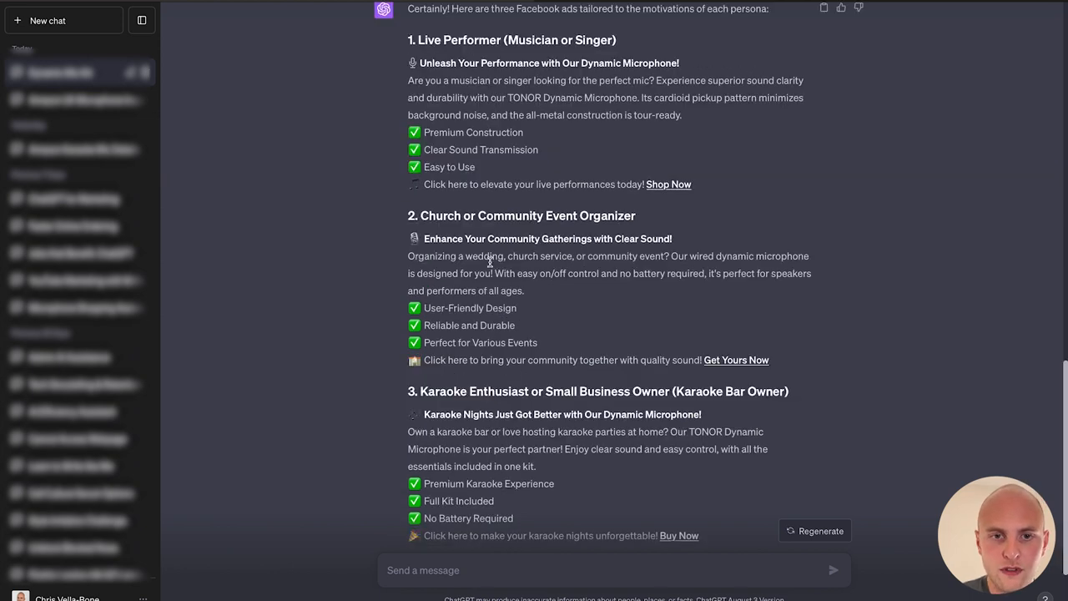
pyautogui.moveTo(581, 270)
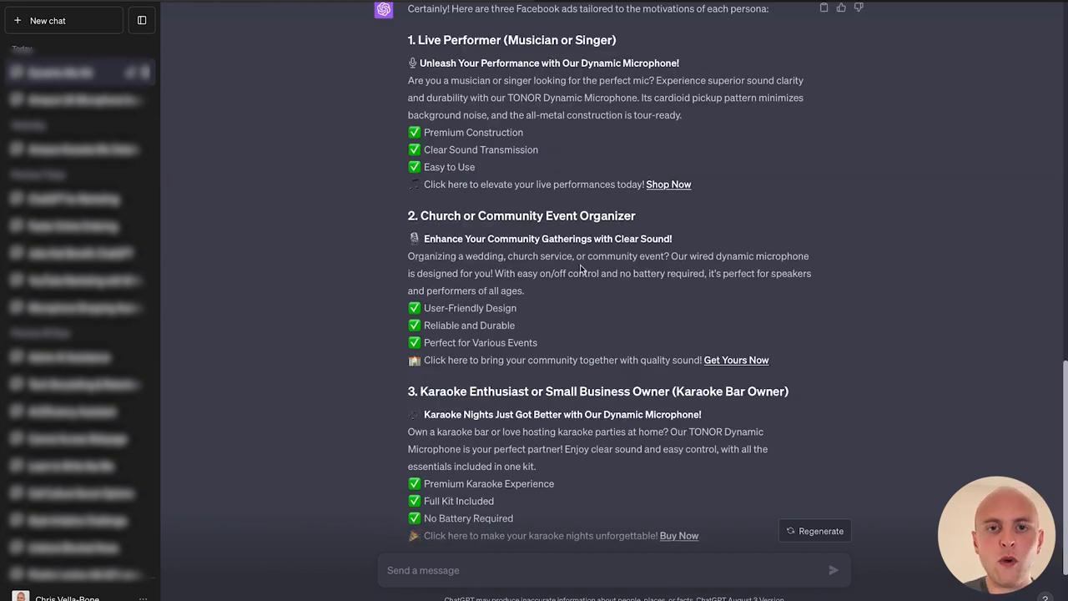
pyautogui.moveTo(634, 301)
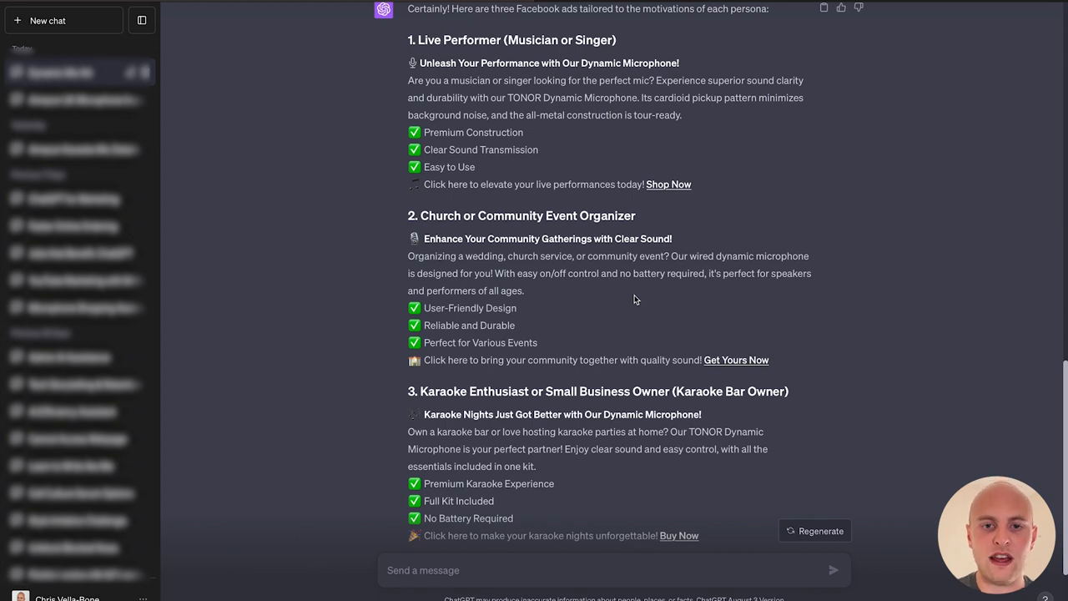
pyautogui.moveTo(559, 271)
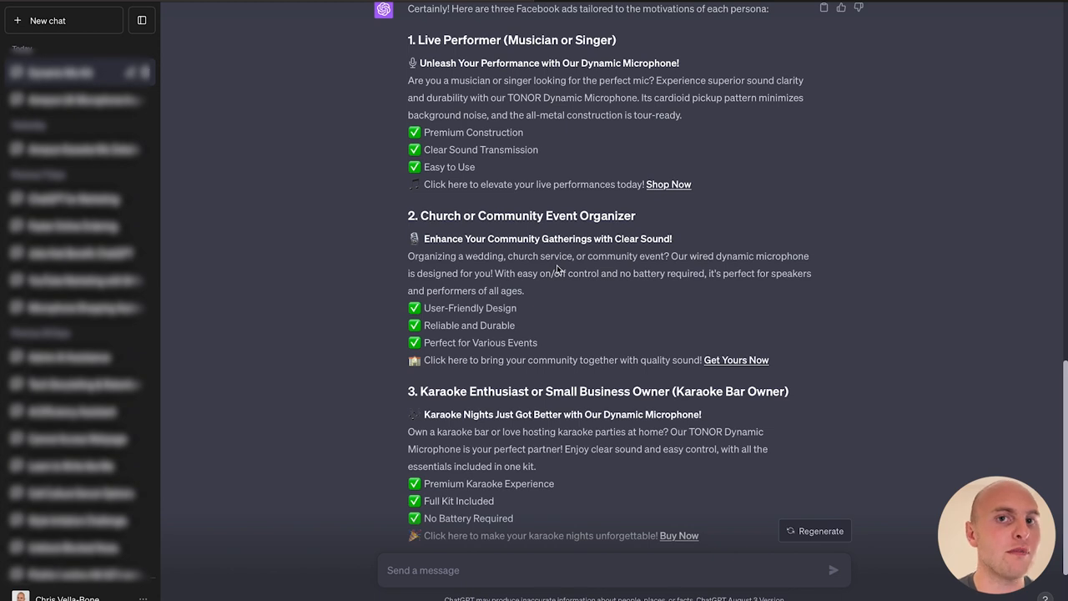
pyautogui.scroll(-3)
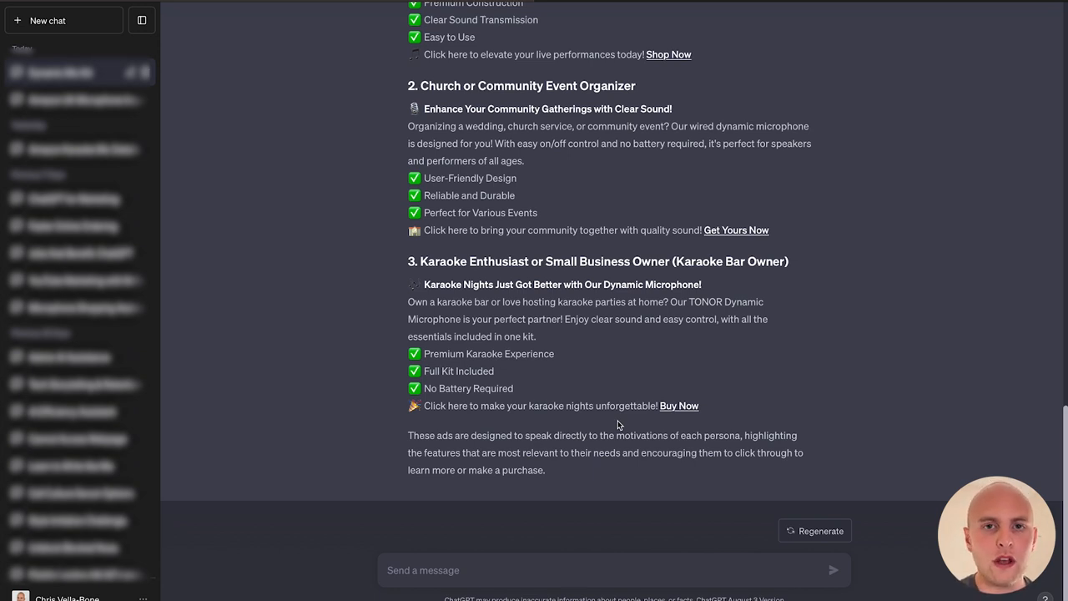
# - Send a prompt for a persuasive product launch email urging purchase of the microphone before stock runs out
pyautogui.write('Write a product launch email. Use a persuasive writing style to tell the recipient to buy this new product while stock is avai')
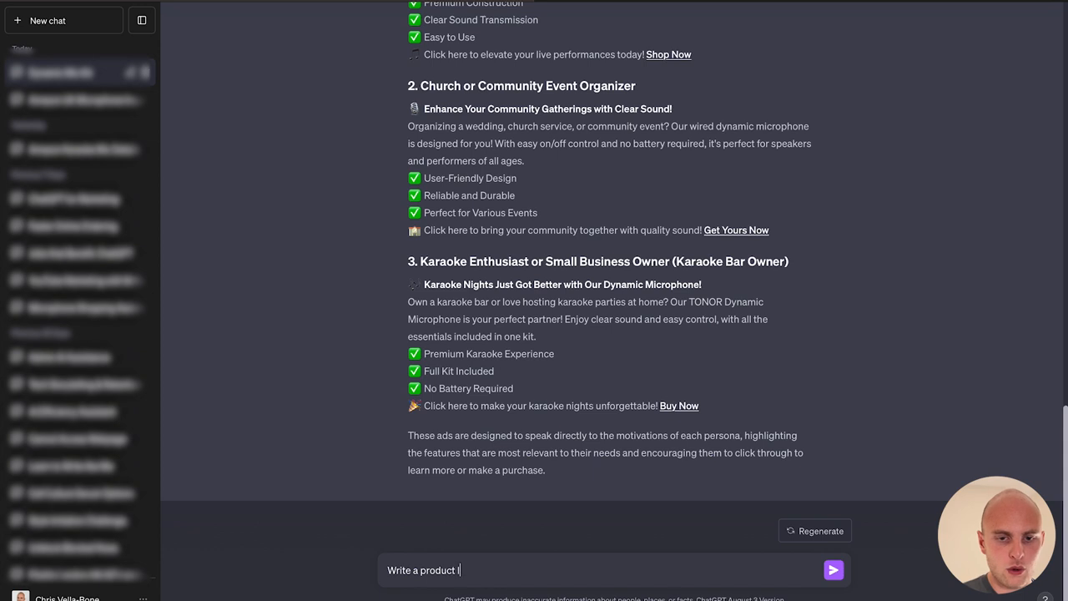
pyautogui.write('aunch email.')
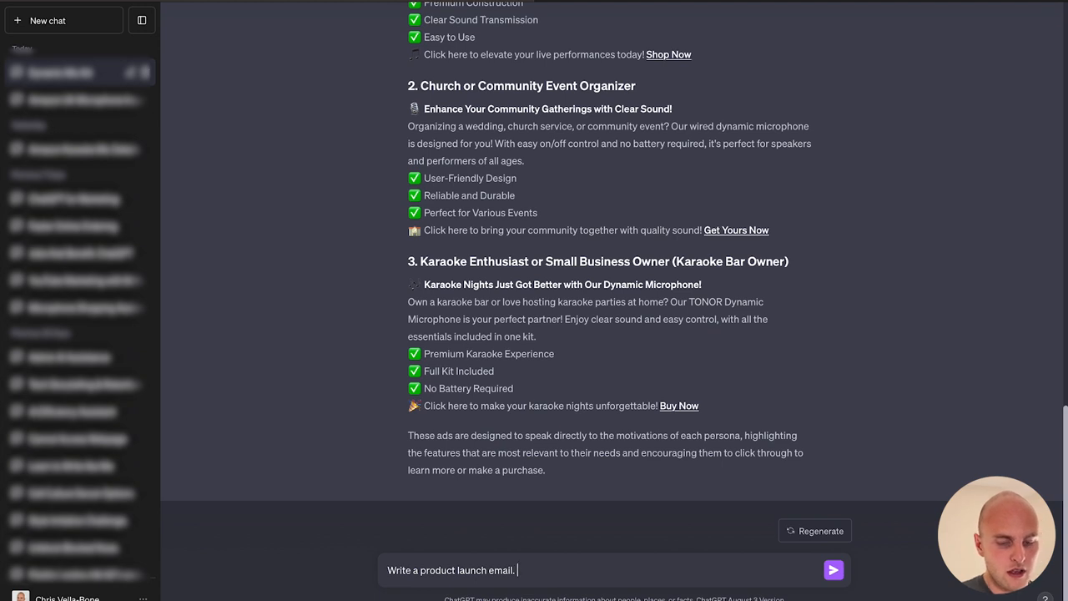
pyautogui.write('Use a p')
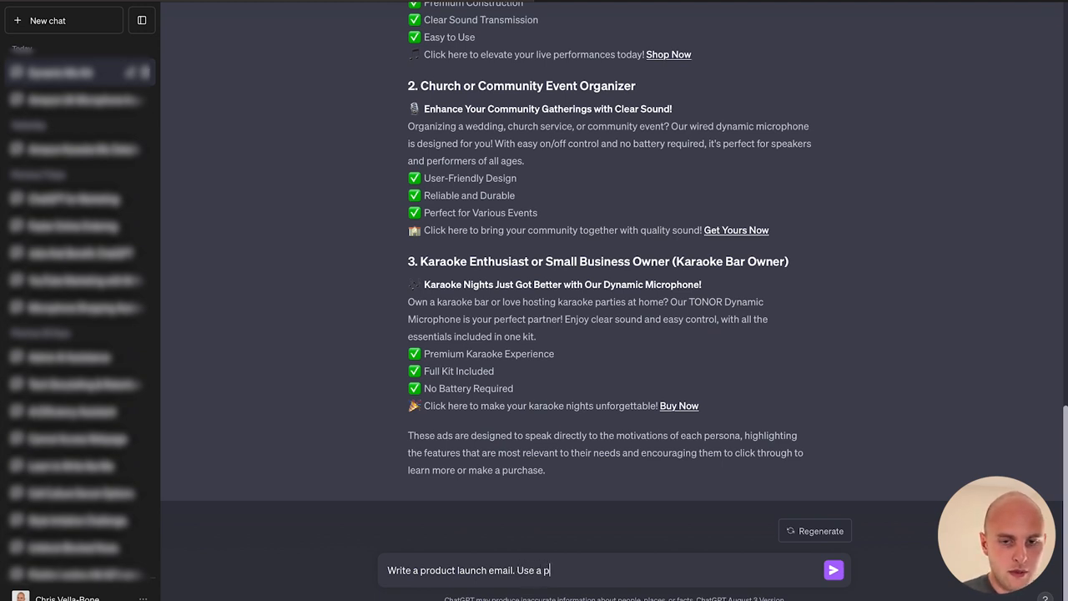
pyautogui.write('ersuasive w')
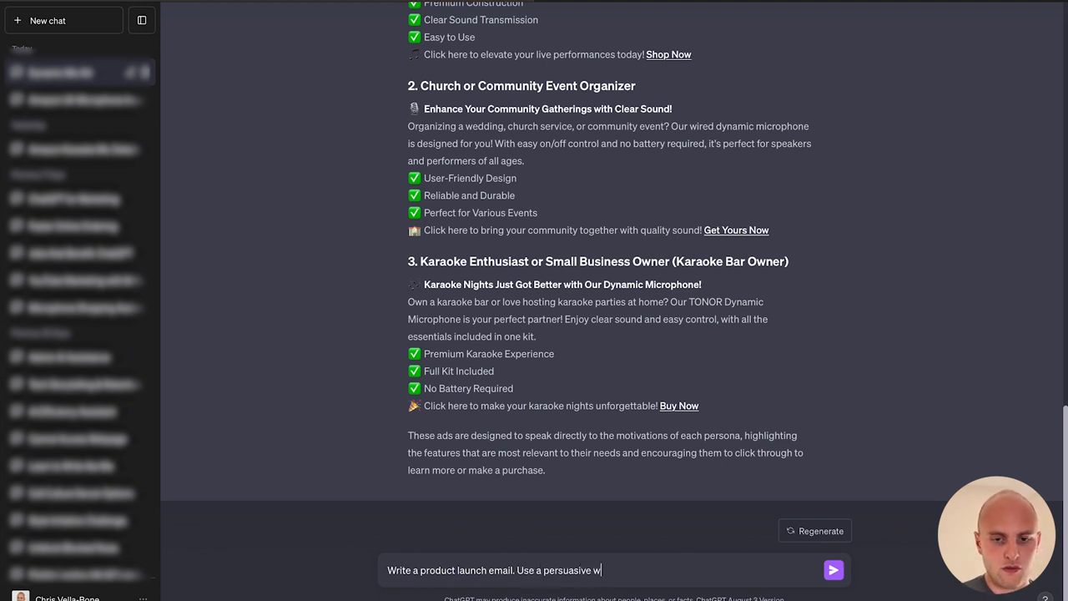
pyautogui.write('riting style to encoura')
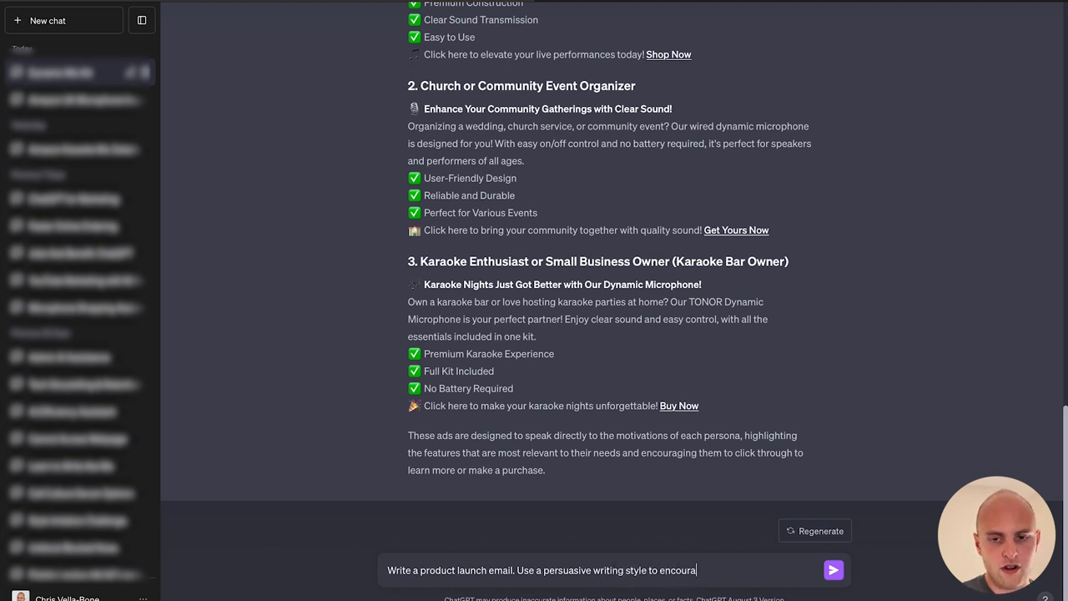
pyautogui.write('ge the rei')
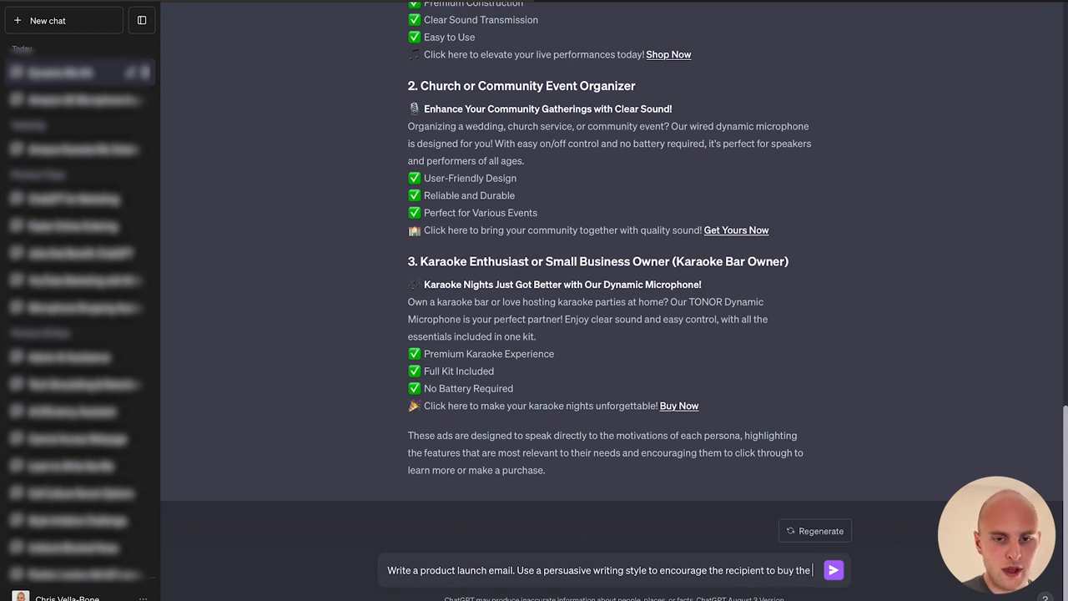
pyautogui.write('microphone before stock')
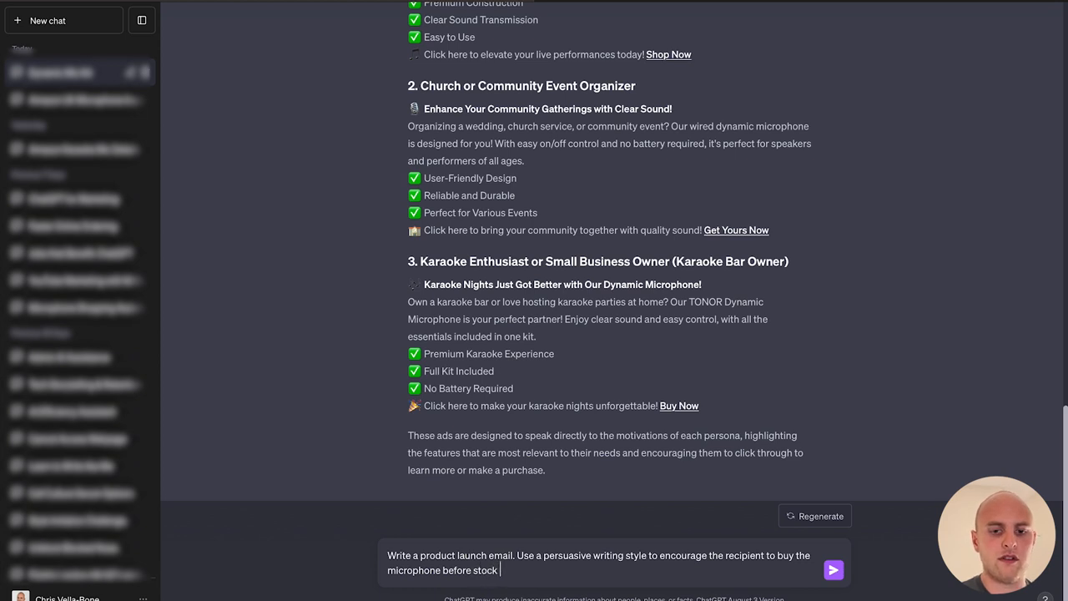
pyautogui.write('runs out.')
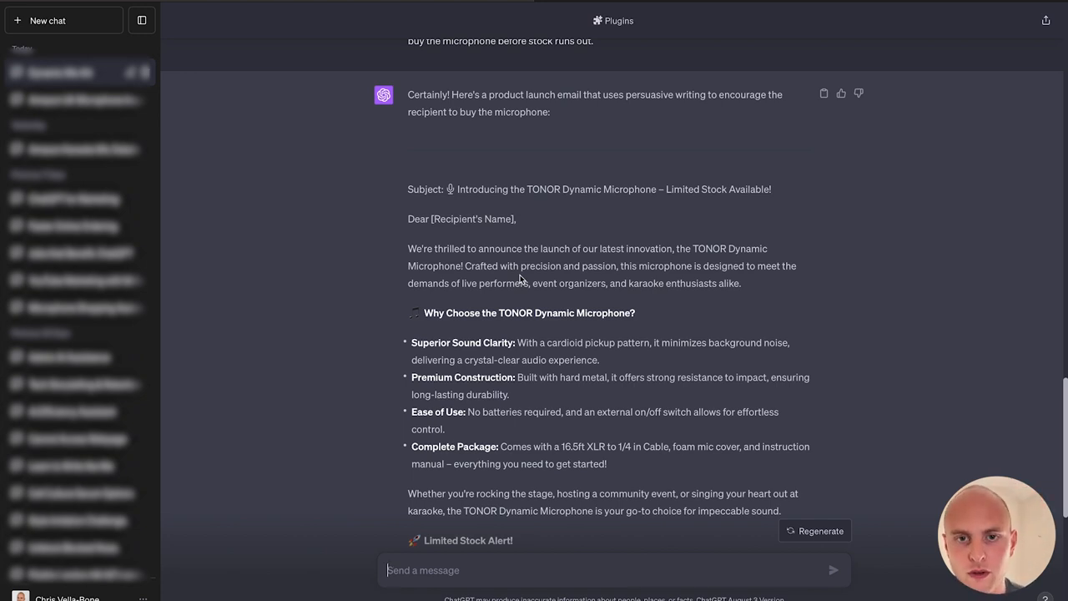
pyautogui.moveTo(761, 282)
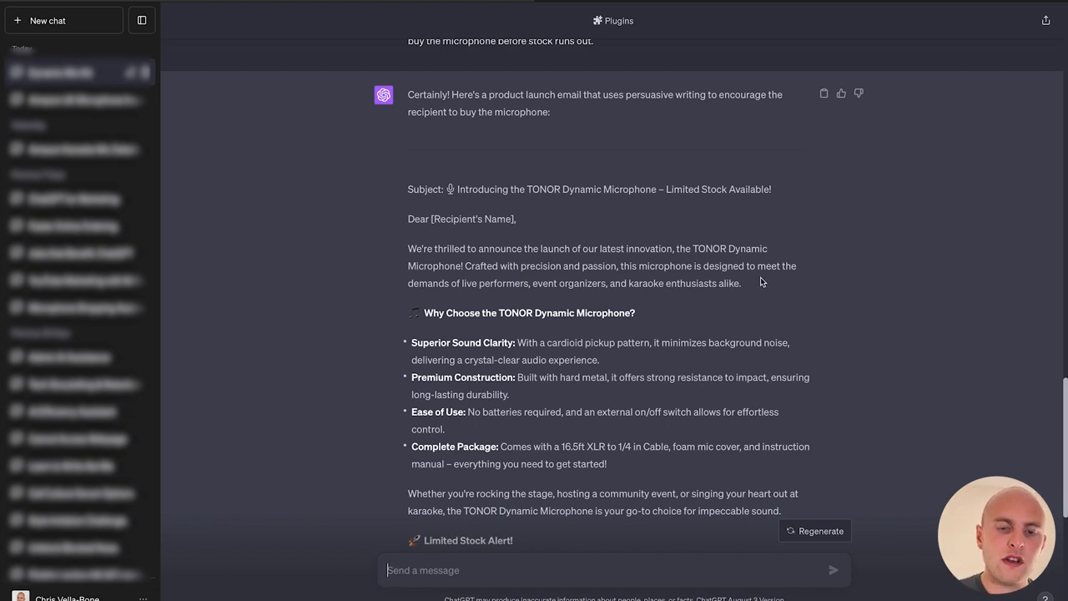
pyautogui.moveTo(761, 290)
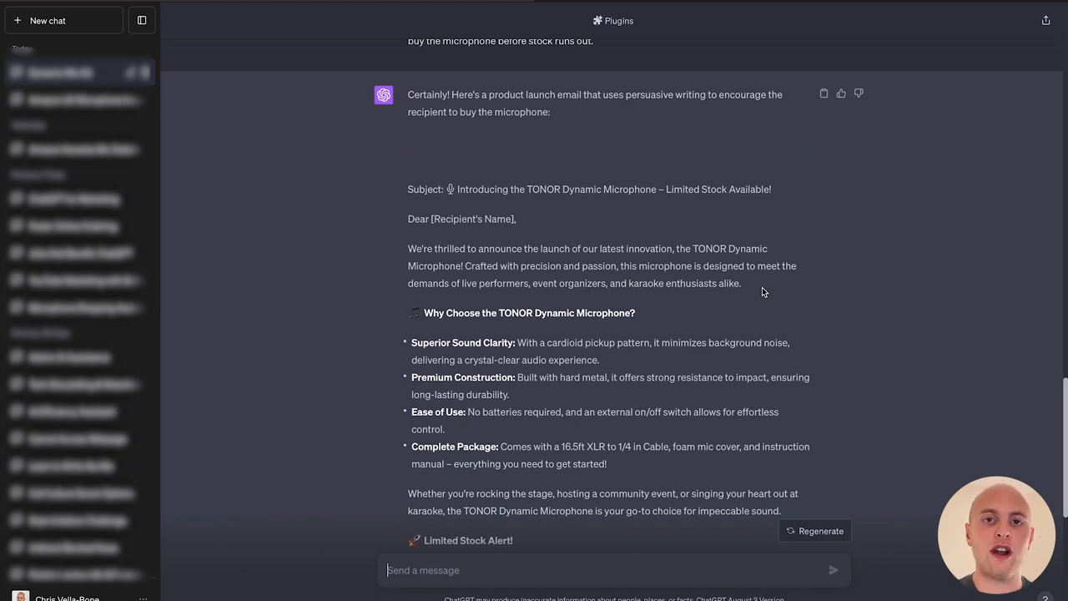
# - Scroll down to read the launch email through its P.S. and summary
pyautogui.scroll(-3)
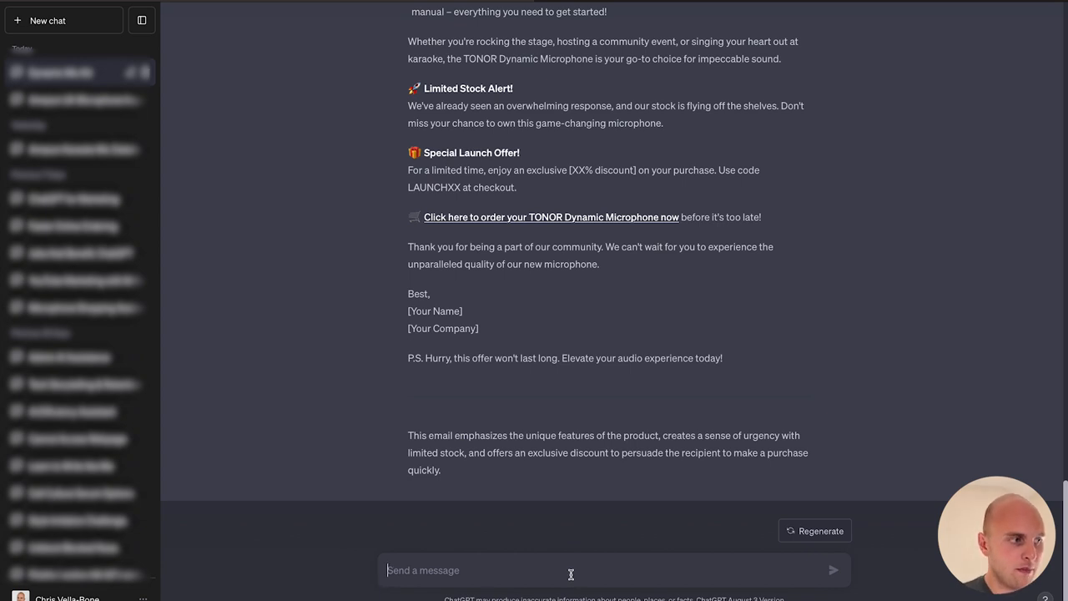
# - Send a follow-up asking to make clear in the first two lines that stock is limited
pyautogui.write('Make it clearer tha')
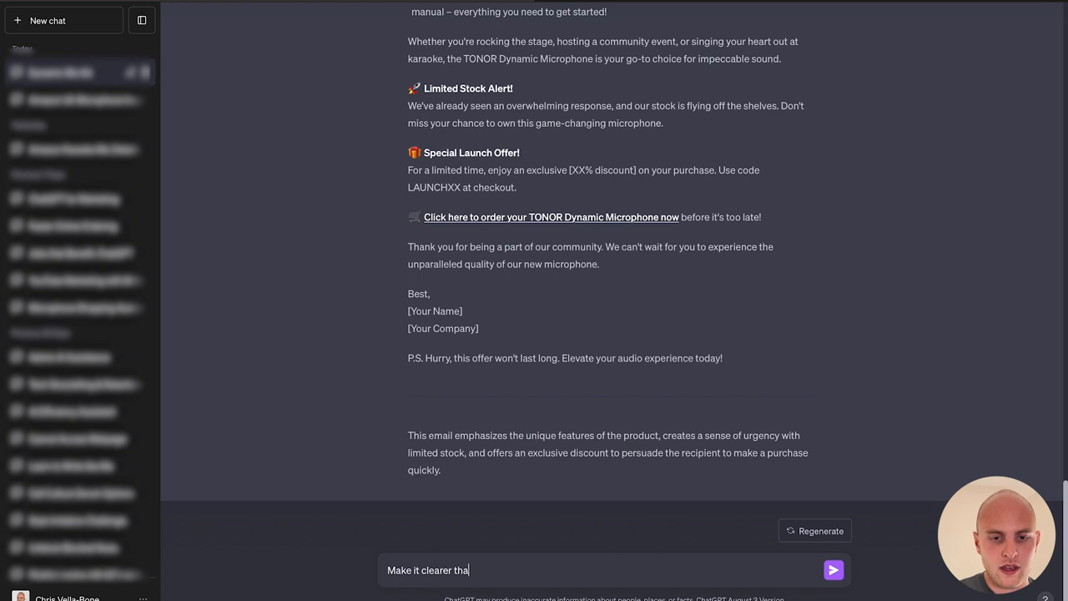
pyautogui.write('in the first 2 lines')
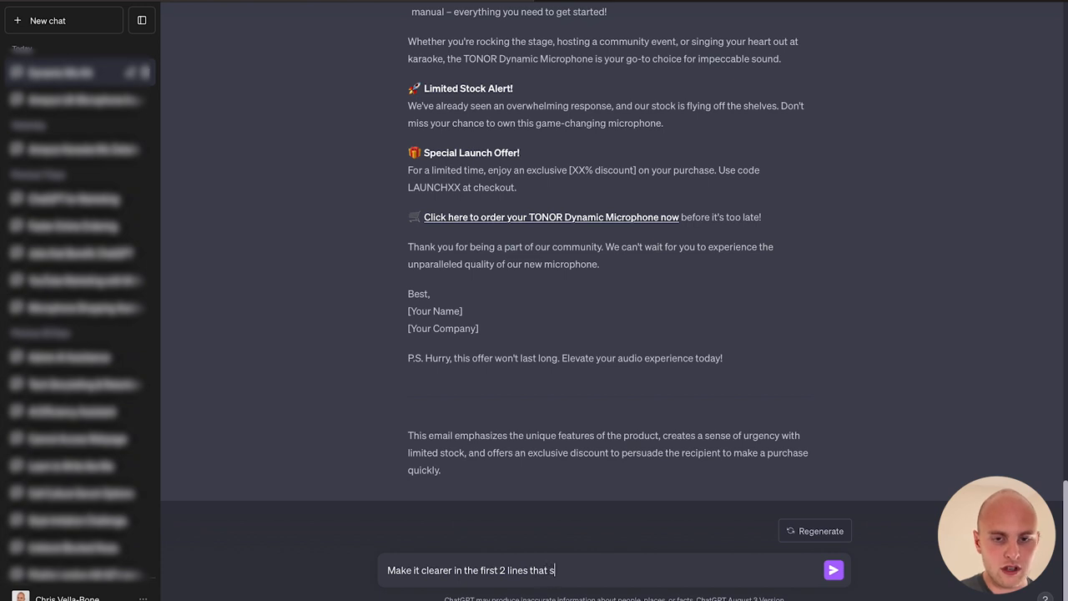
pyautogui.write('tock is limited and wi')
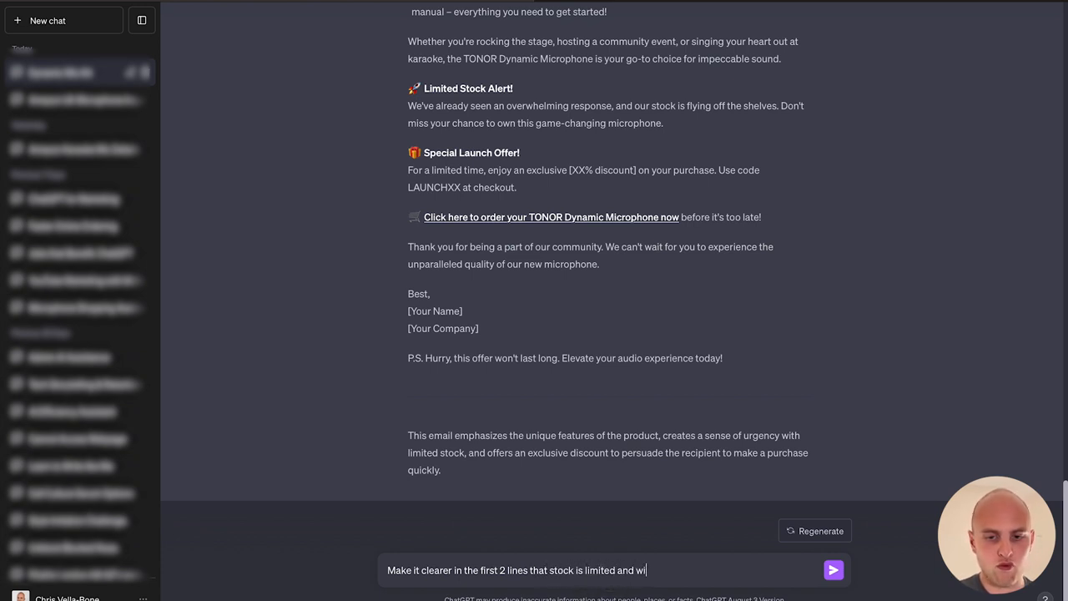
pyautogui.click(832, 571)
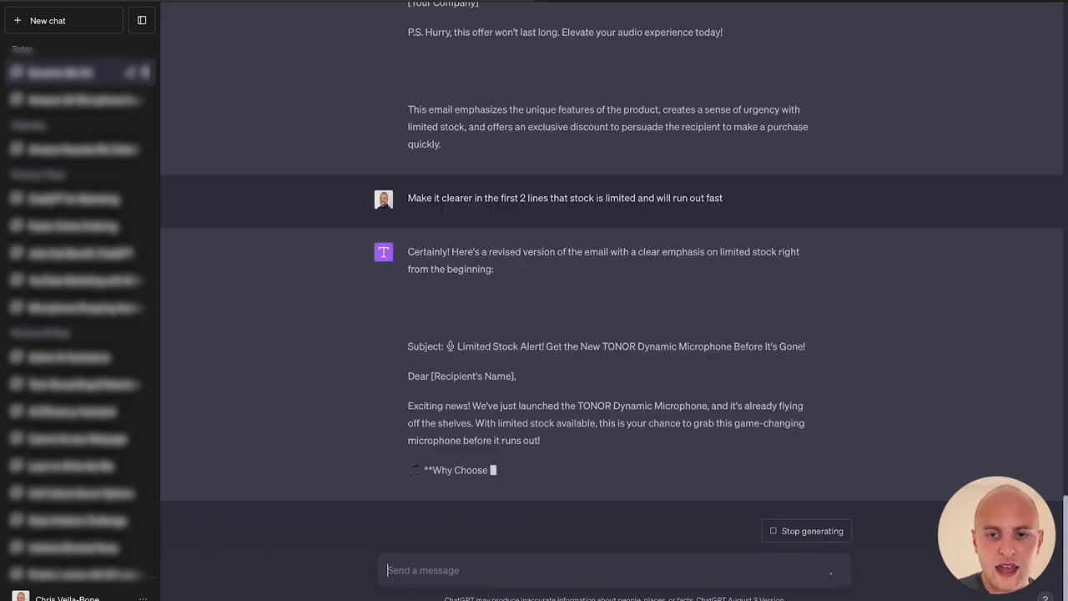
# - Scroll through the revised launch email stressing limited stock to its closing note
pyautogui.scroll(-3)
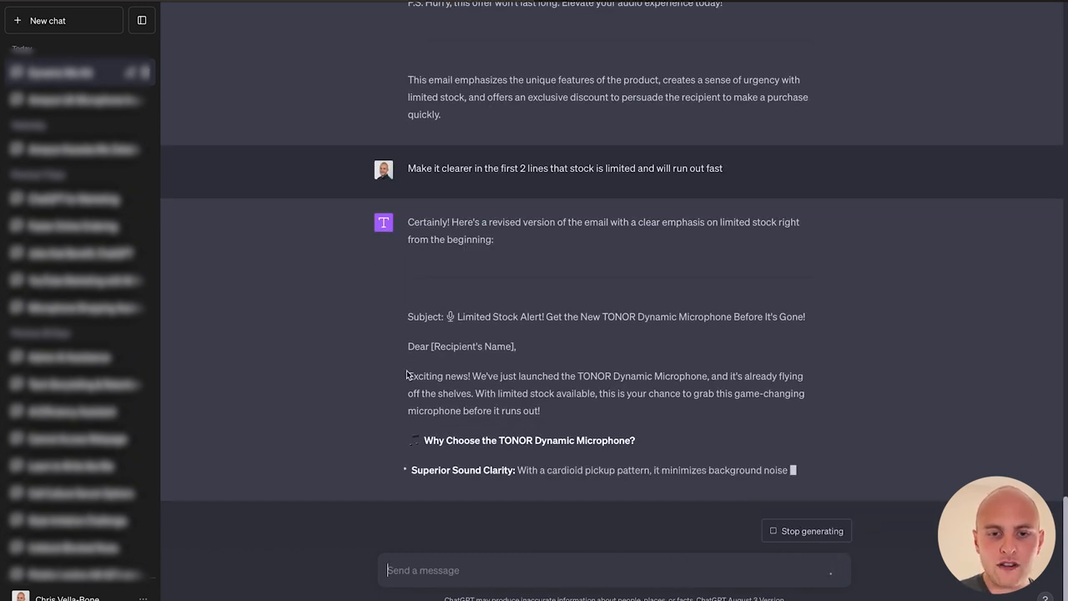
pyautogui.scroll(-3)
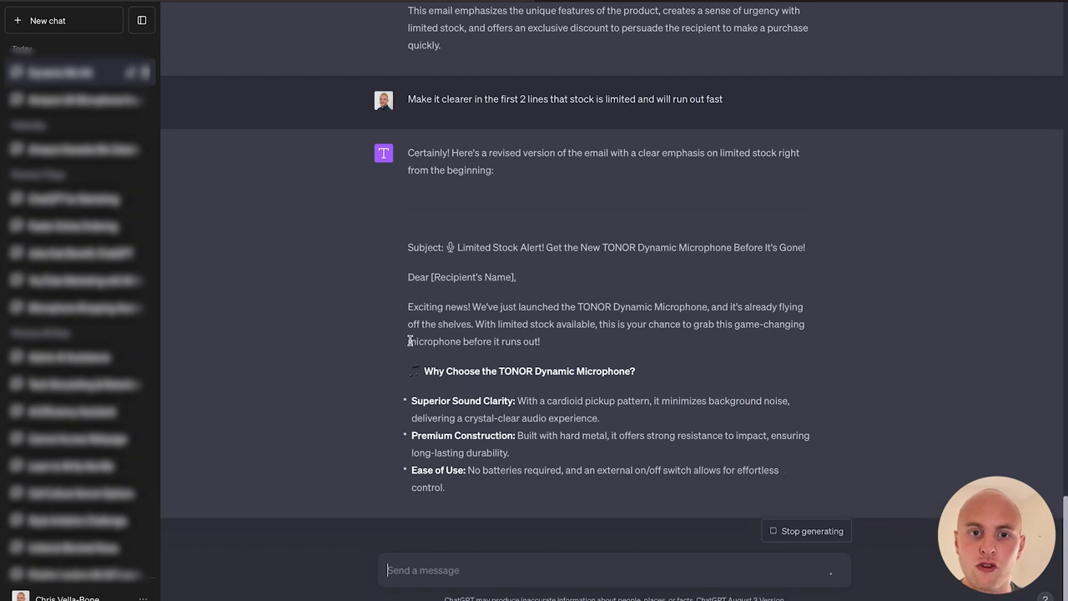
pyautogui.scroll(-3)
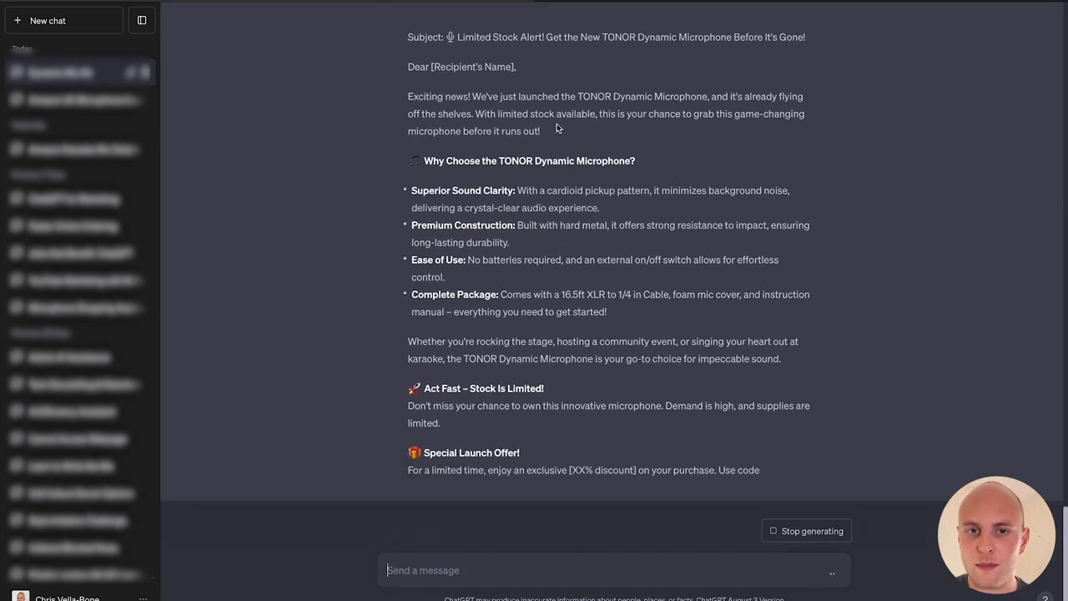
pyautogui.scroll(-3)
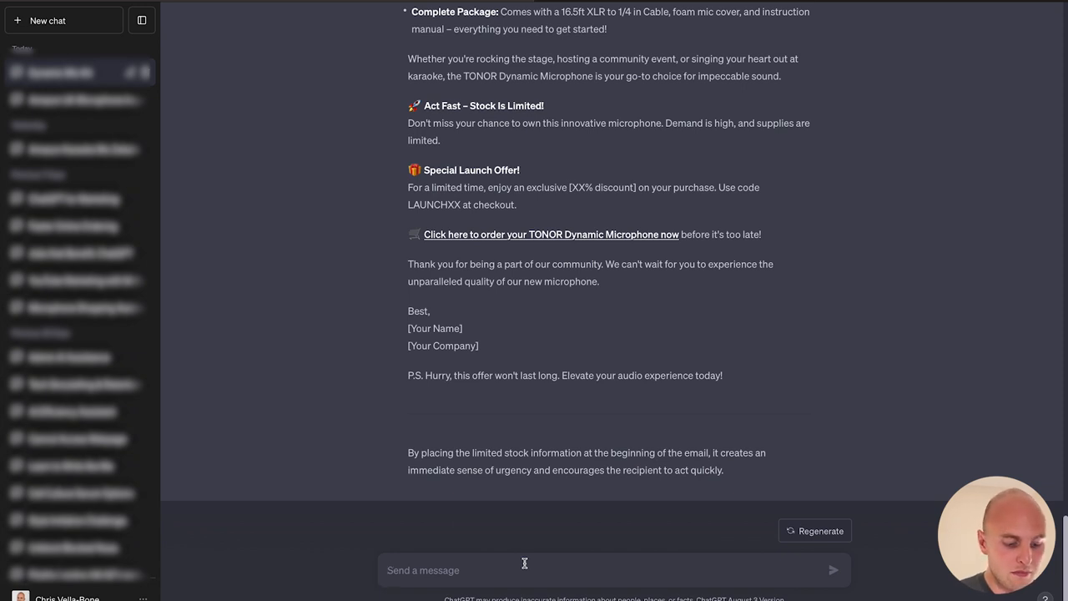
# - Ask ChatGPT to 'Make it shorter' and get a concise limited-stock launch email
pyautogui.write('Make it')
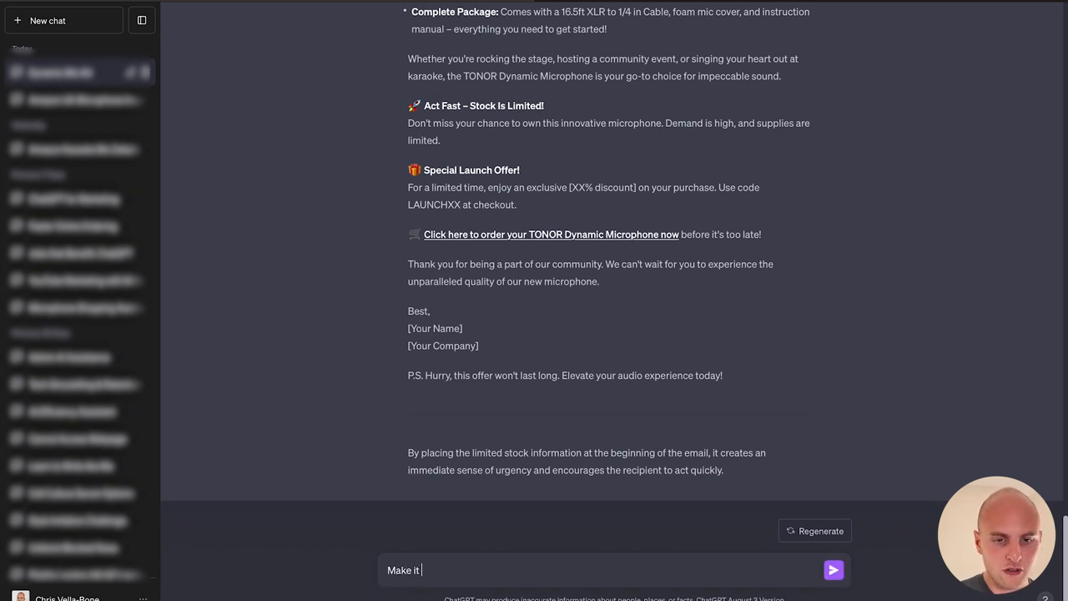
pyautogui.click(833, 571)
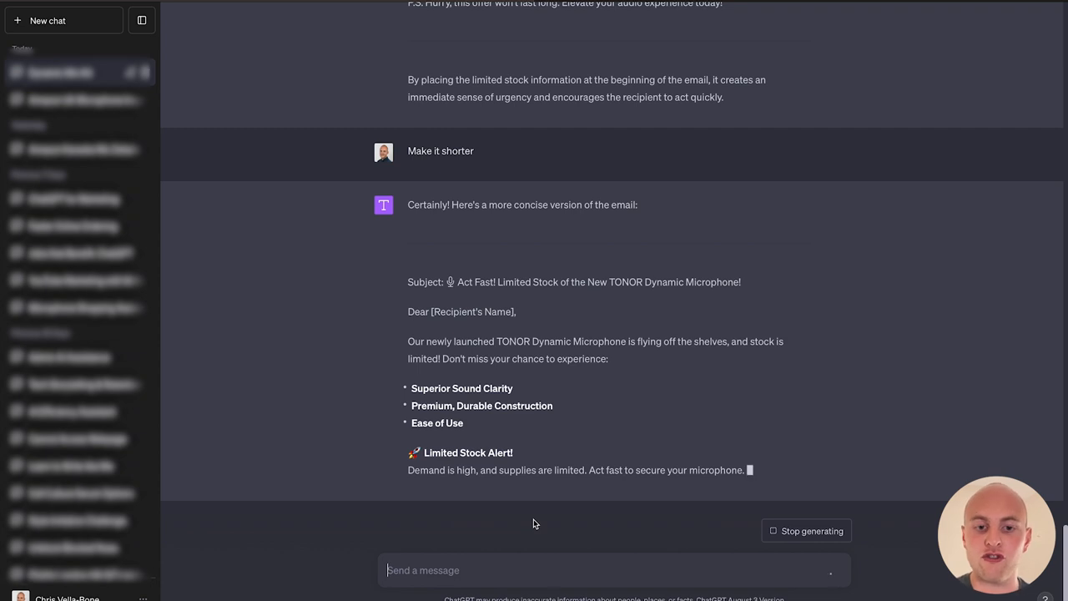
pyautogui.moveTo(589, 332)
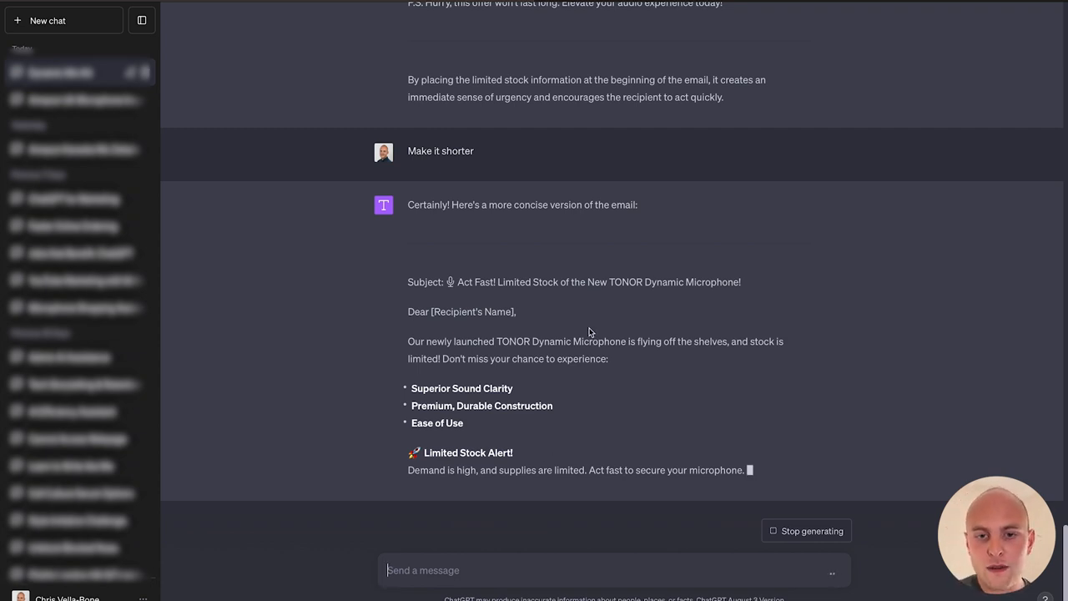
pyautogui.moveTo(632, 361)
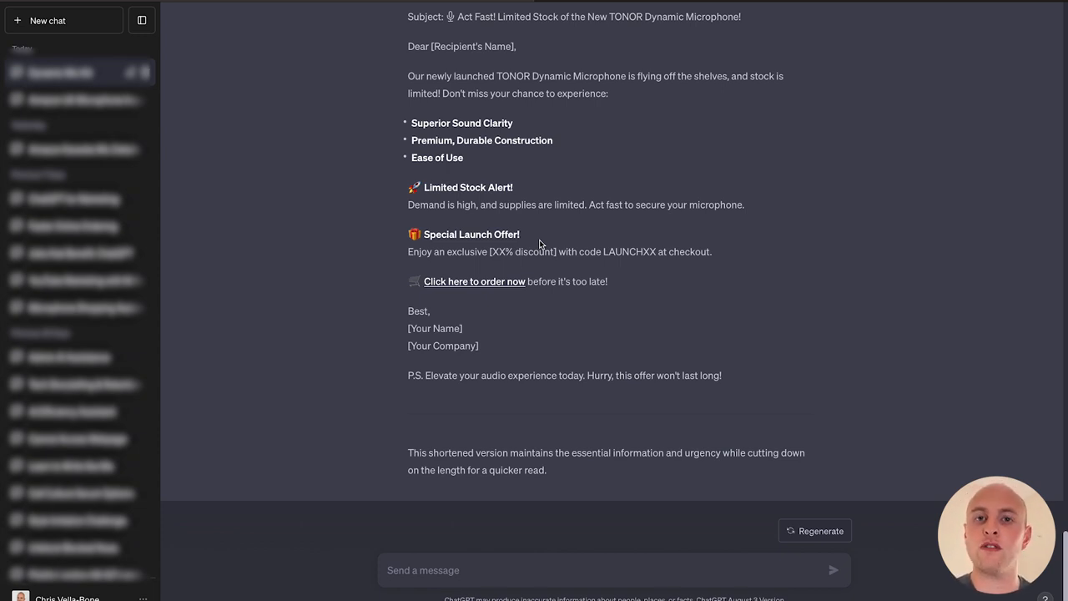
pyautogui.moveTo(498, 464)
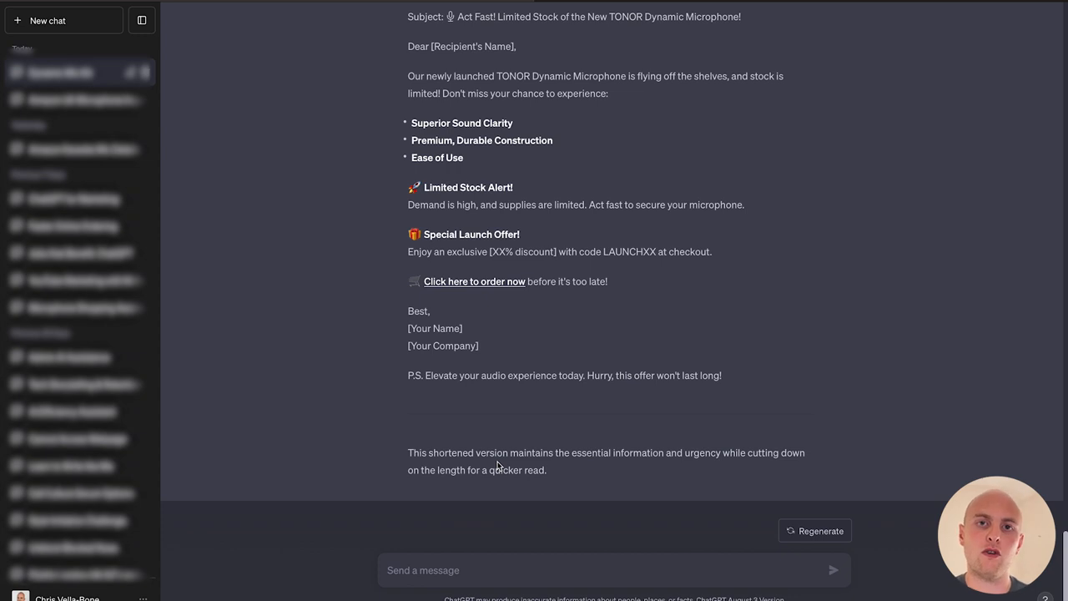
pyautogui.moveTo(511, 547)
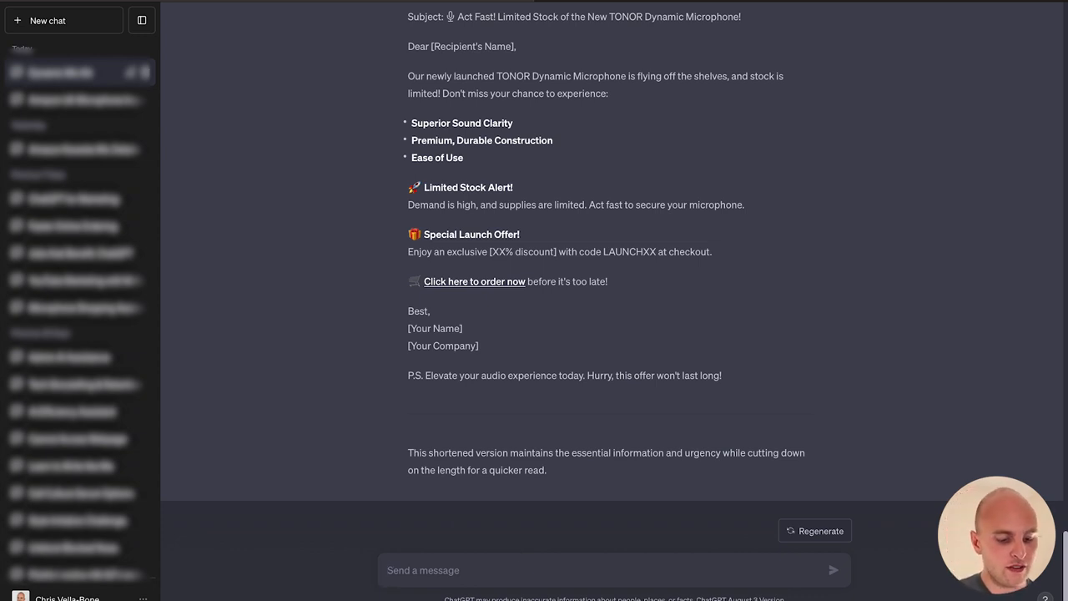
# - Compose a prompt for a sales email to a leading music accessories distributor, focusing on value for money
pyautogui.write('Write a')
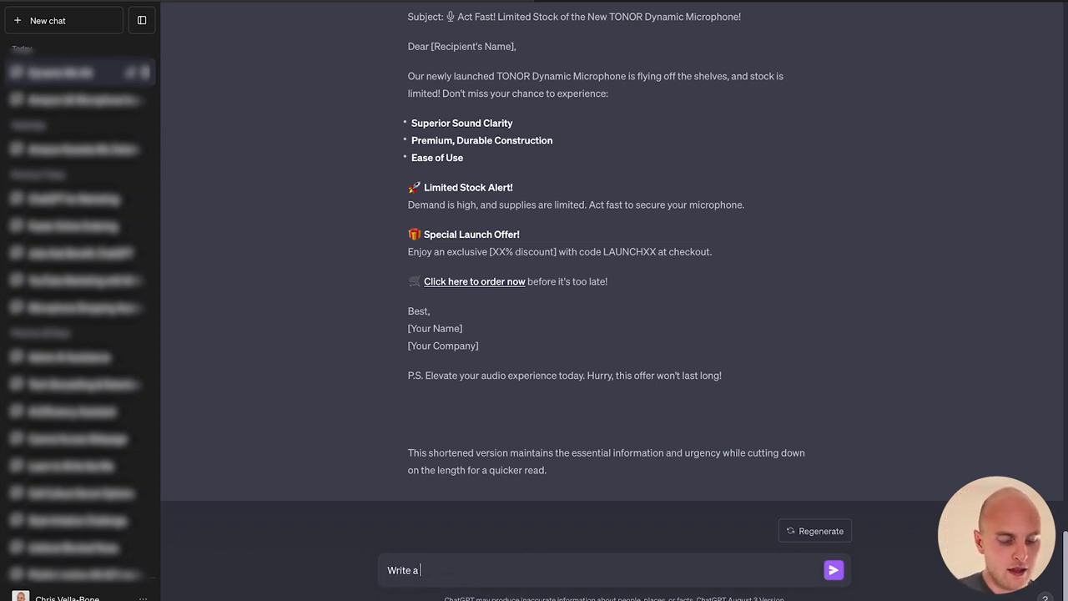
pyautogui.write('sales em')
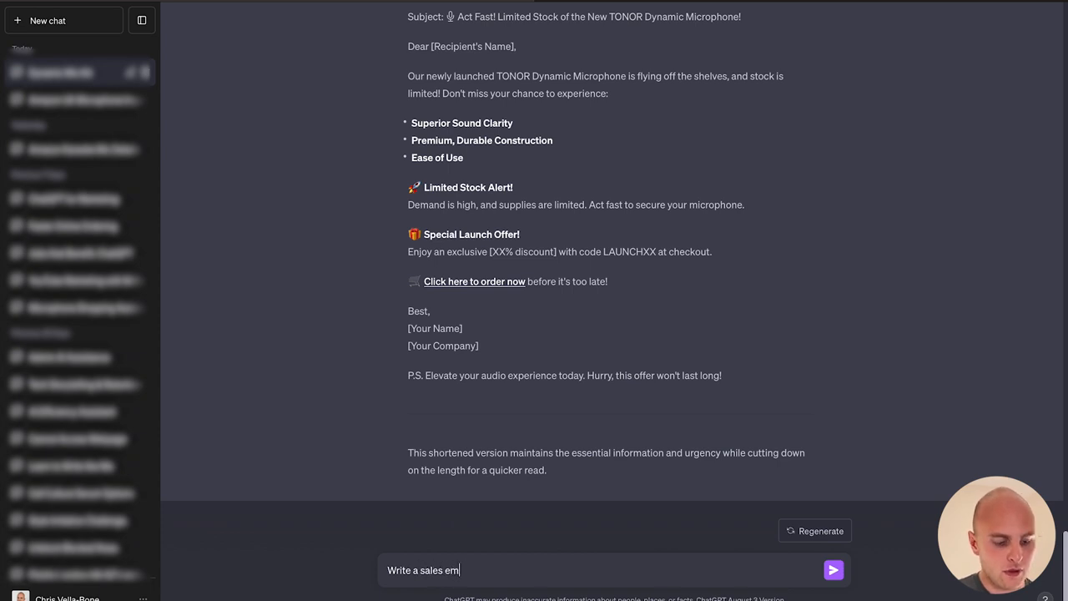
pyautogui.write('ail to a l')
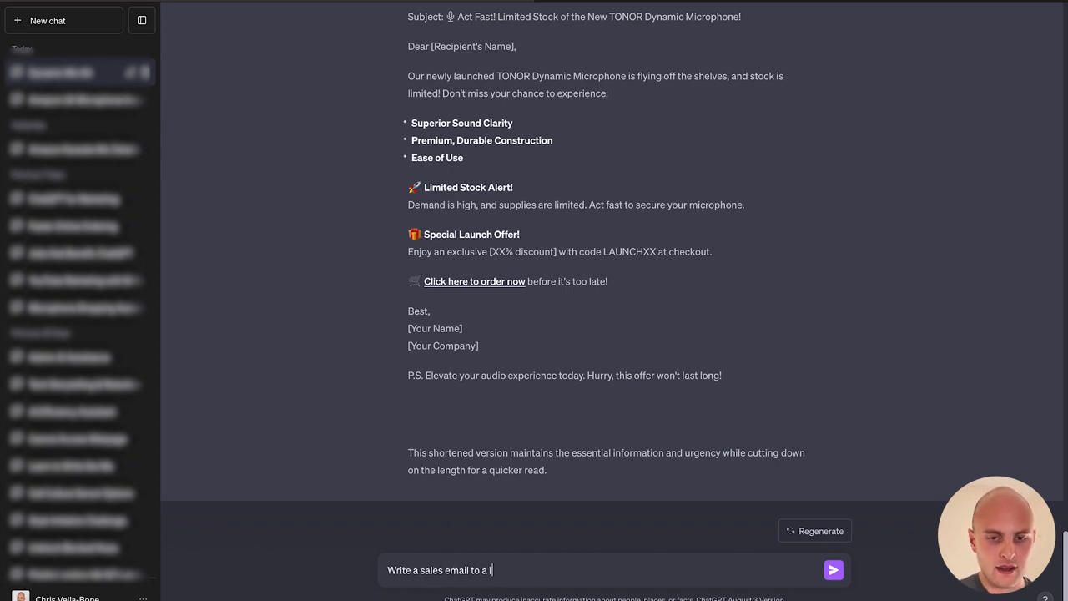
pyautogui.write('eading music')
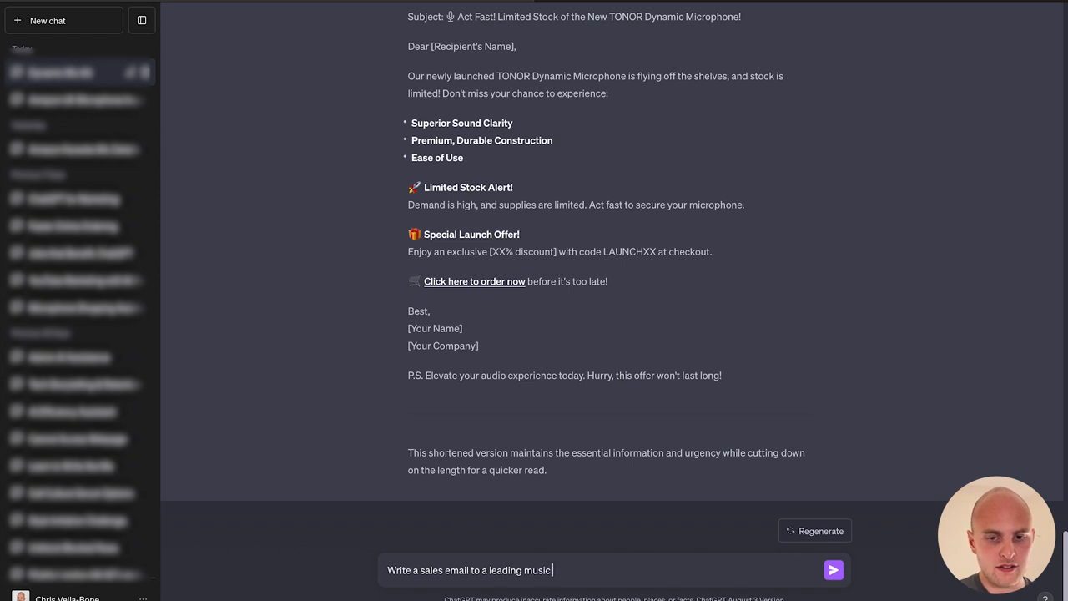
pyautogui.write('accessories')
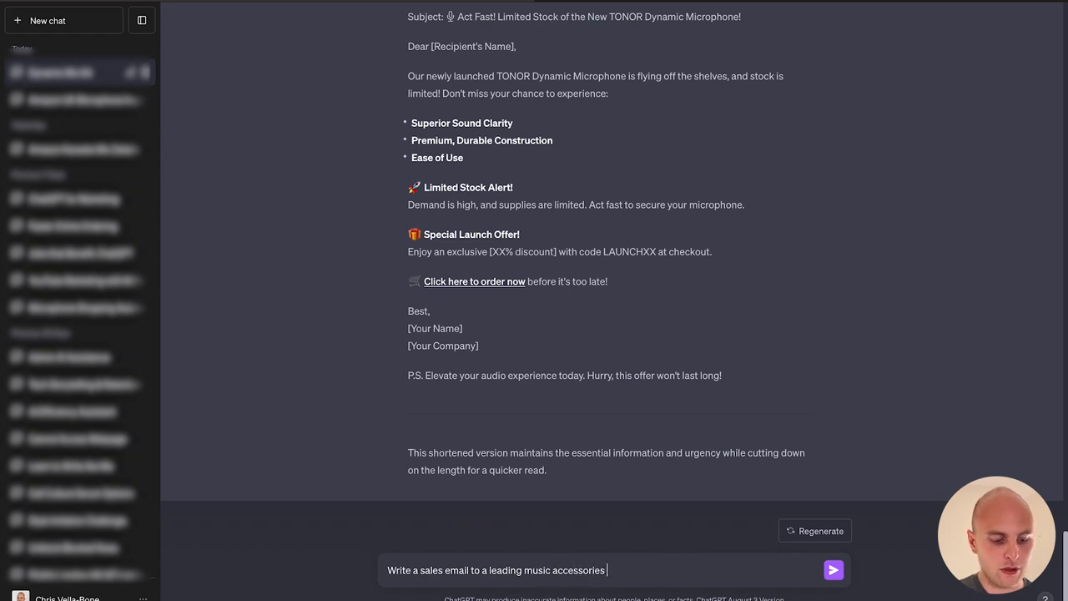
pyautogui.write('distributor to ask them for a meeting to show them t')
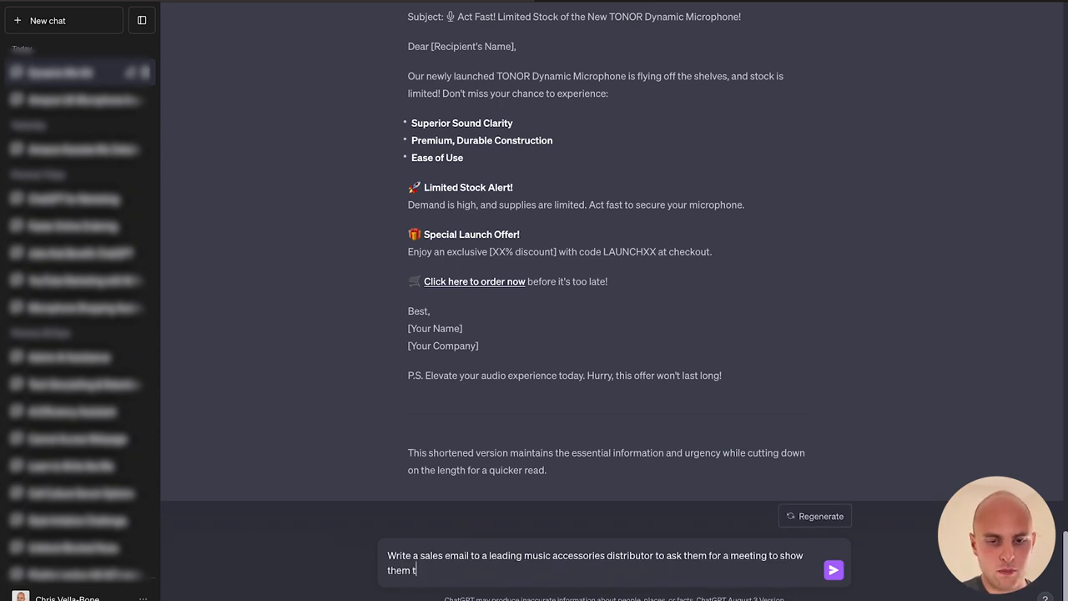
pyautogui.write('he product. Focu')
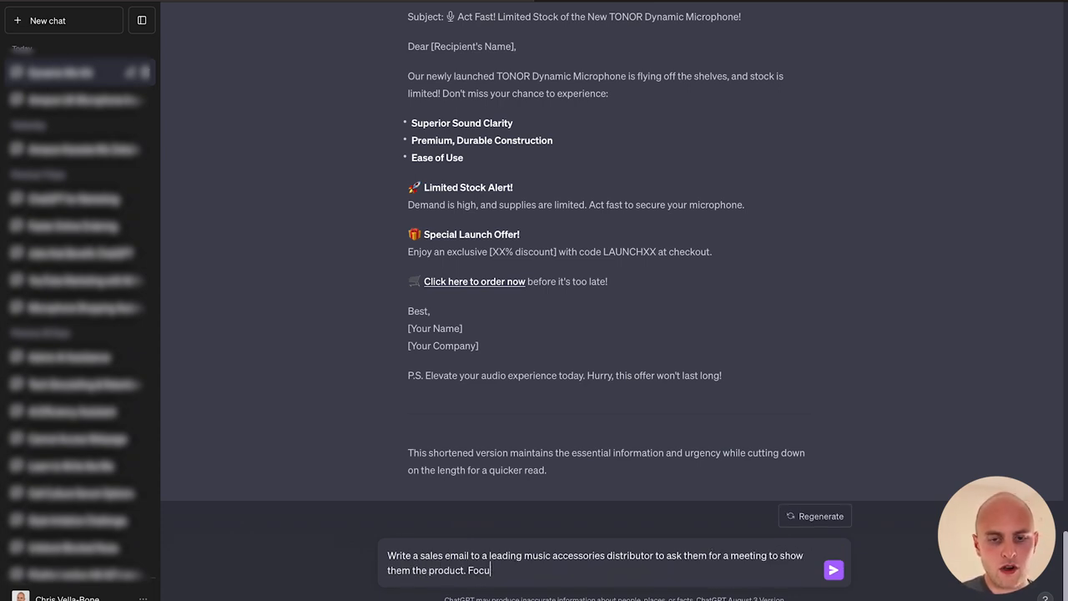
pyautogui.write('s on this microphone being ex')
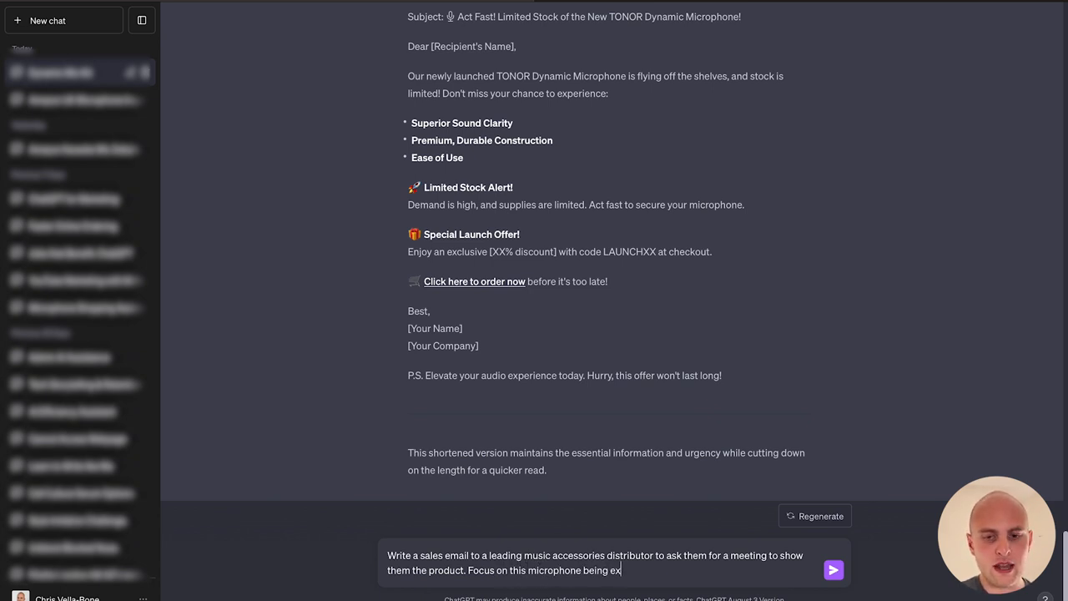
pyautogui.write('tremely f')
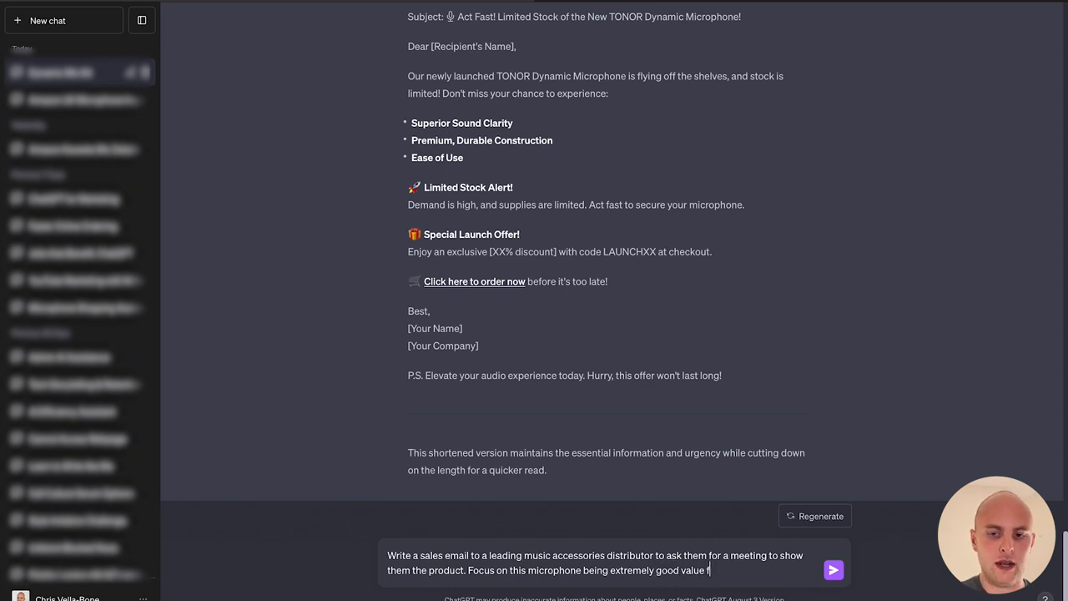
pyautogui.write('or money.')
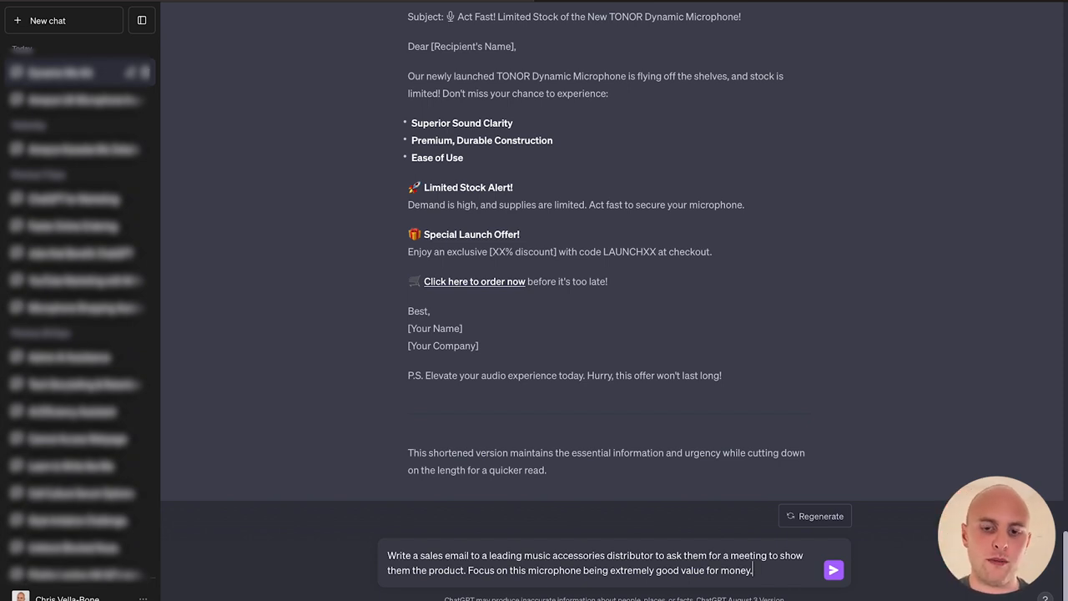
# - Submit the distributor email prompt and review the value-for-money pitch requesting a meeting
pyautogui.click(833, 569)
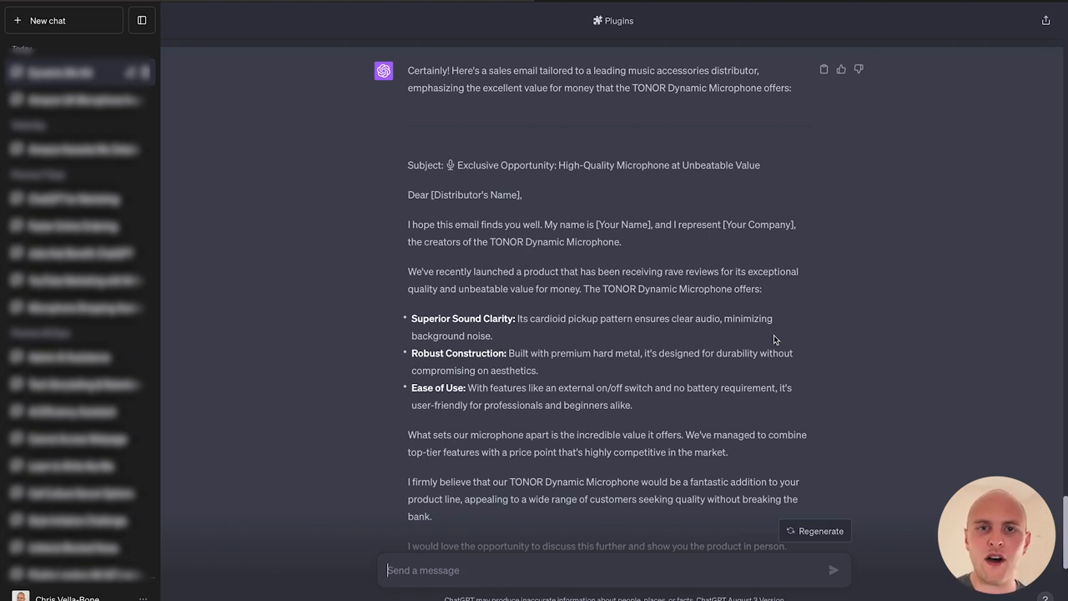
pyautogui.moveTo(421, 255)
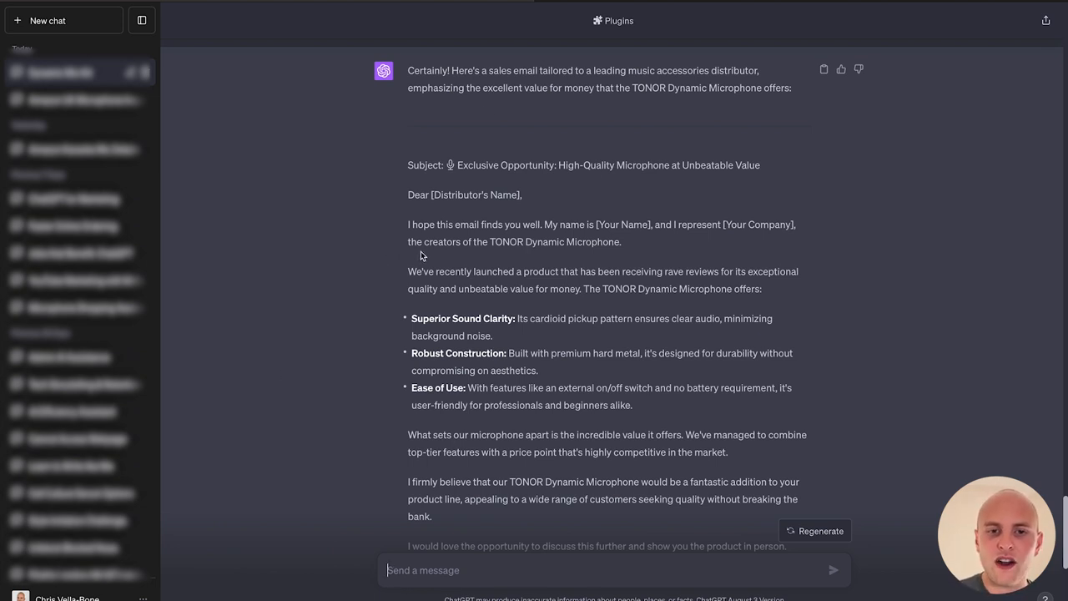
pyautogui.moveTo(499, 194)
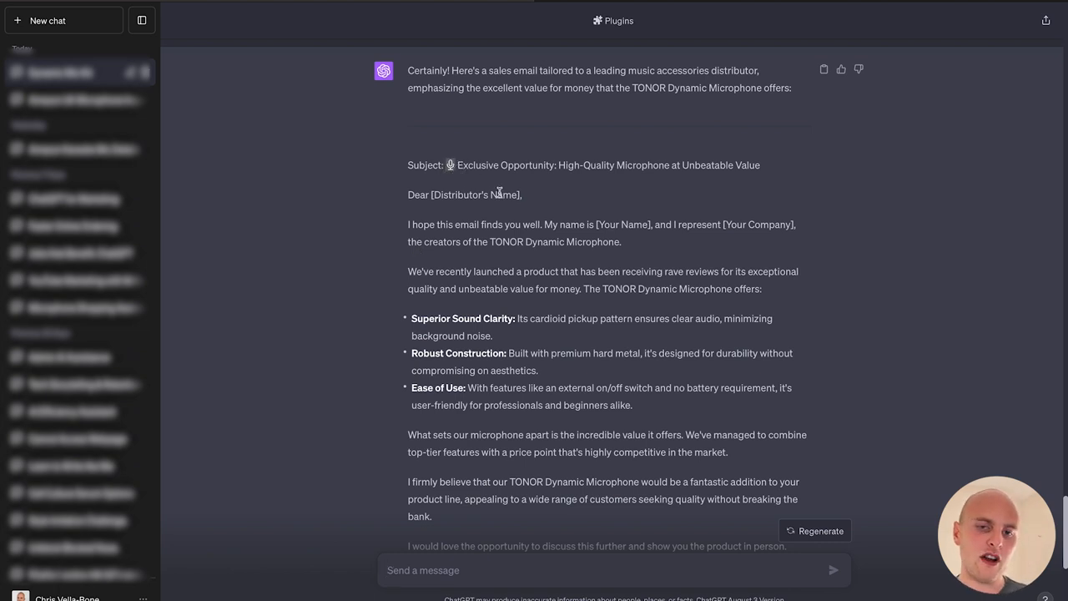
pyautogui.moveTo(547, 227)
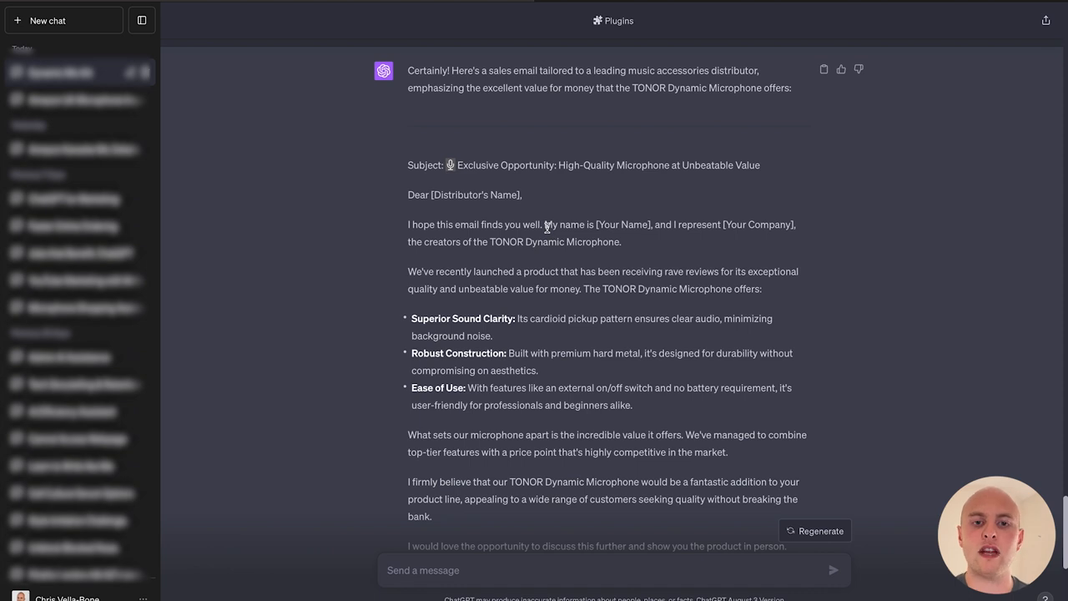
pyautogui.scroll(-3)
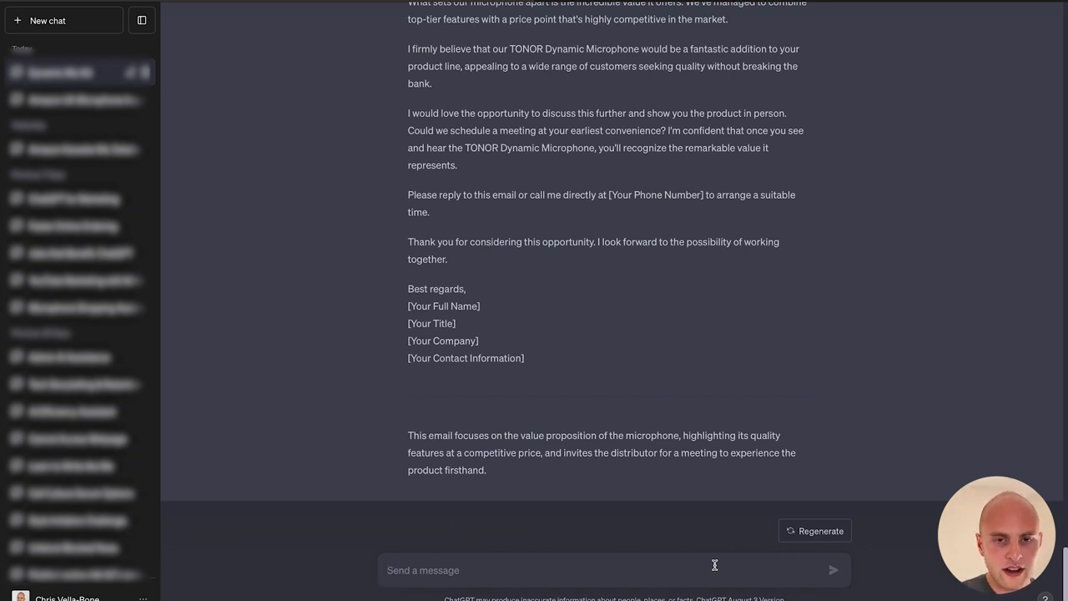
# - Request a catchy slogan describing great sound quality at a competitive price
pyautogui.write('Write a cat')
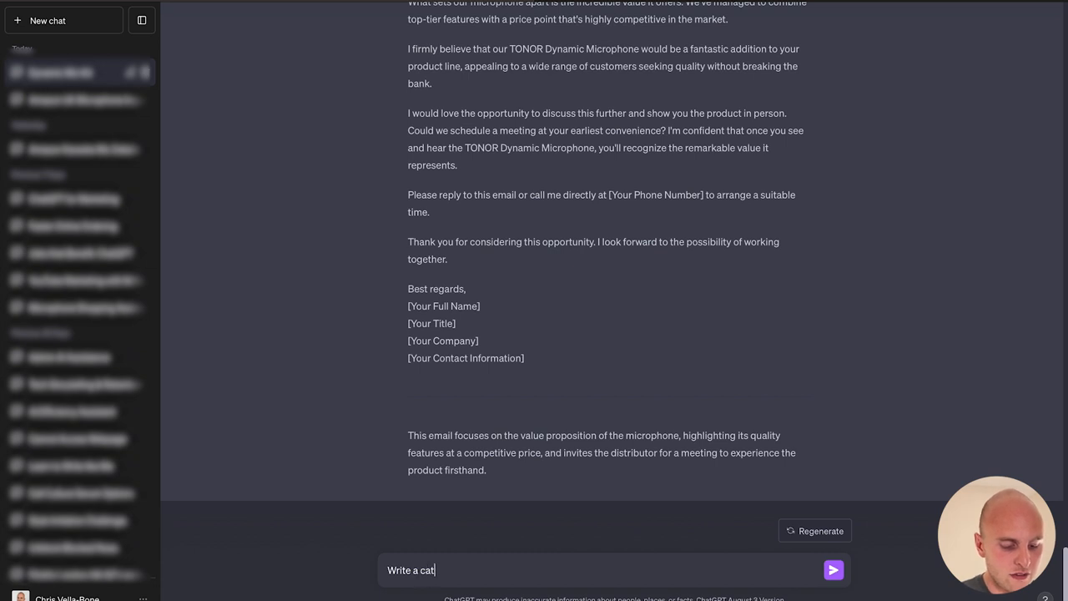
pyautogui.write('chy slogan fo')
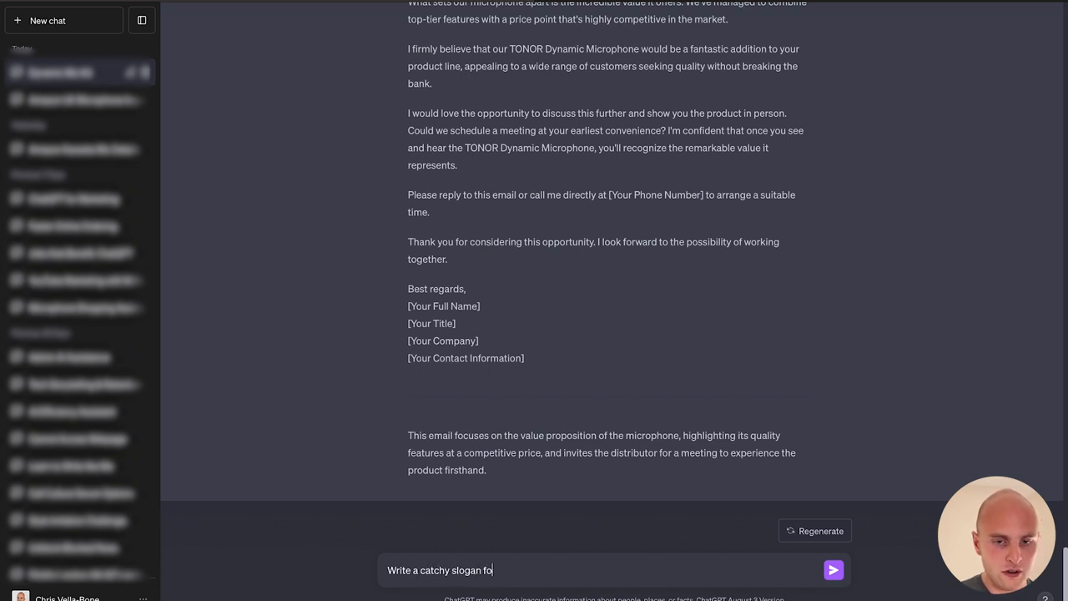
pyautogui.write('r the product')
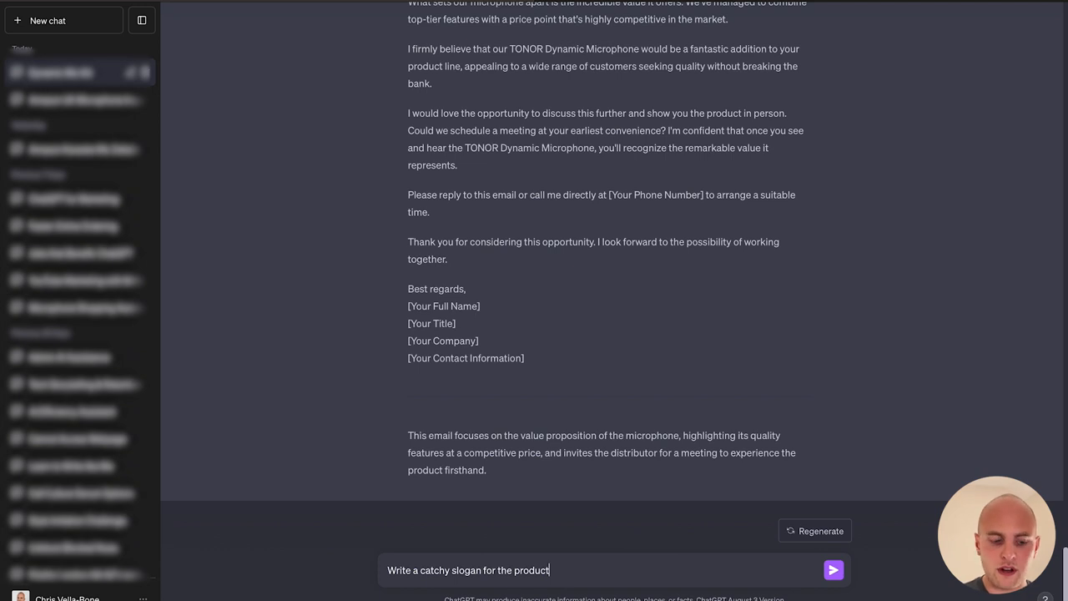
pyautogui.write('that des')
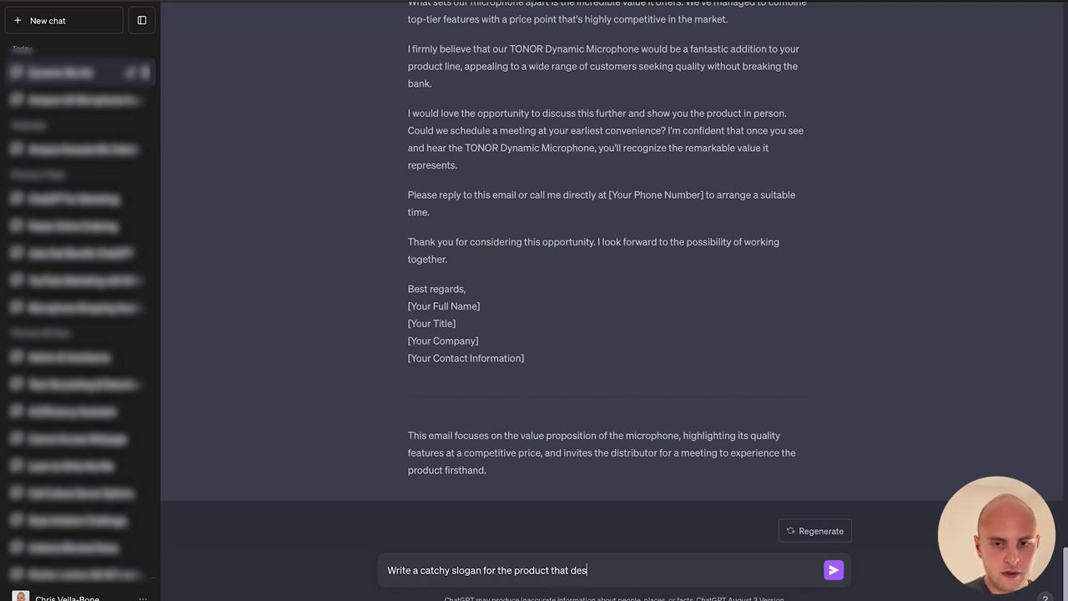
pyautogui.write('cribes how great t')
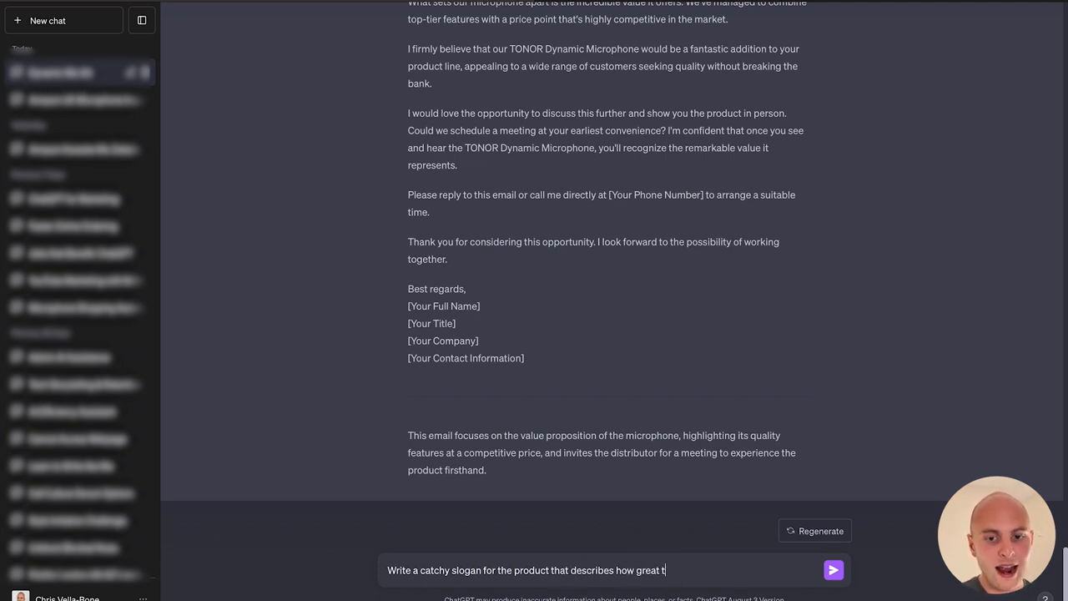
pyautogui.write('he sound quality i')
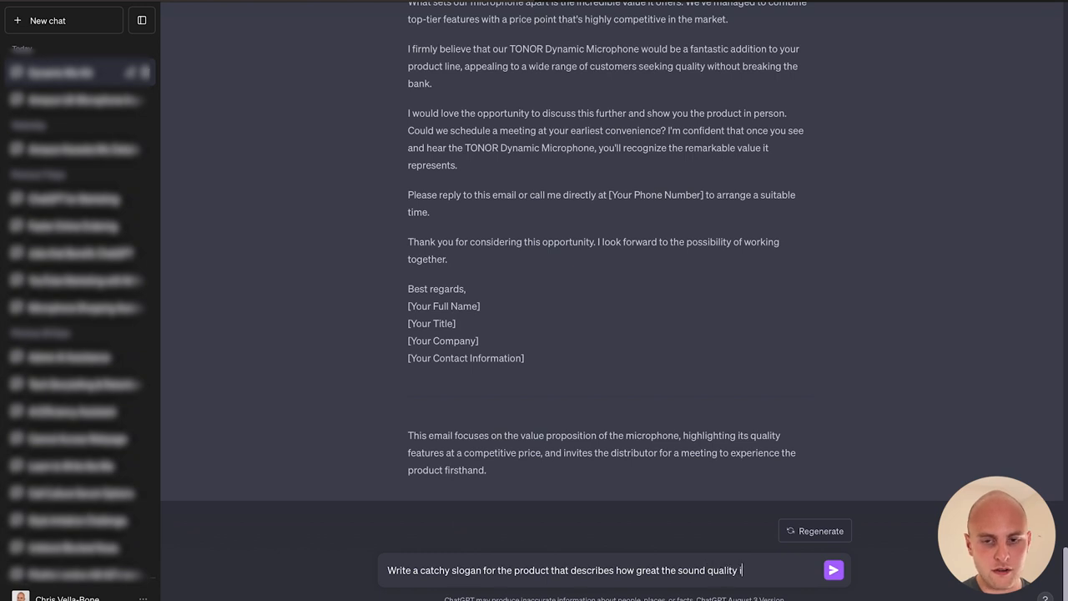
pyautogui.write('is for a competiv')
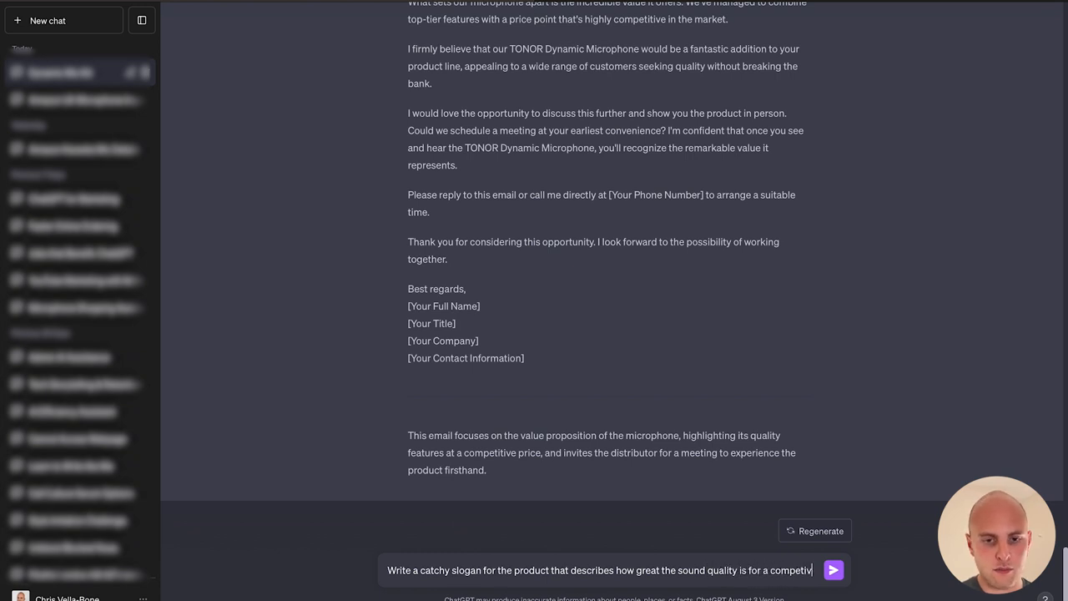
pyautogui.click(833, 571)
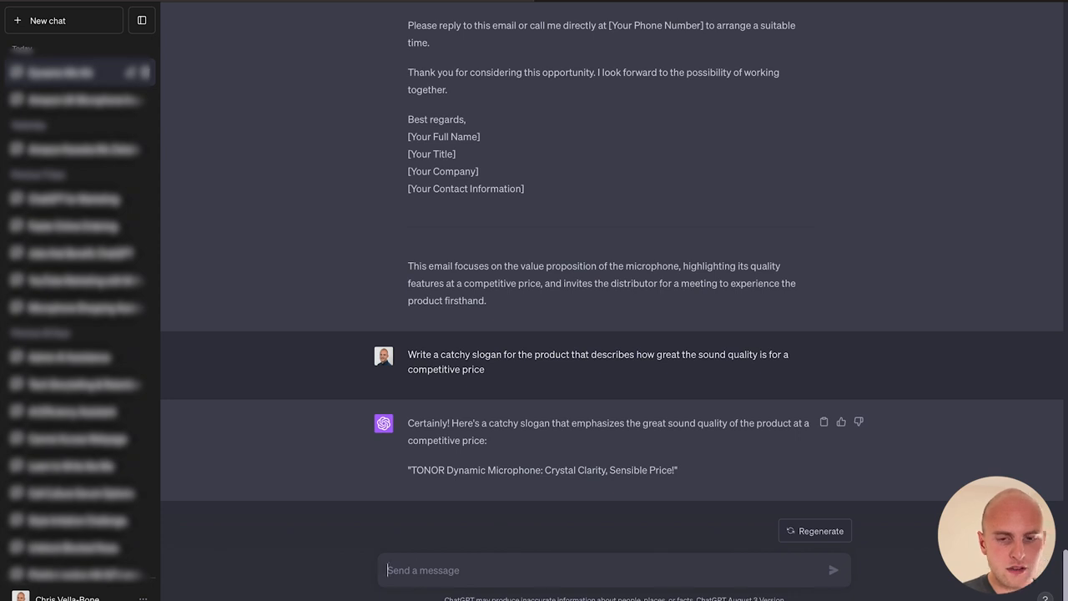
# - Ask for a shorter, more engaging slogan, then 'Write 5 more ideas'
pyautogui.write('Makes it shorter and mor')
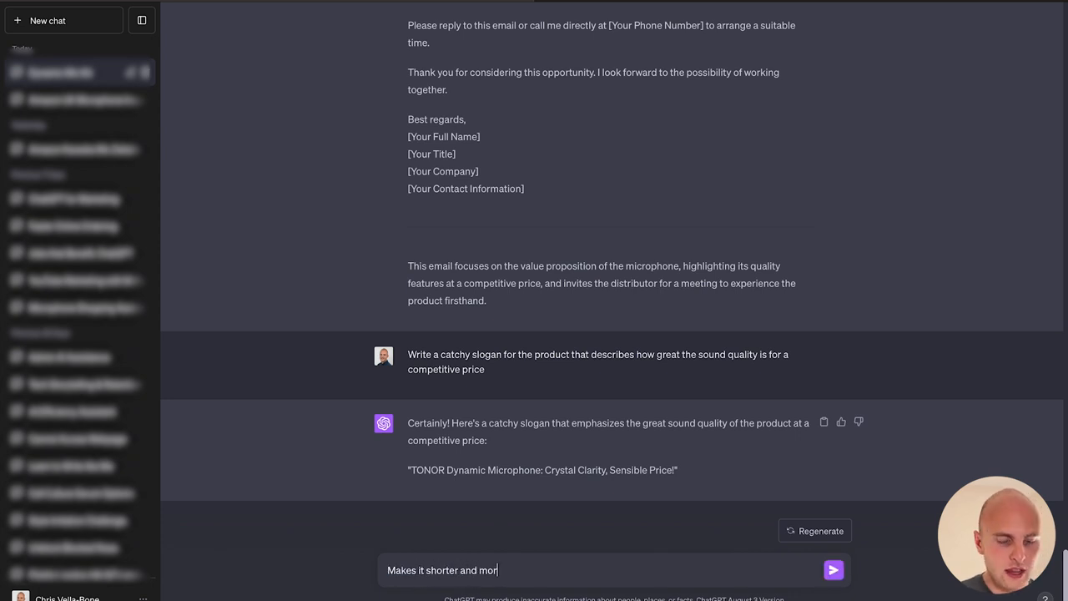
pyautogui.click(831, 571)
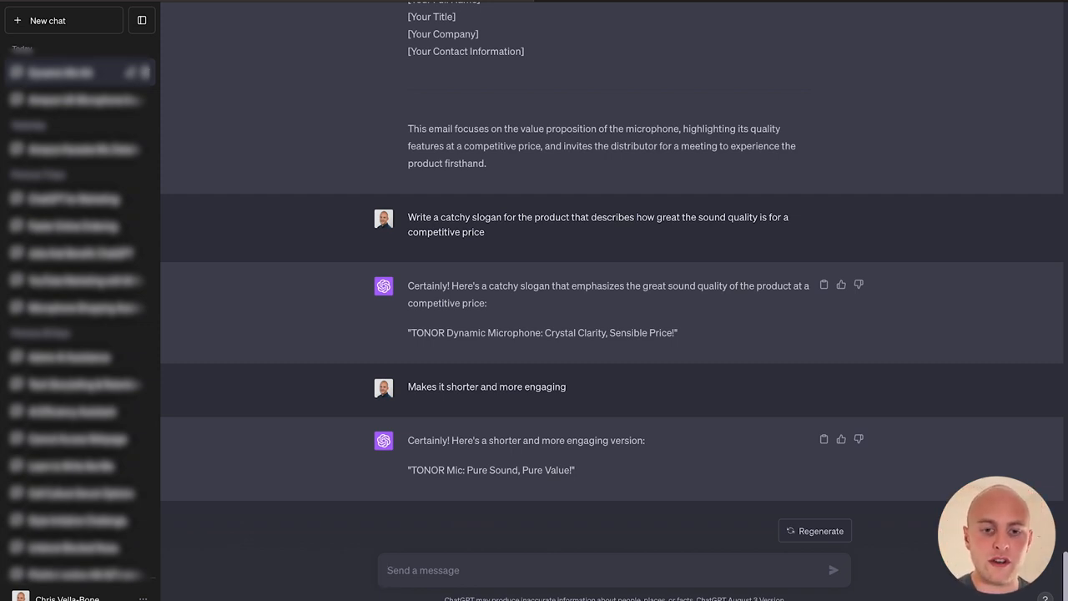
pyautogui.write('Write')
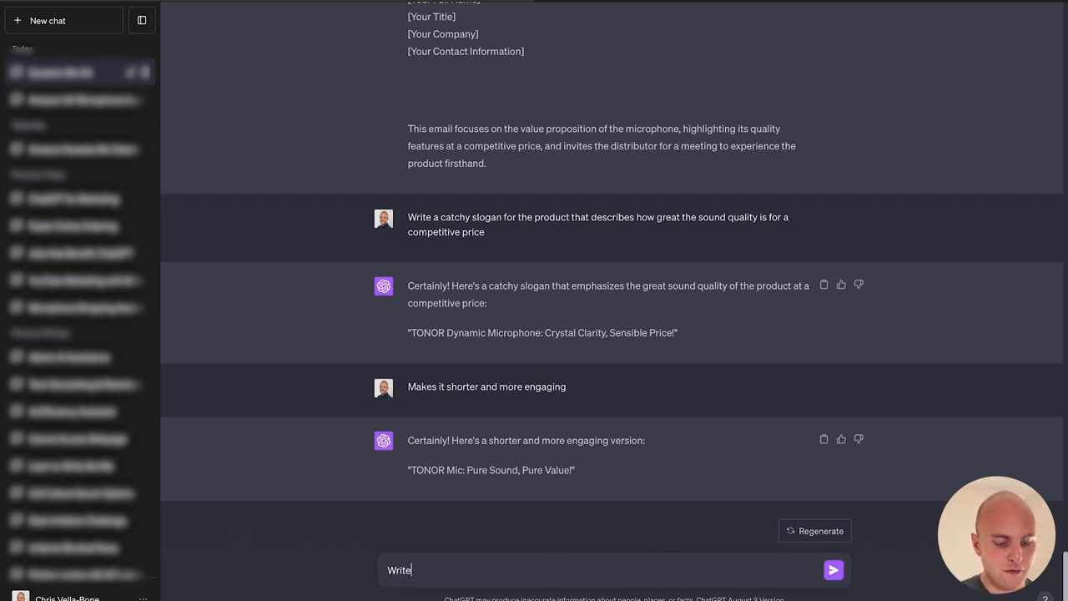
pyautogui.click(832, 569)
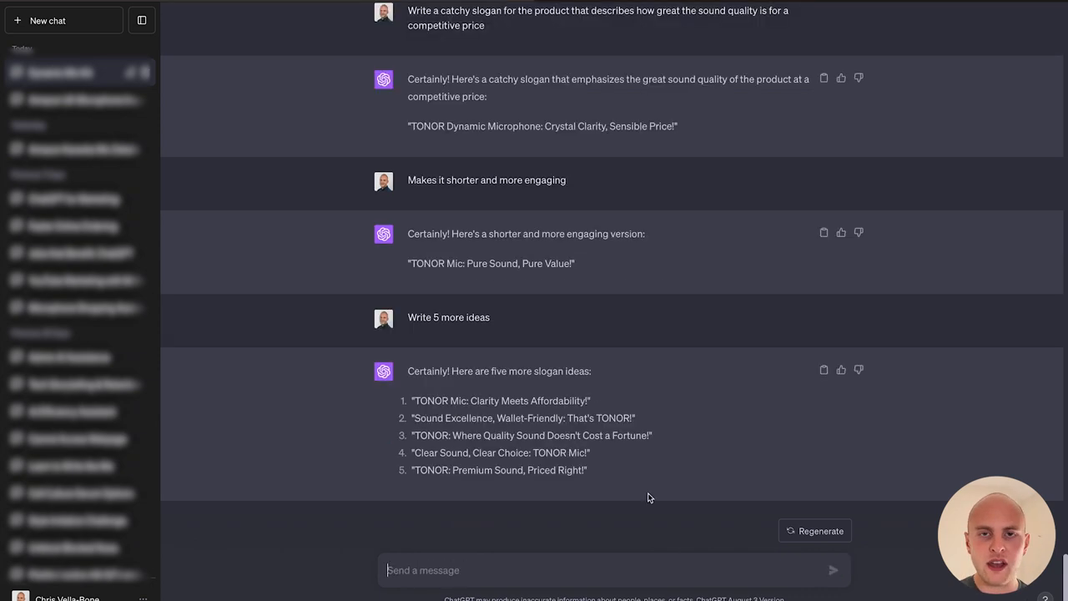
pyautogui.moveTo(643, 492)
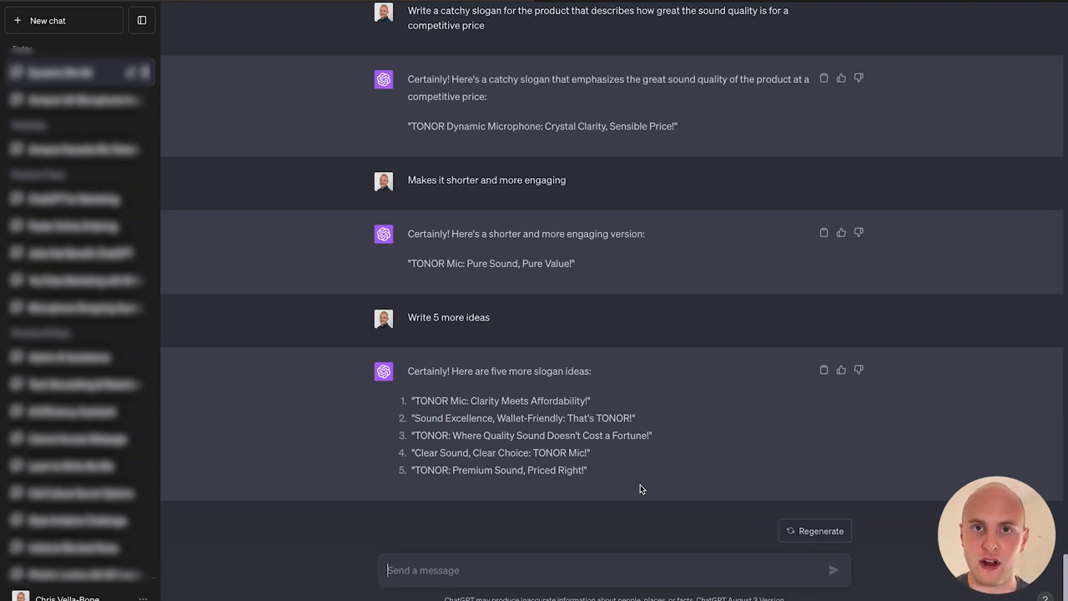
pyautogui.moveTo(446, 571)
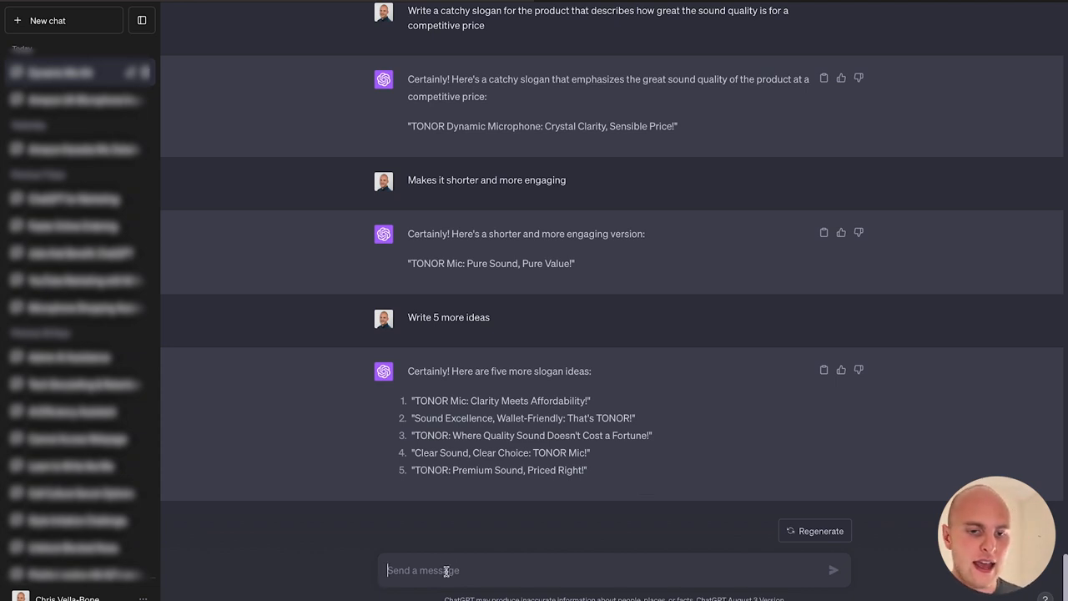
# - Request 5 top-of-funnel blog post ideas for the target personas with reasons for each
pyautogui.write('Give me')
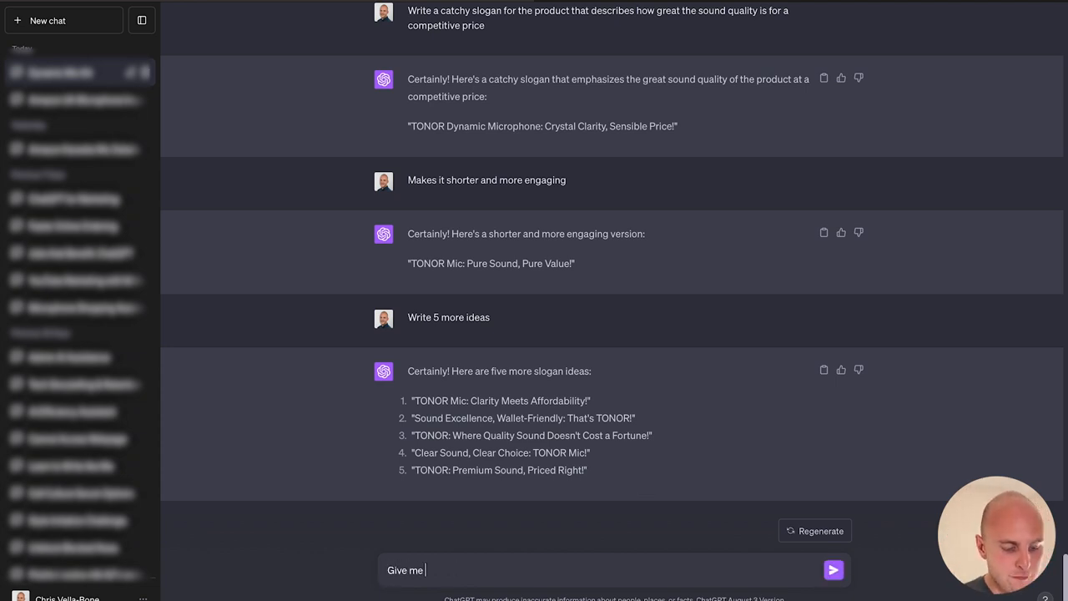
pyautogui.write('5 top of the funnel blog posts')
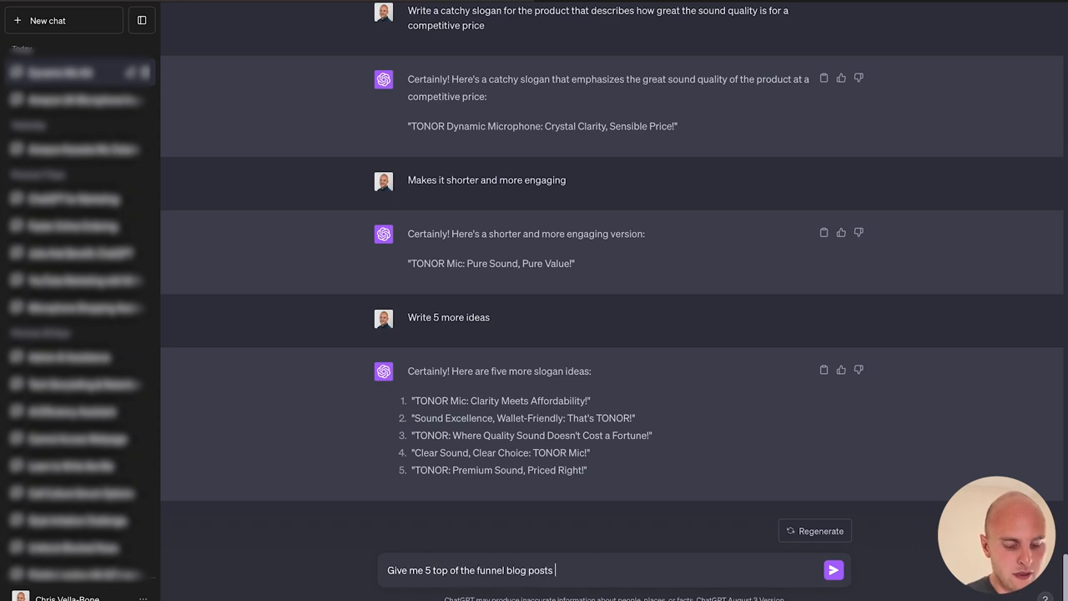
pyautogui.write('that will help capture leads from')
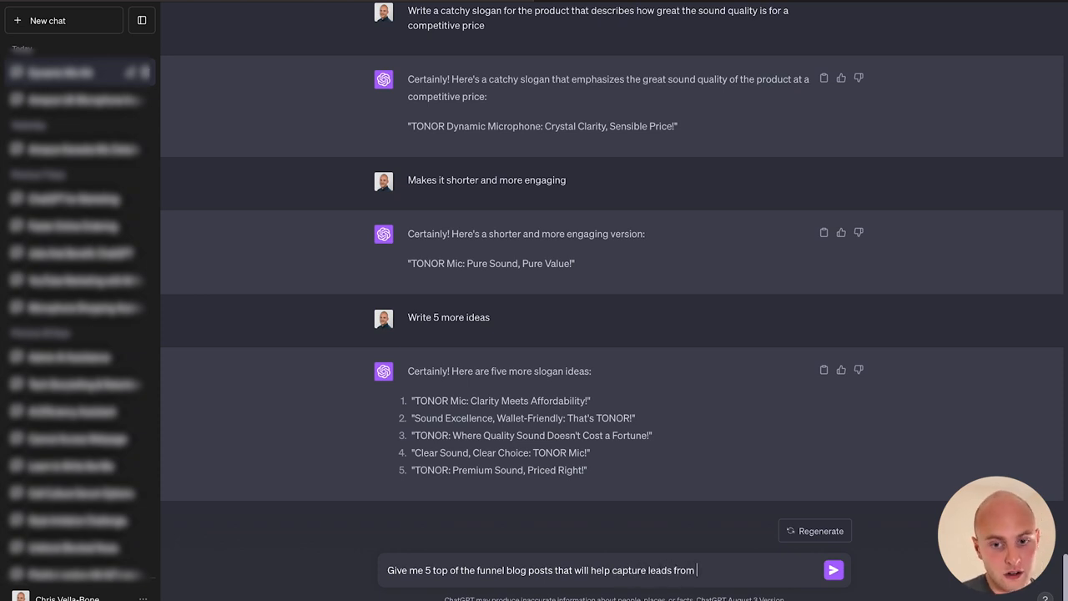
pyautogui.write('our tar')
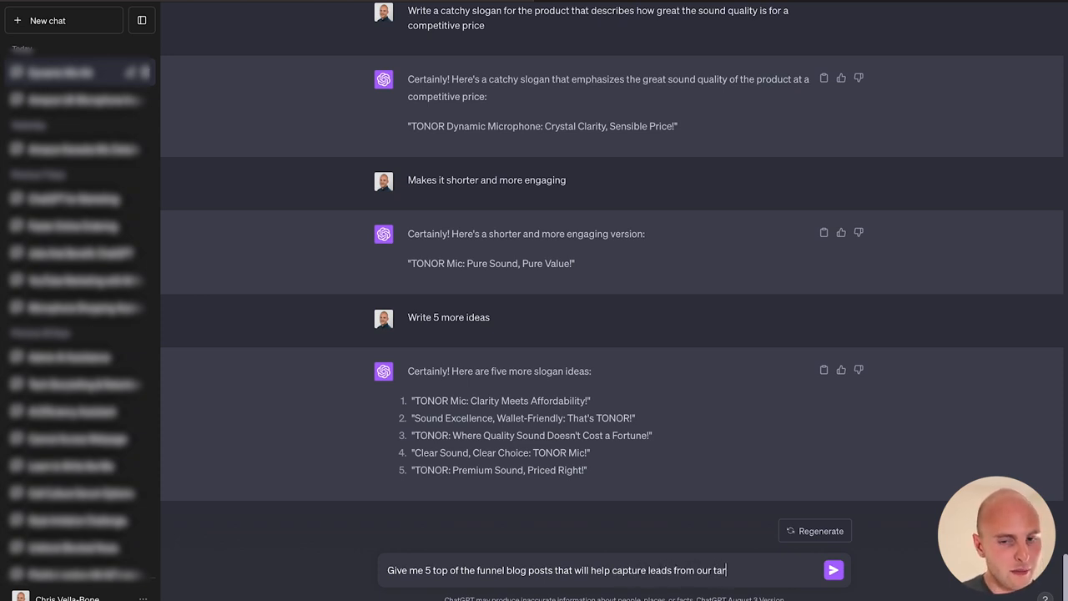
pyautogui.write('get personas.')
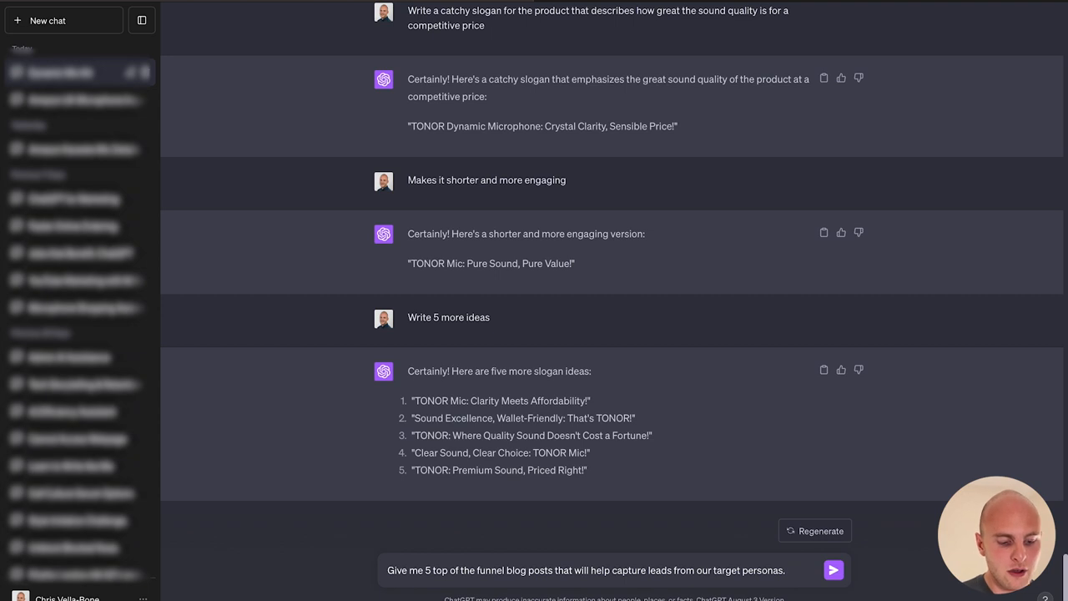
pyautogui.write('Provide')
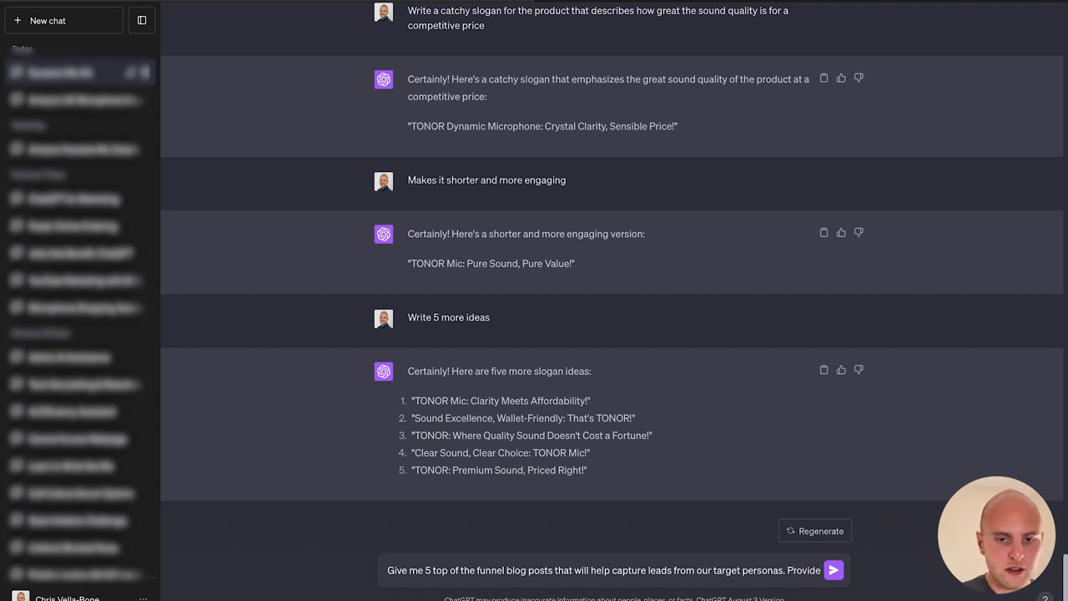
pyautogui.write('reasons why')
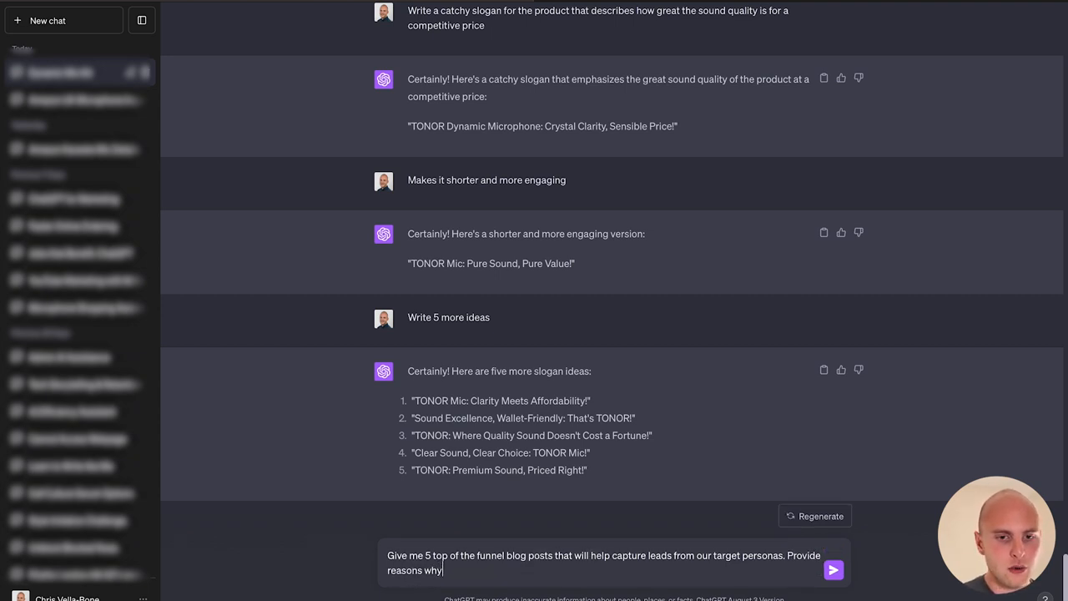
pyautogui.write('you came up with ea')
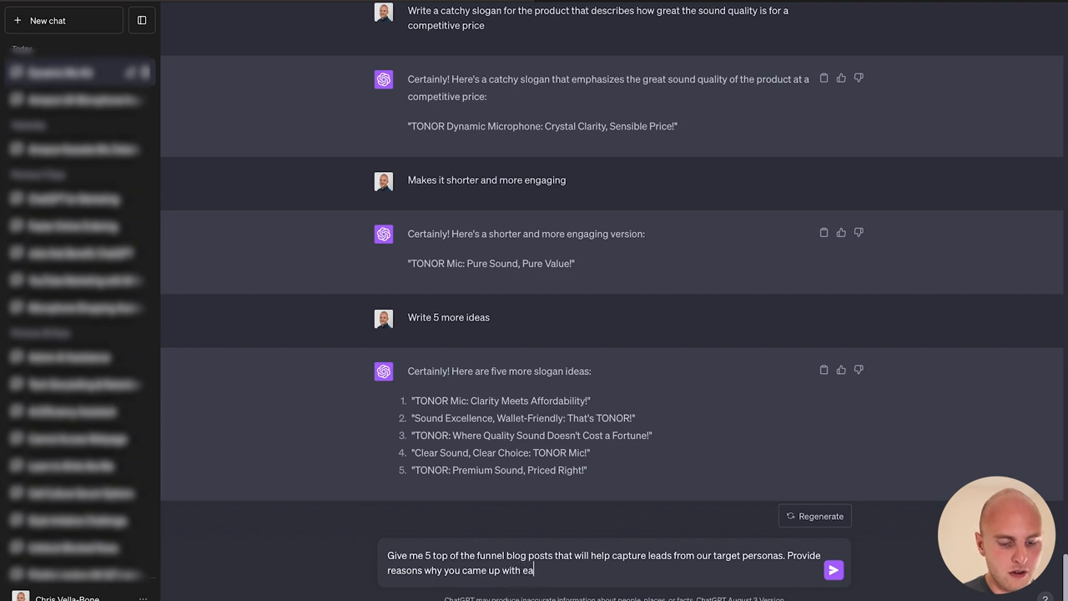
pyautogui.click(831, 569)
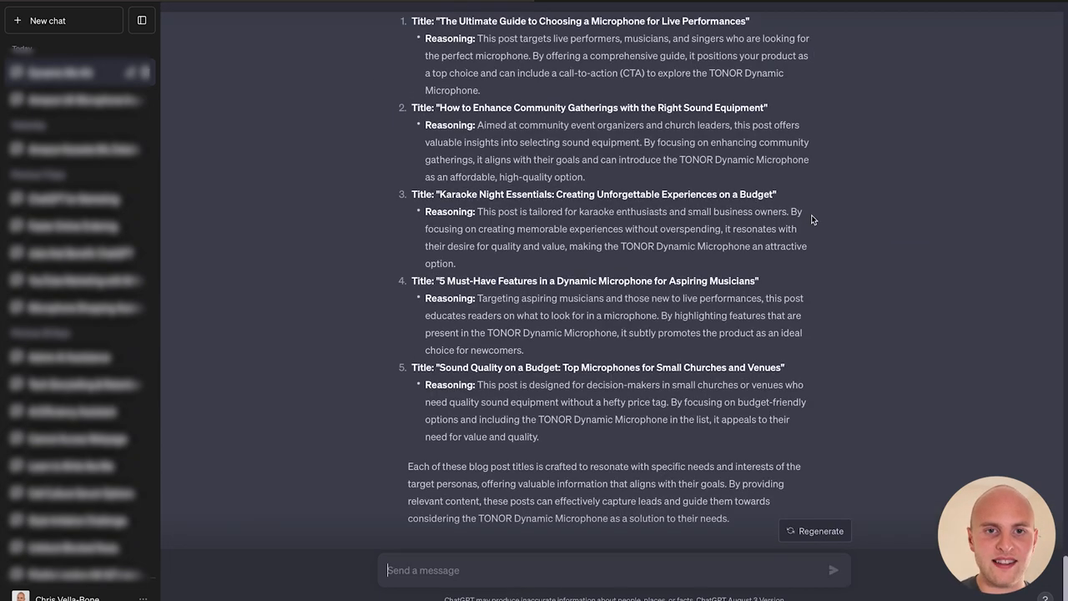
pyautogui.scroll(3)
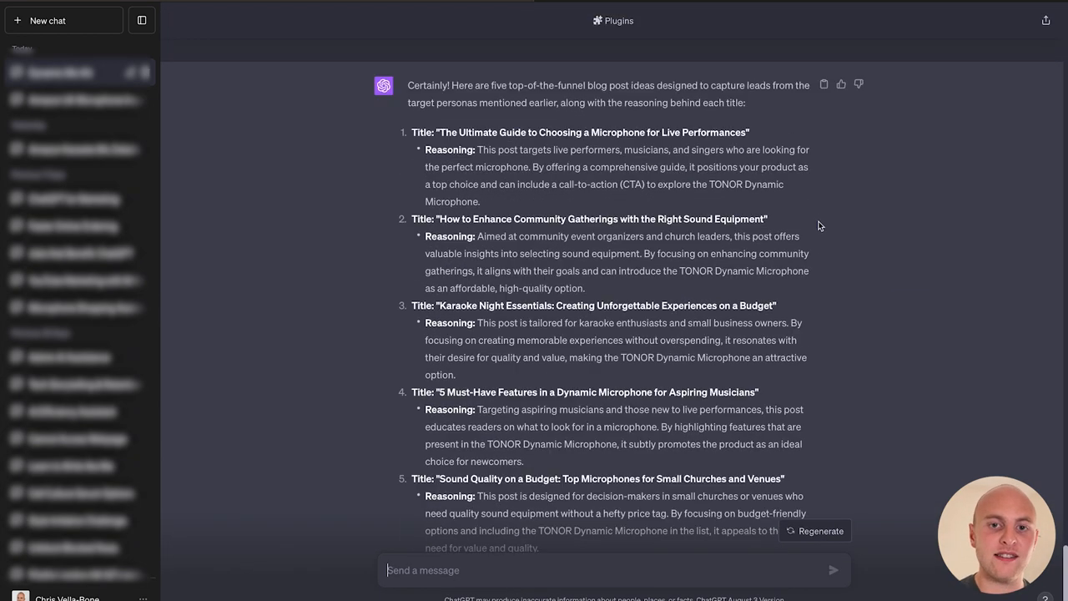
pyautogui.moveTo(811, 220)
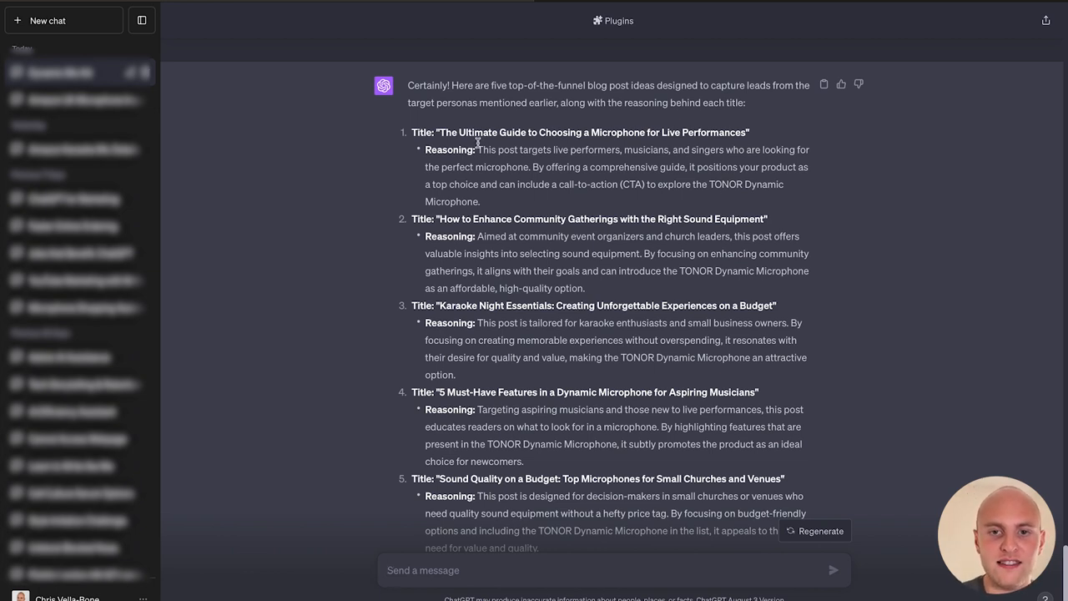
pyautogui.moveTo(760, 137)
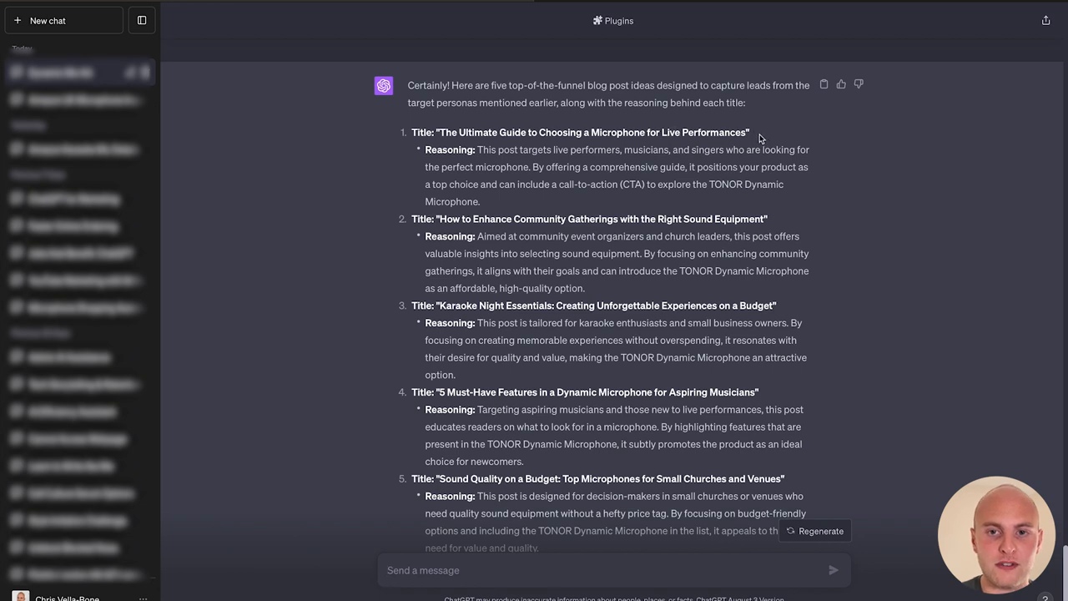
pyautogui.moveTo(752, 135)
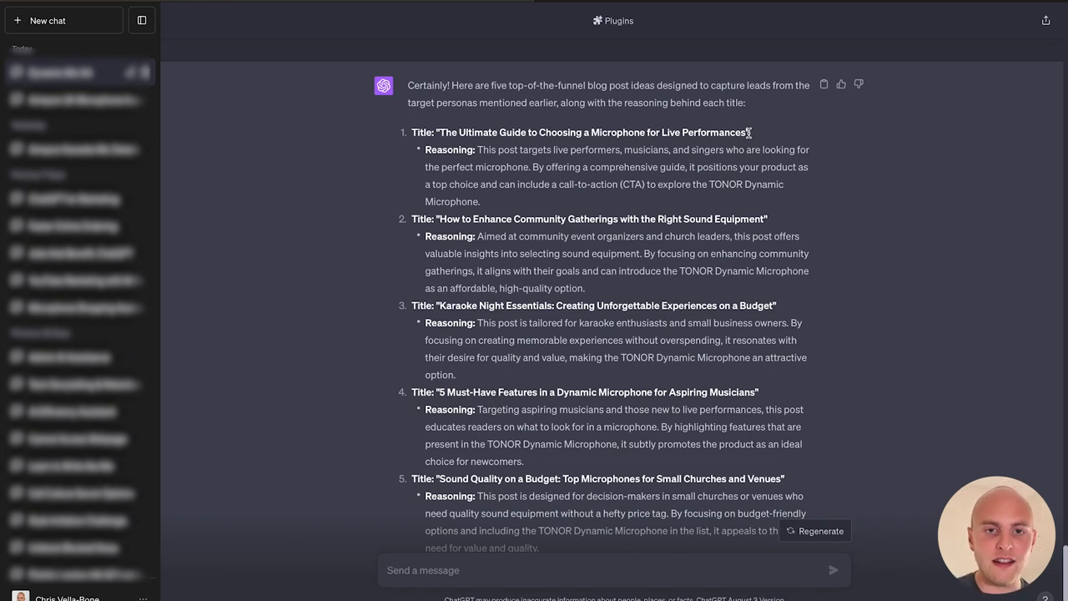
pyautogui.scroll(-3)
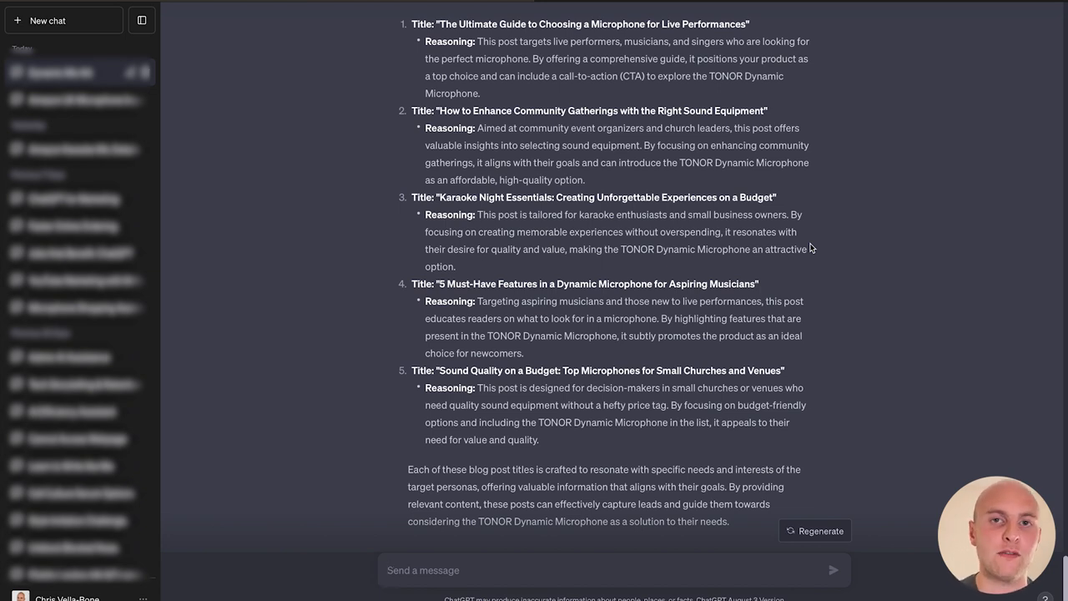
pyautogui.scroll(-3)
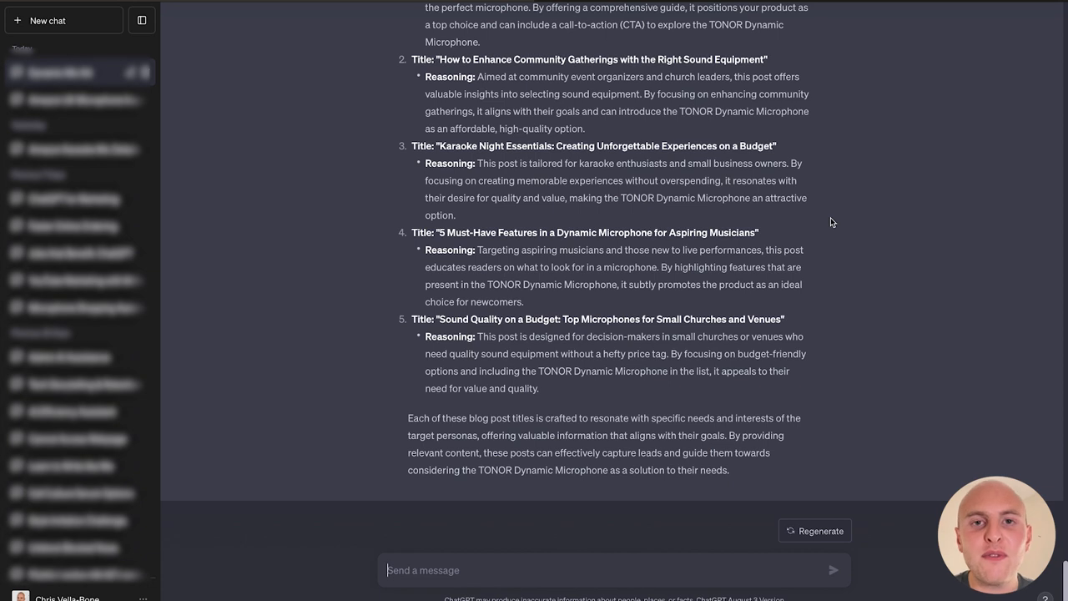